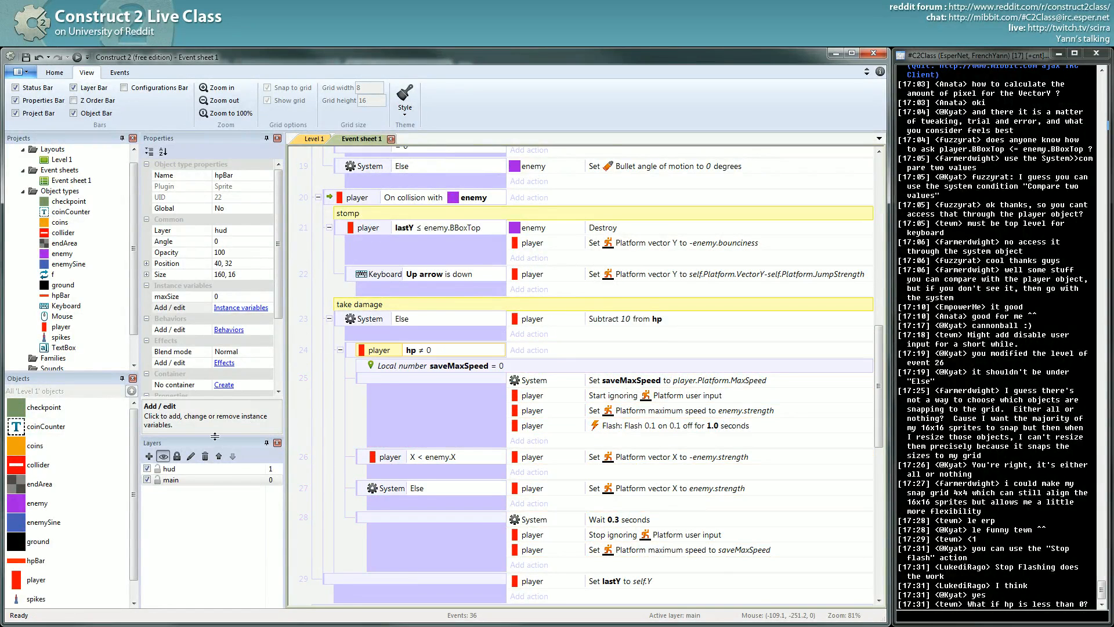
- Write the comment 'knockback only if not dead yet' above the hp sub-event
scroll(down, 3)
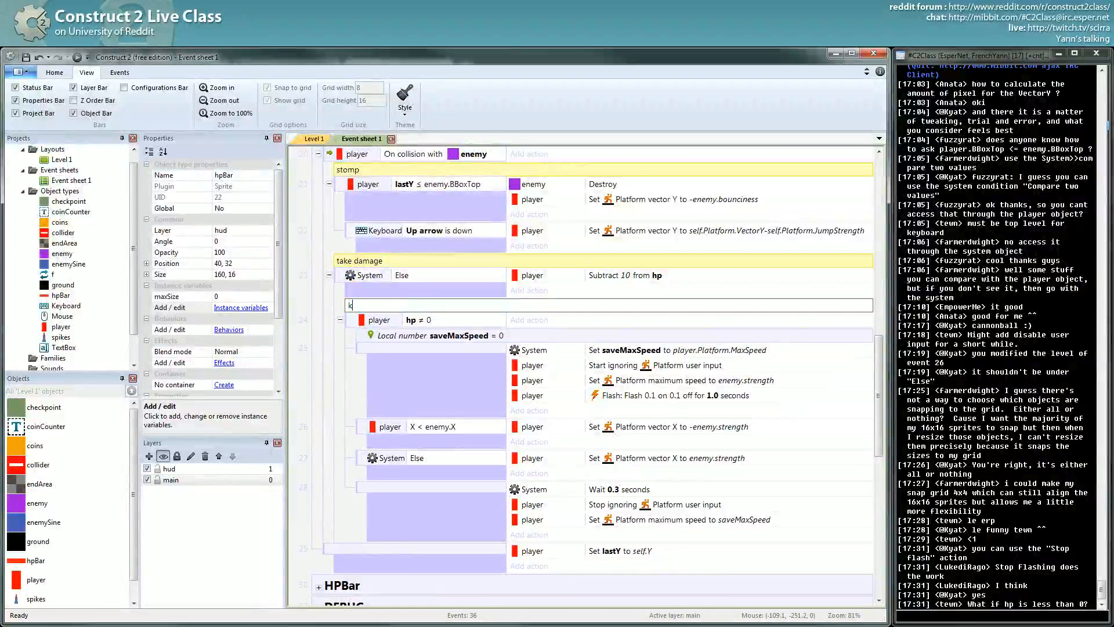
text(nockback only)
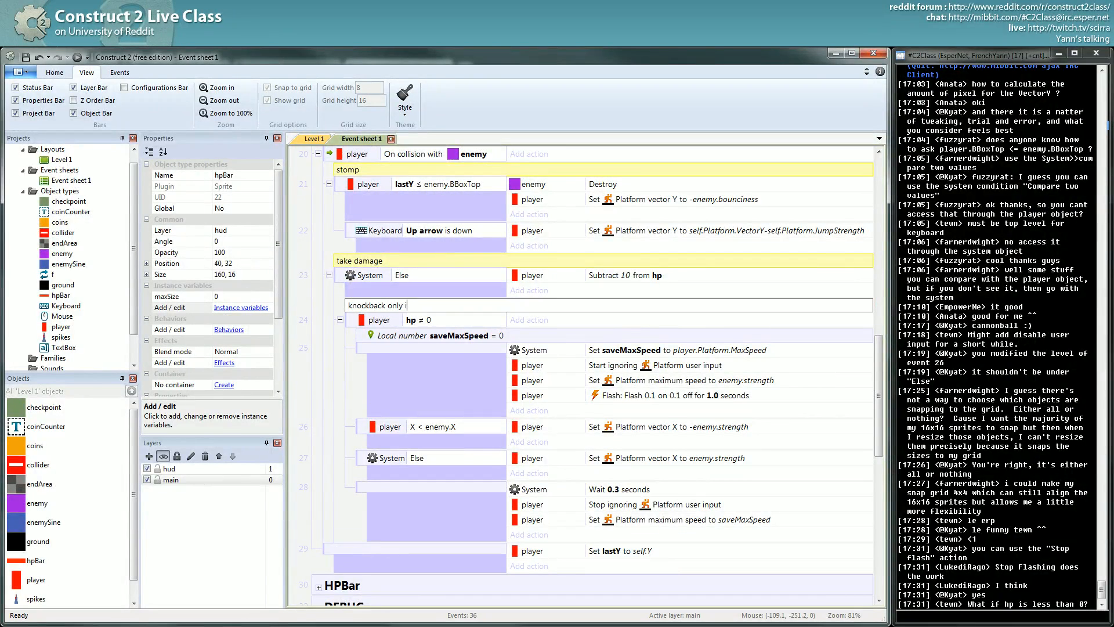
text(if not dead)
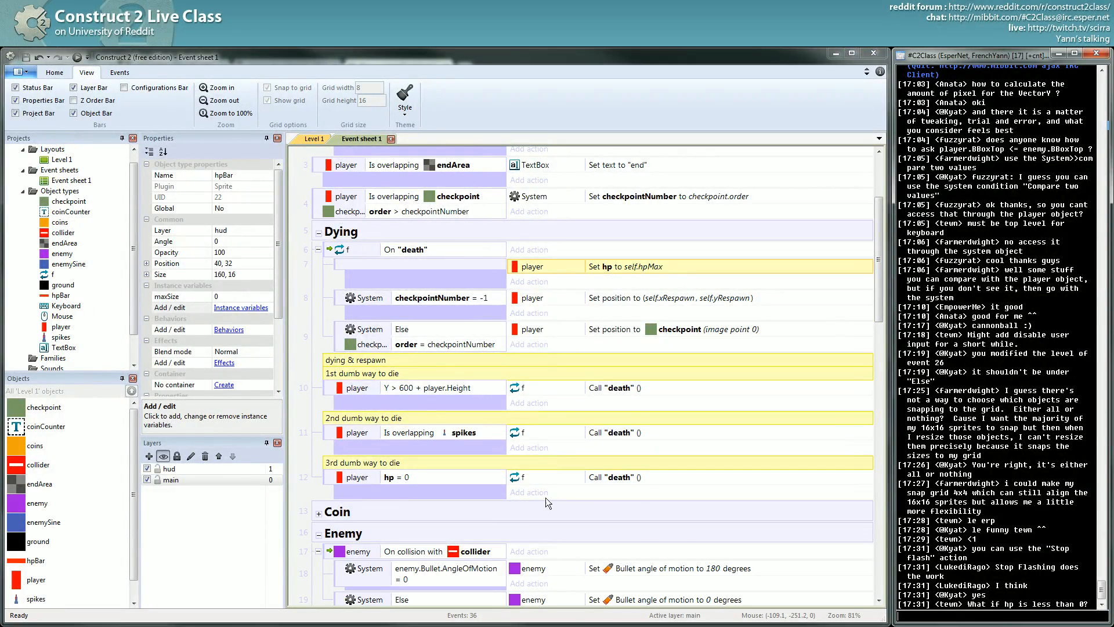
- Expand the HPBar group to reveal its health-bar events
scroll(down, 3)
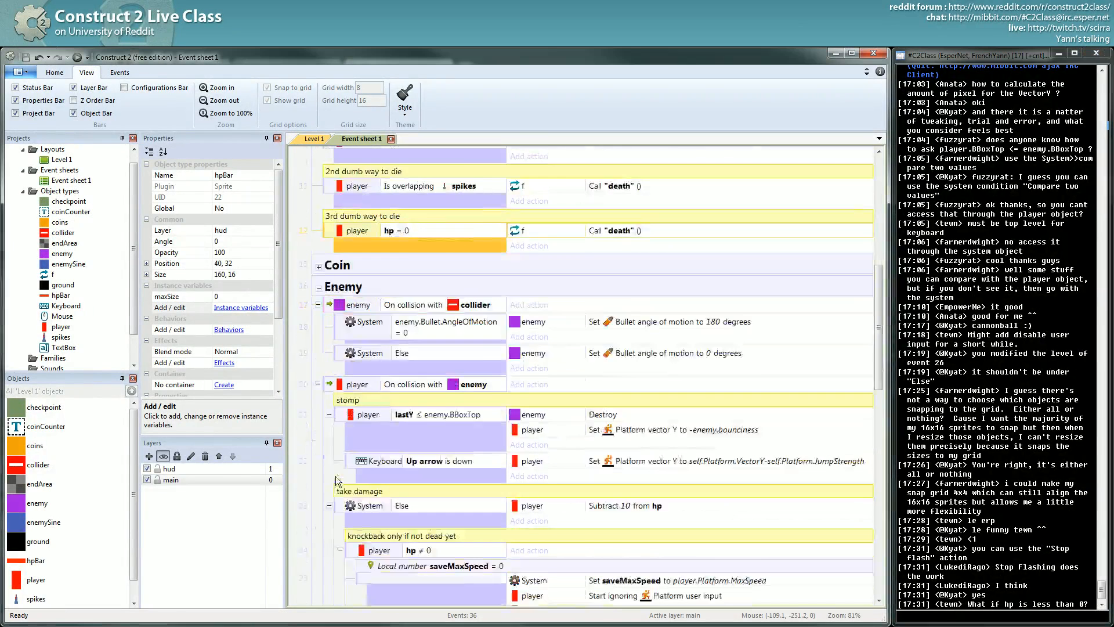
scroll(down, 3)
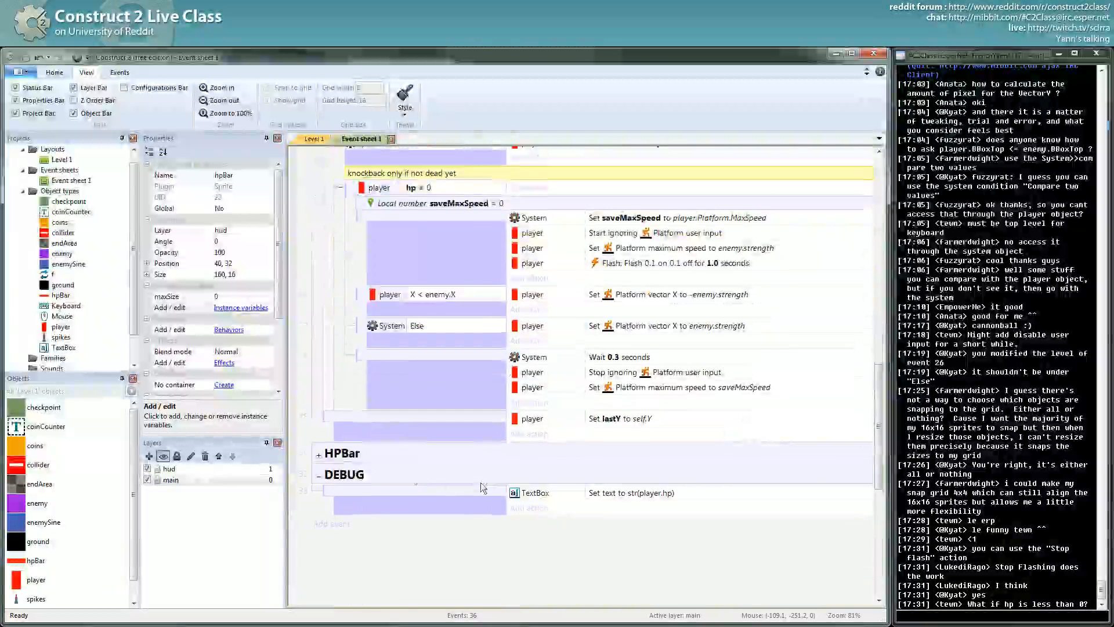
click(320, 454)
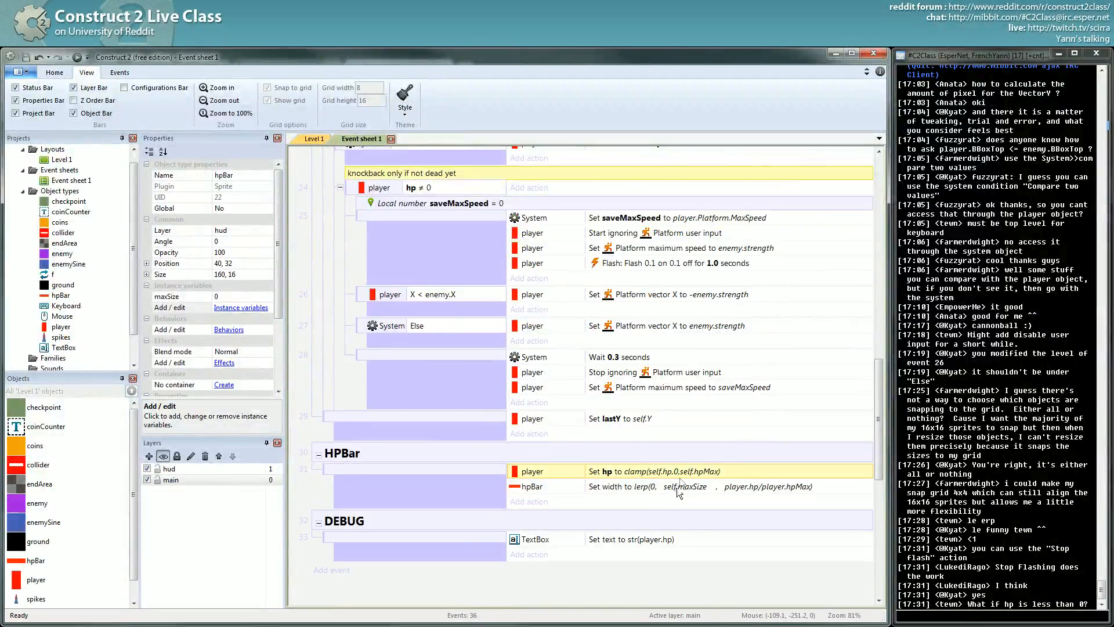
scroll(up, 3)
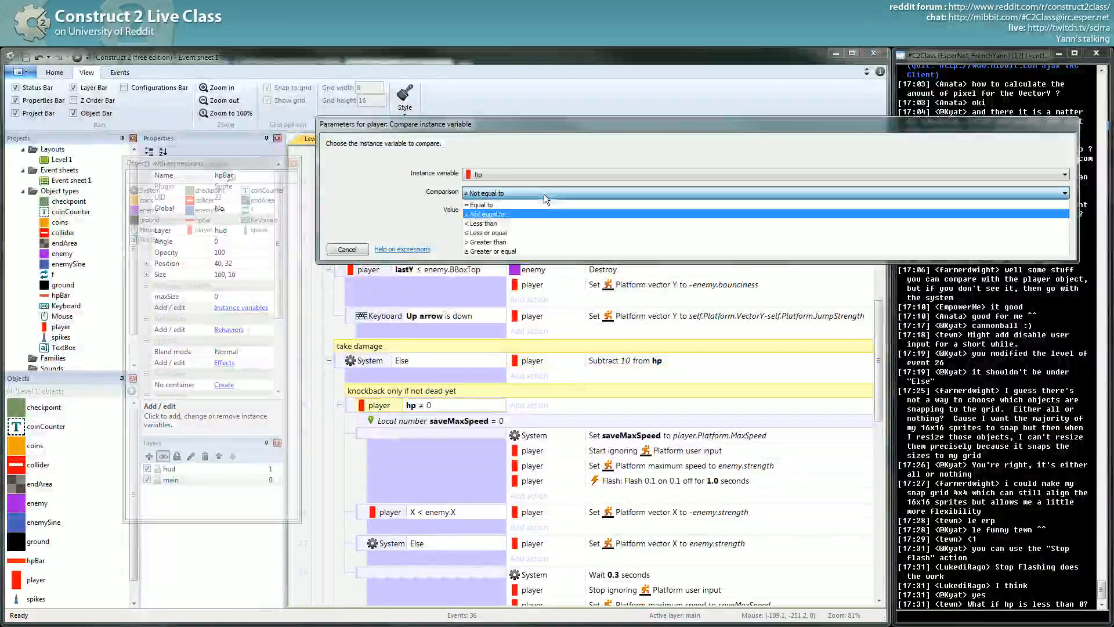
- Change the player's hp condition to Greater than 0 and confirm it
click(490, 243)
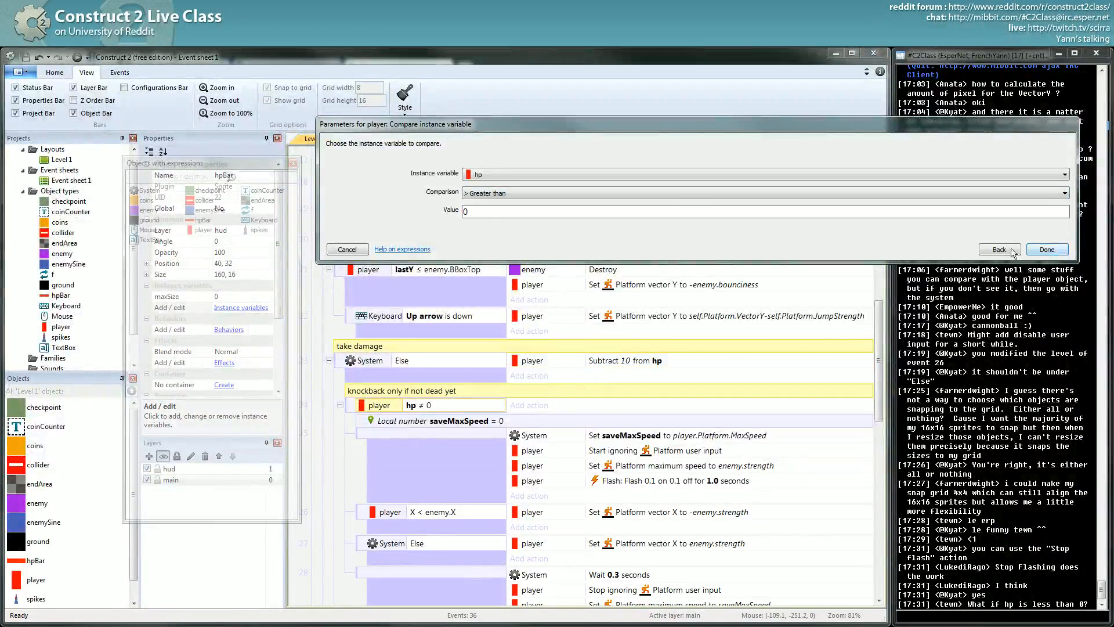
click(1046, 248)
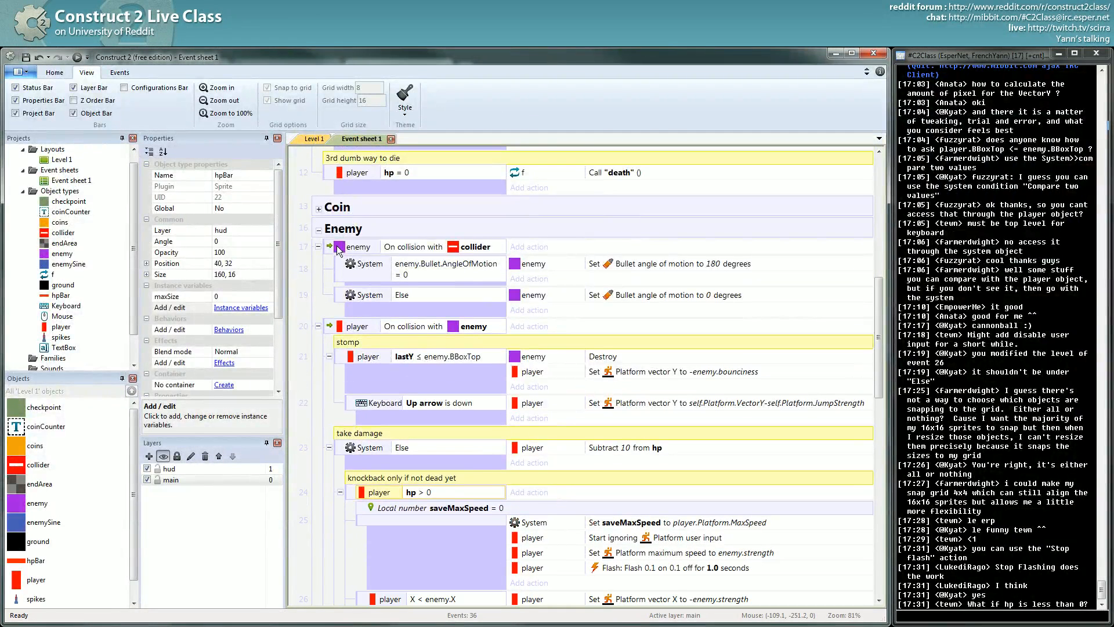
mouse_move(451, 489)
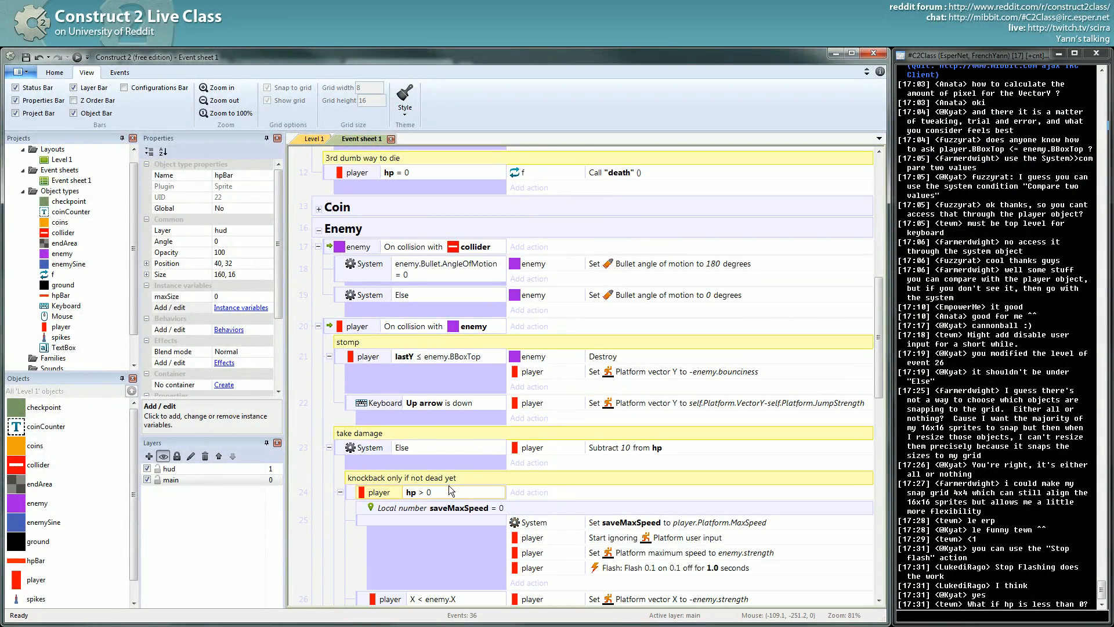
scroll(down, 3)
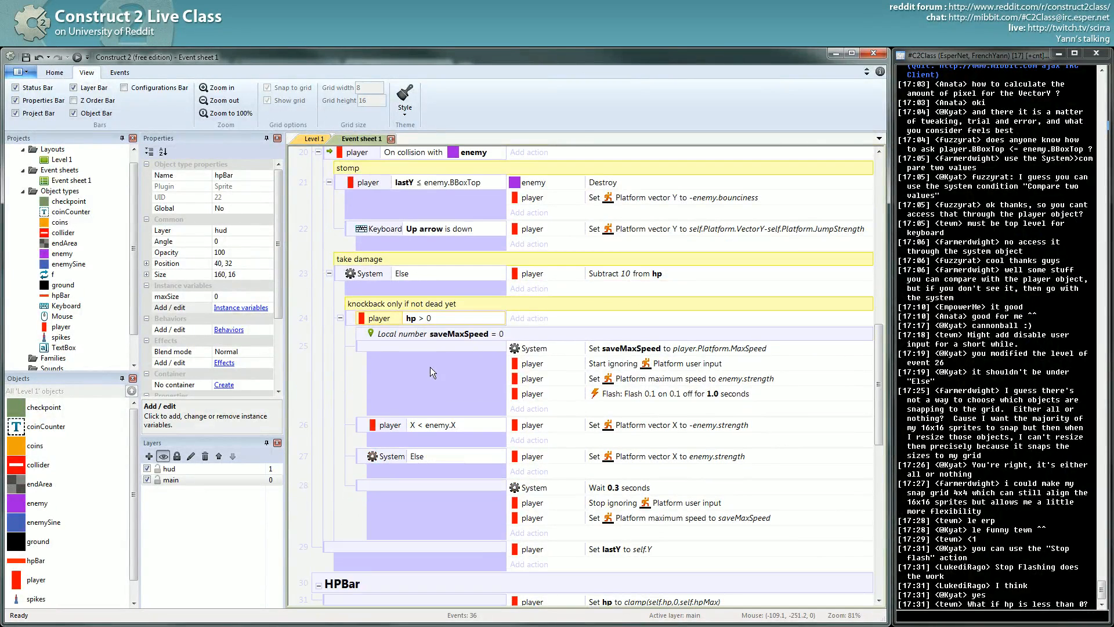
scroll(down, 3)
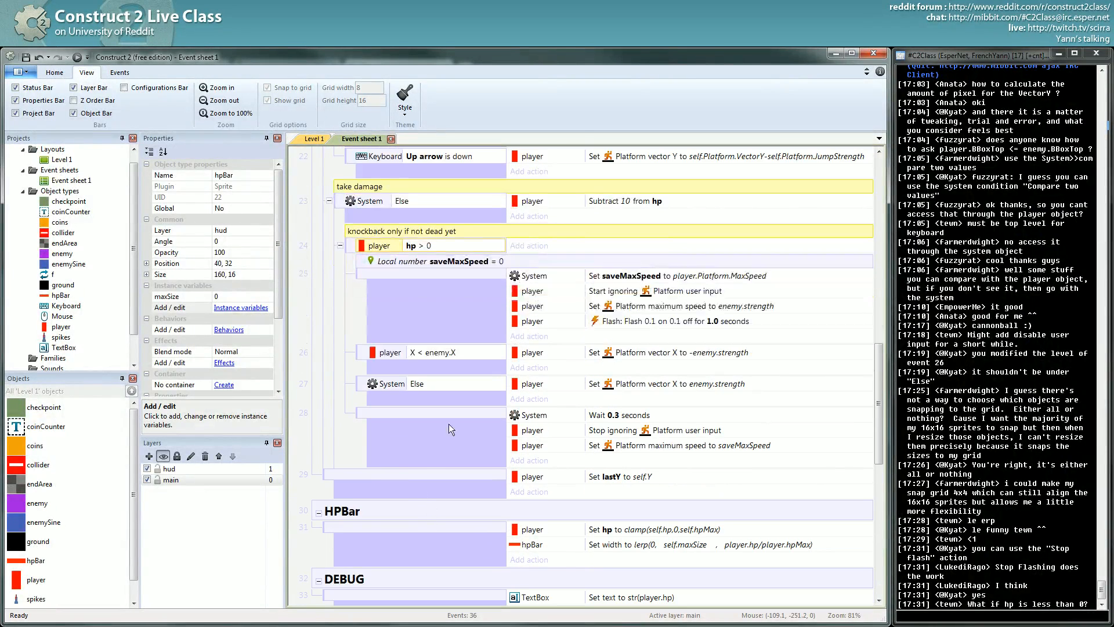
scroll(up, 3)
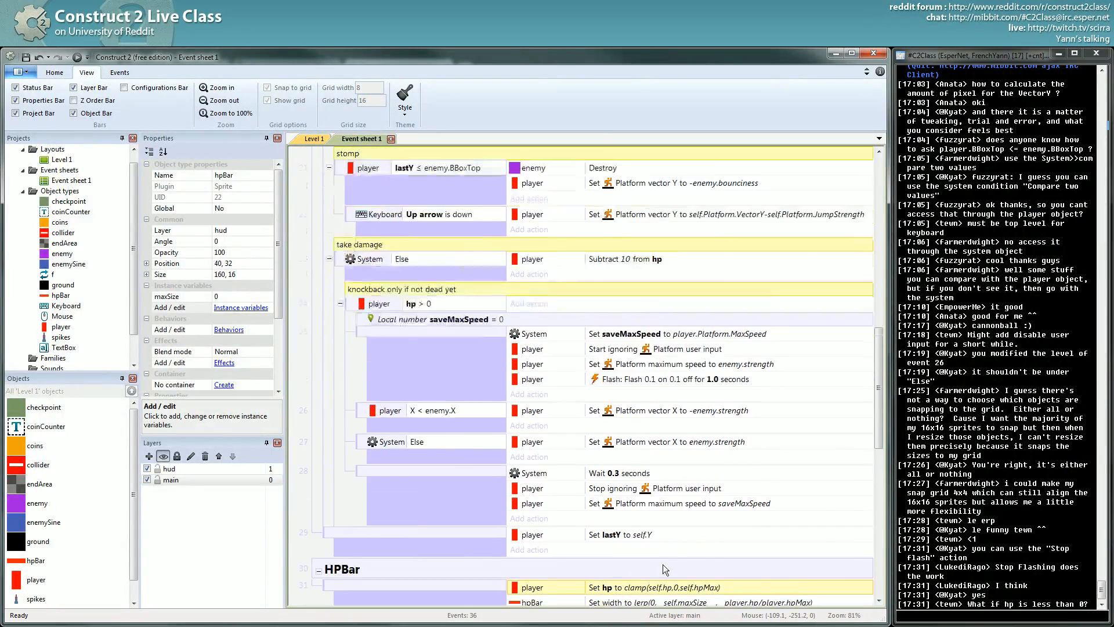
scroll(up, 3)
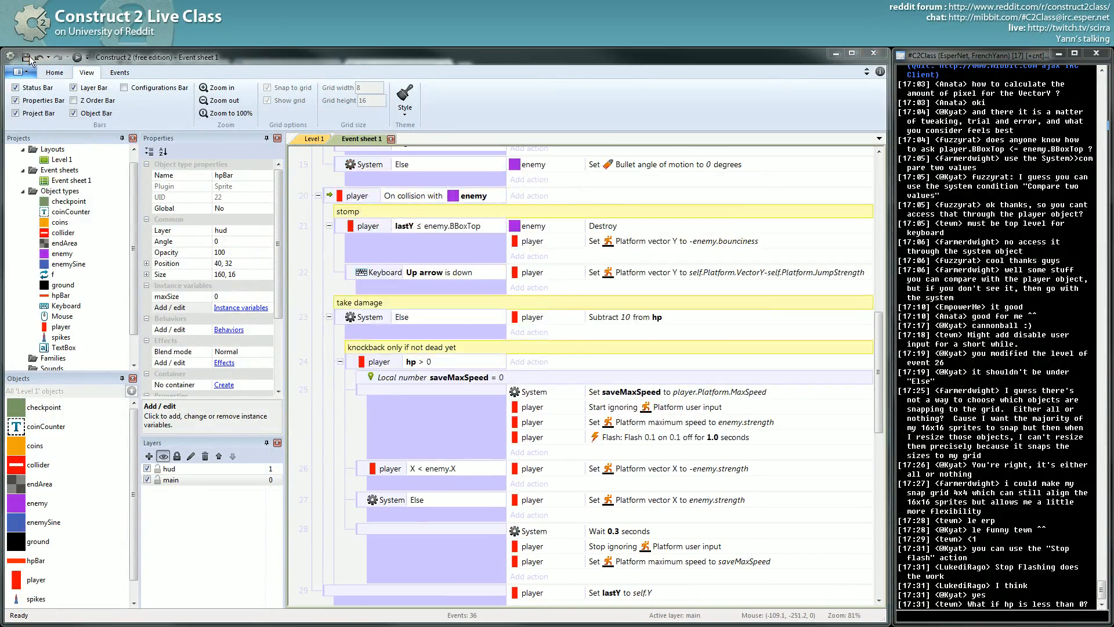
mouse_move(219, 87)
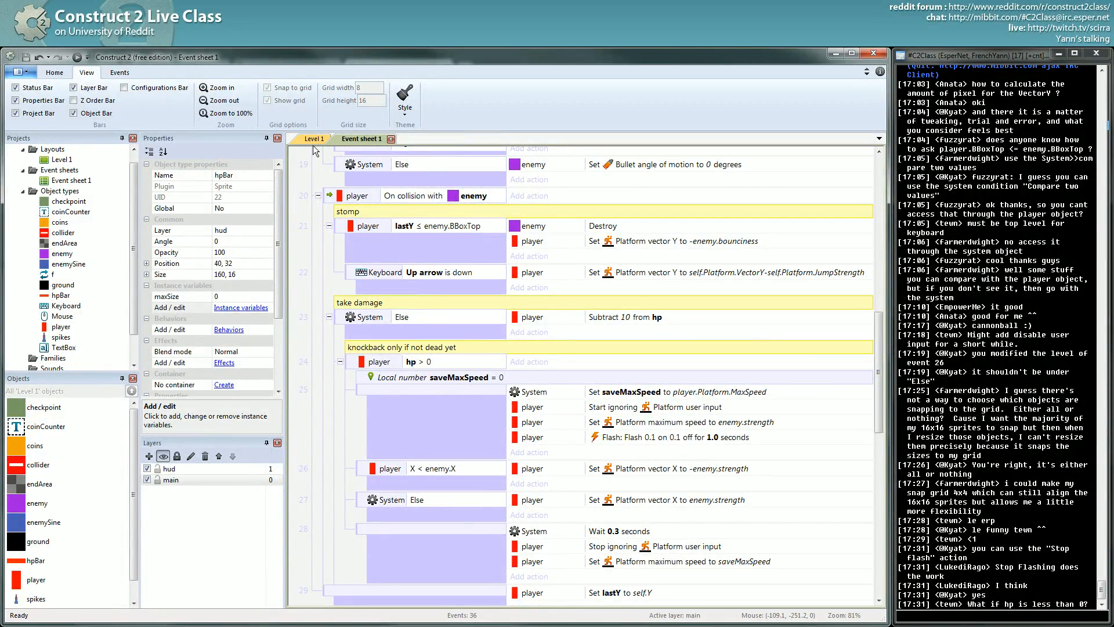
- Switch to the Level 1 layout and inspect the health bar and an enemy
click(311, 138)
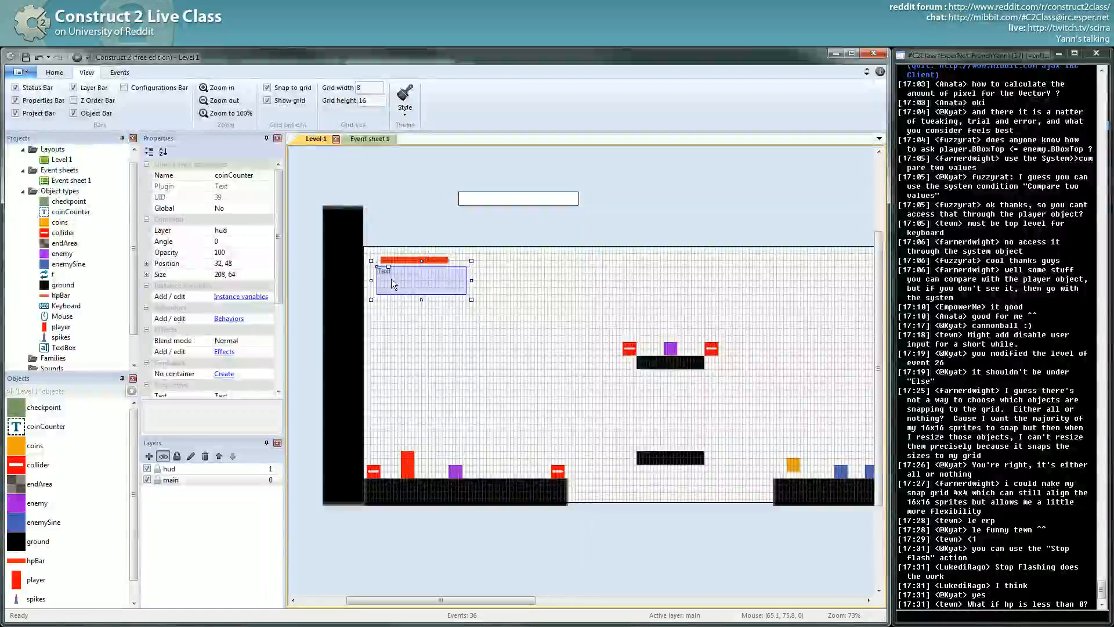
click(419, 259)
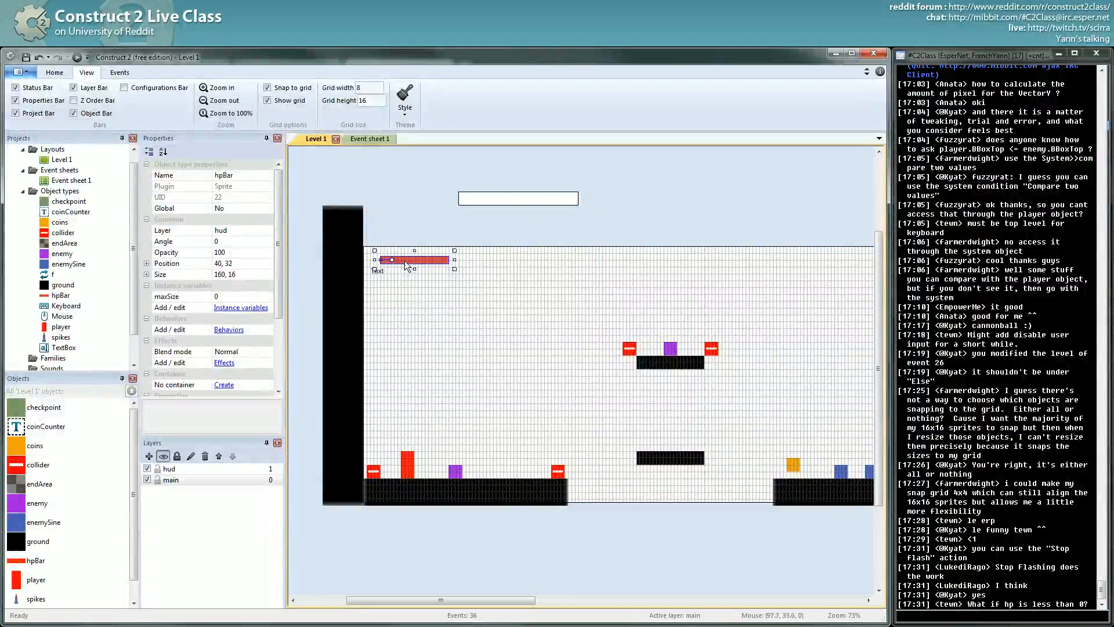
click(413, 279)
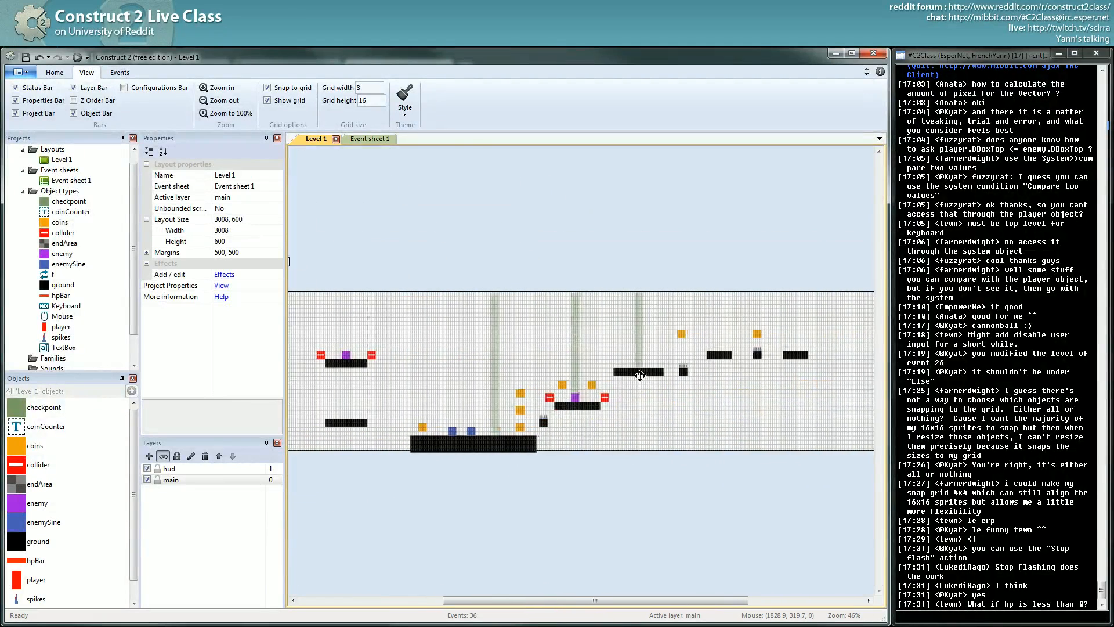
click(519, 432)
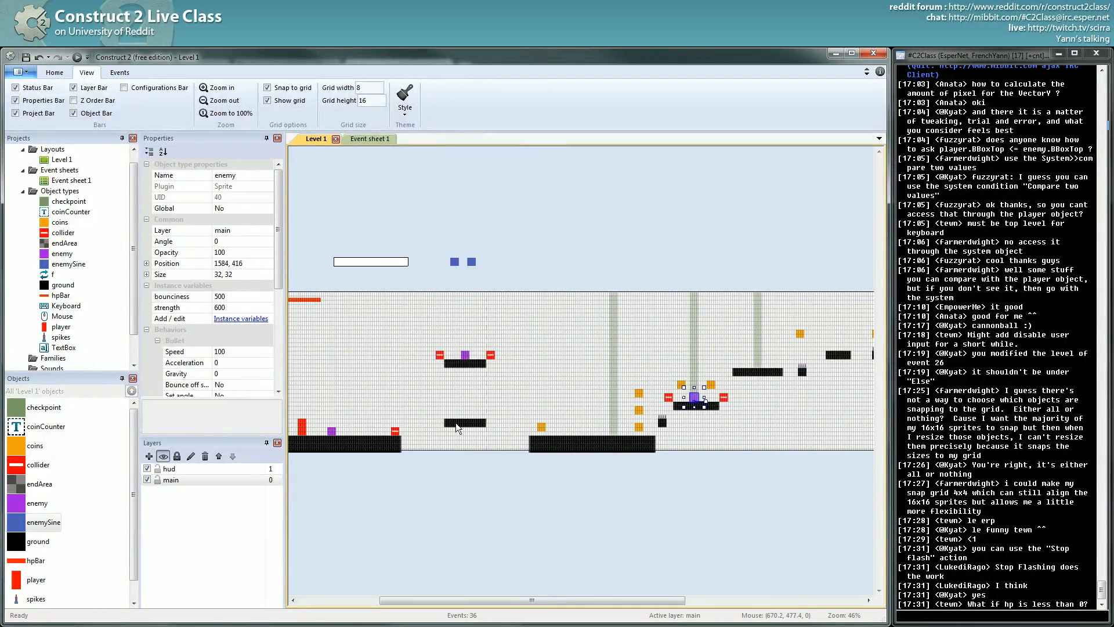
- Inspect a ground platform, a collider block and an enemy near the start
click(462, 362)
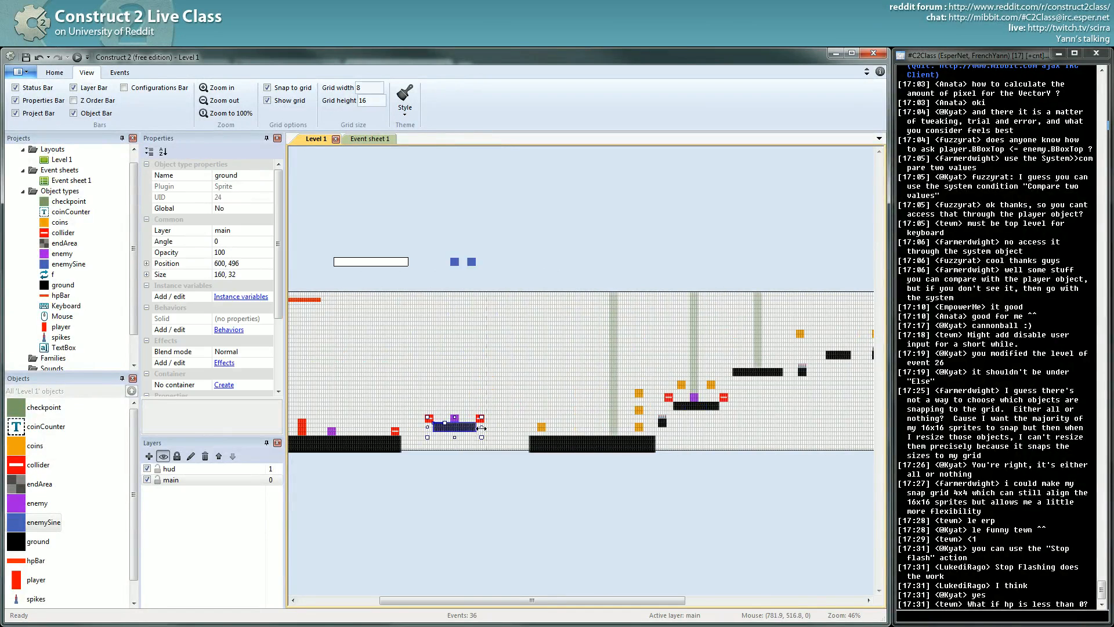
click(497, 418)
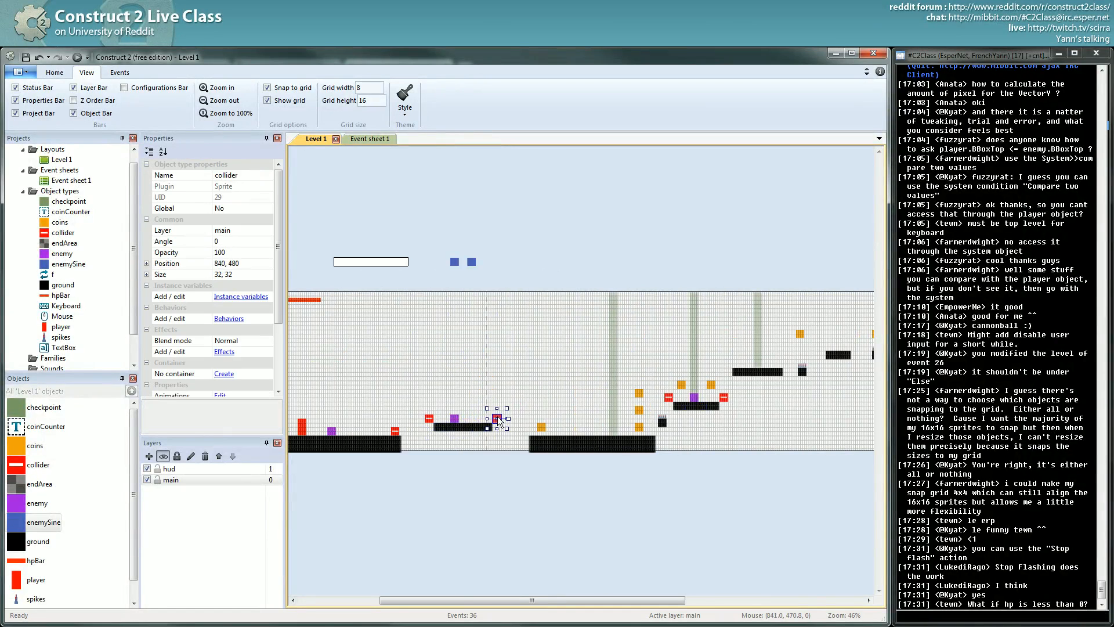
click(472, 417)
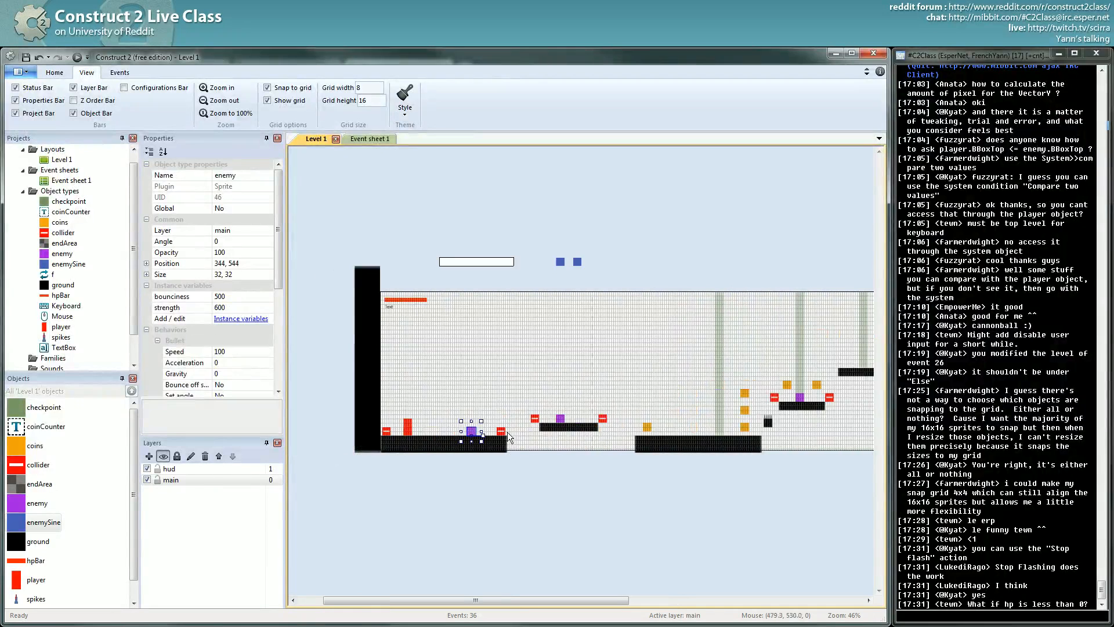
click(512, 432)
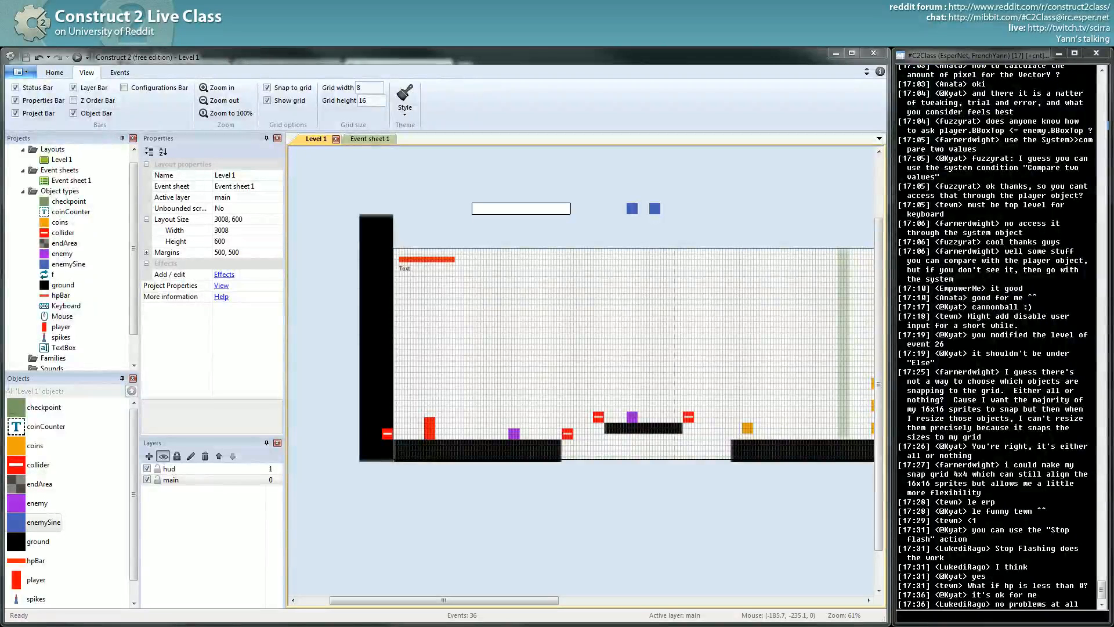
scroll(down, 3)
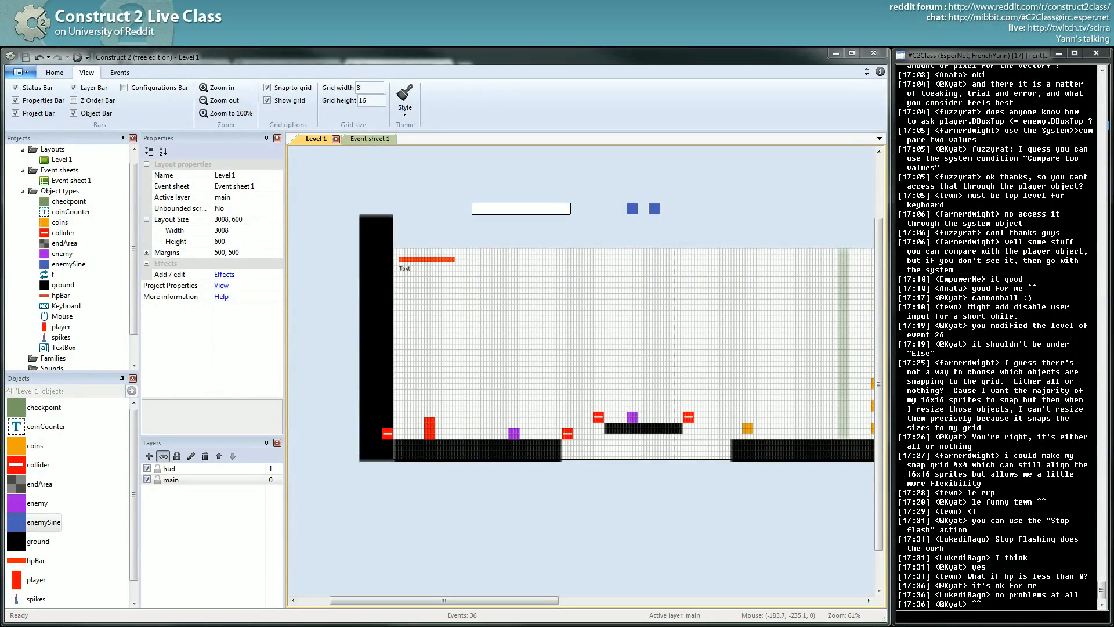
scroll(down, 3)
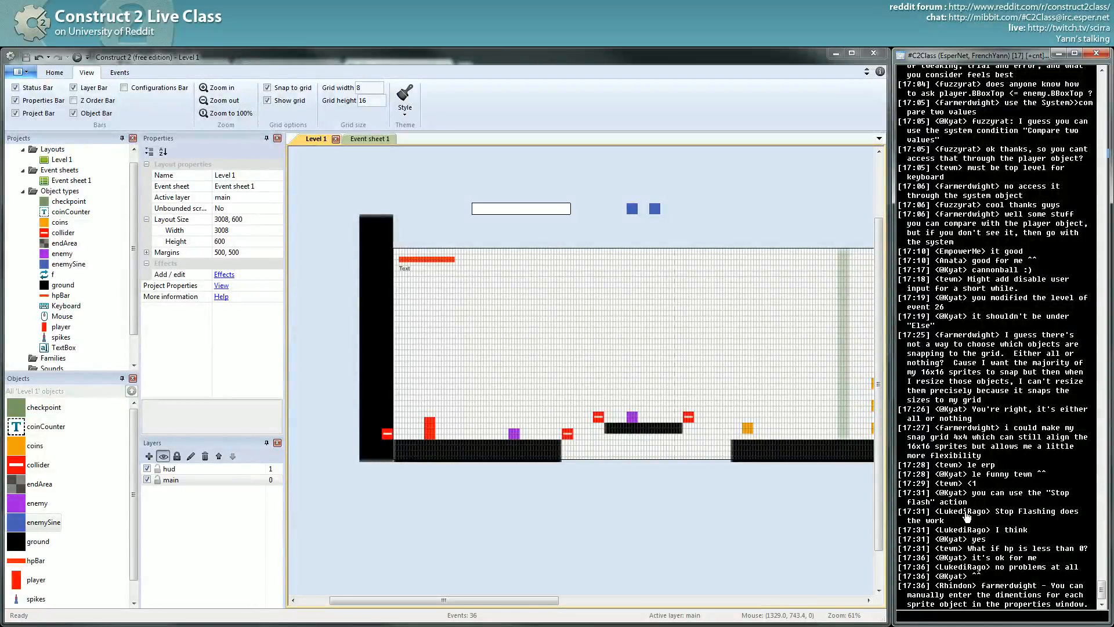
mouse_move(980, 581)
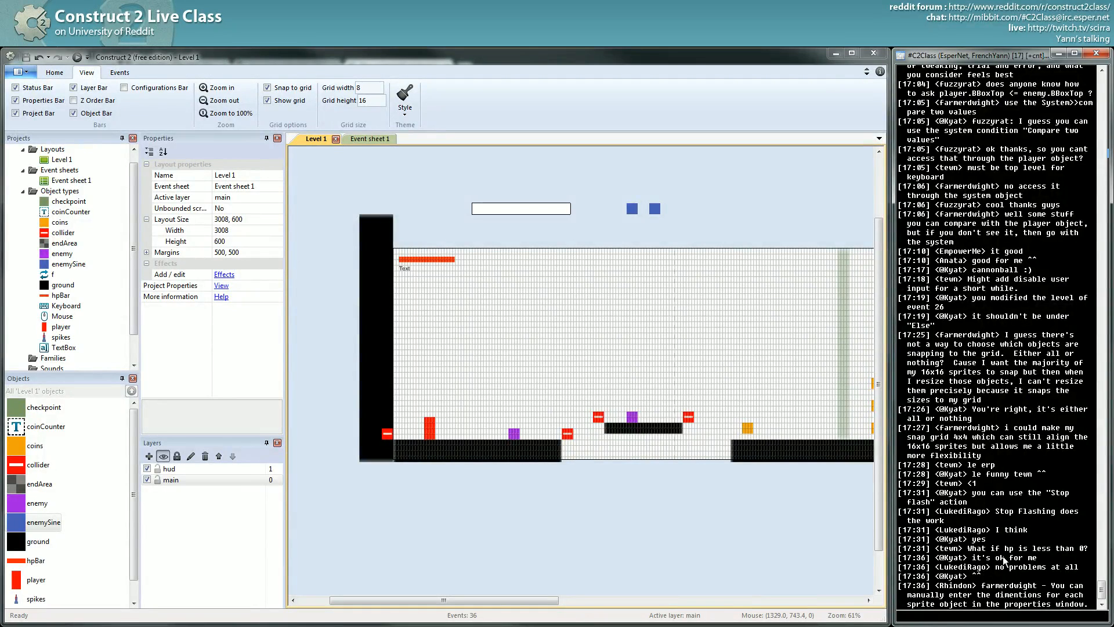
mouse_move(967, 431)
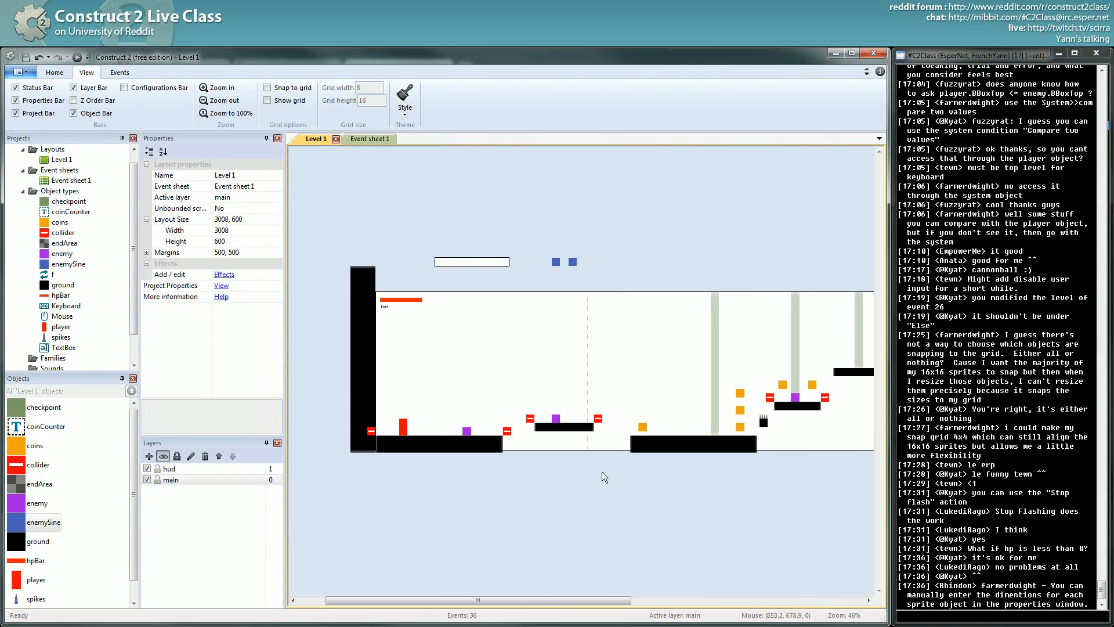
mouse_move(607, 476)
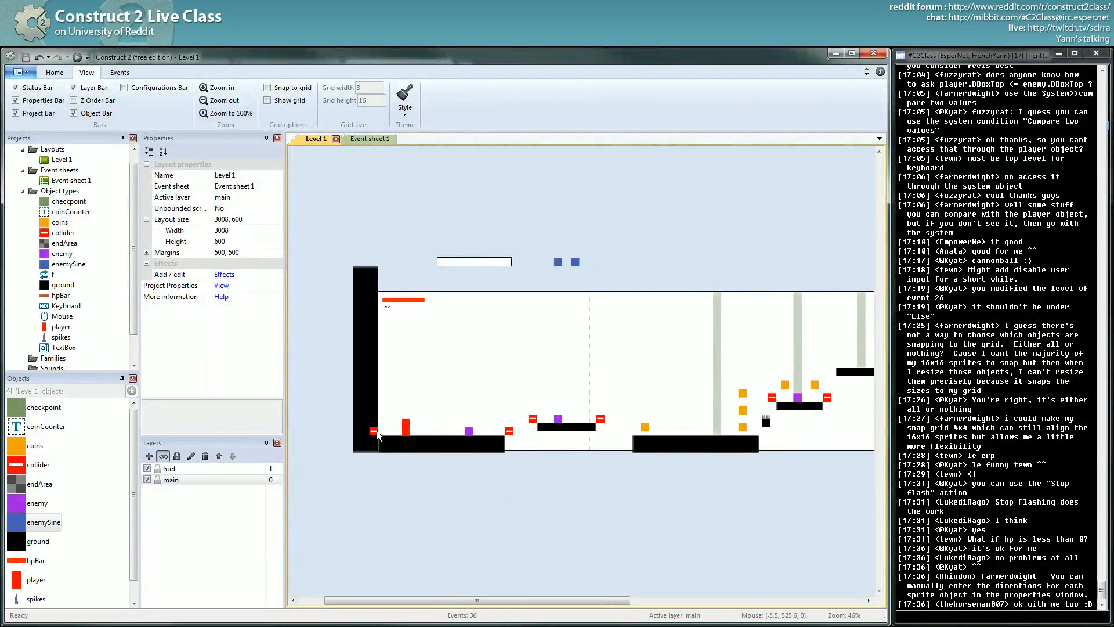
mouse_move(465, 423)
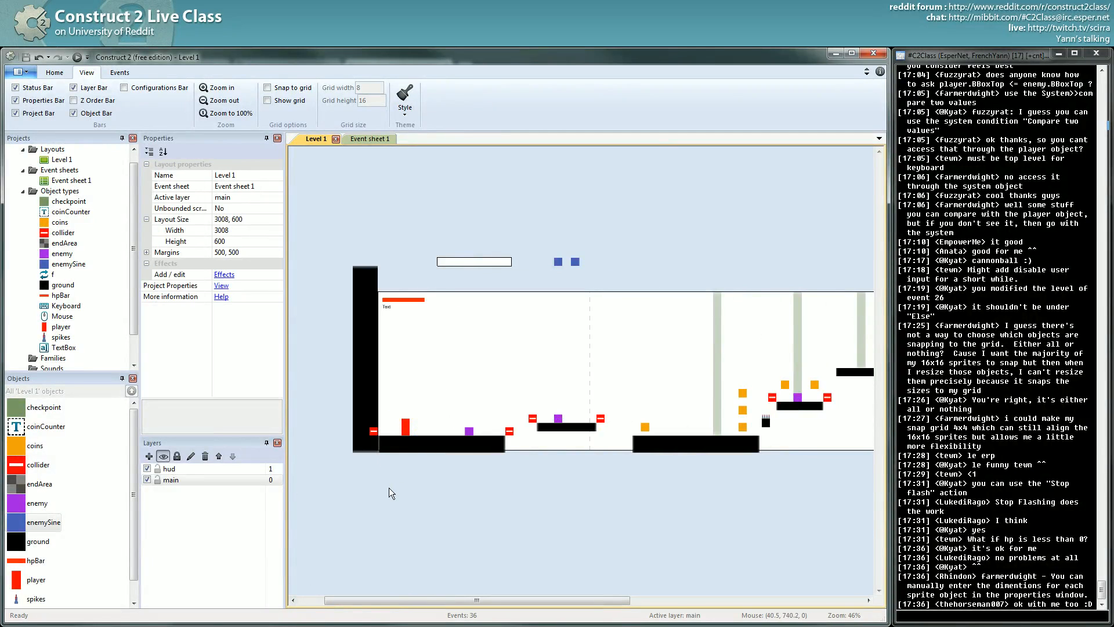
mouse_move(439, 403)
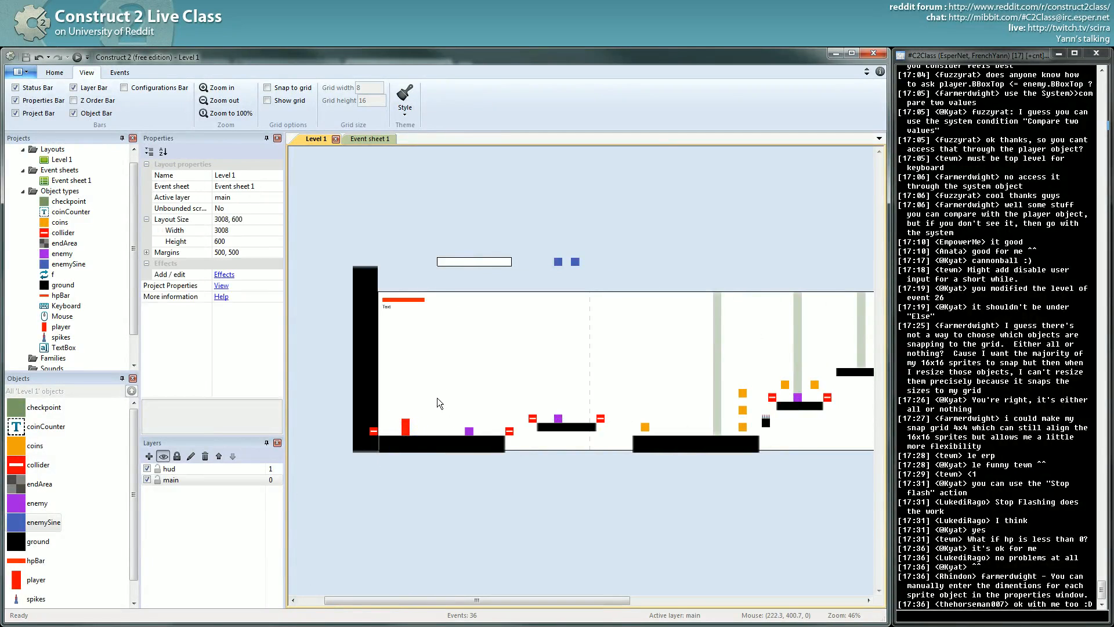
mouse_move(445, 396)
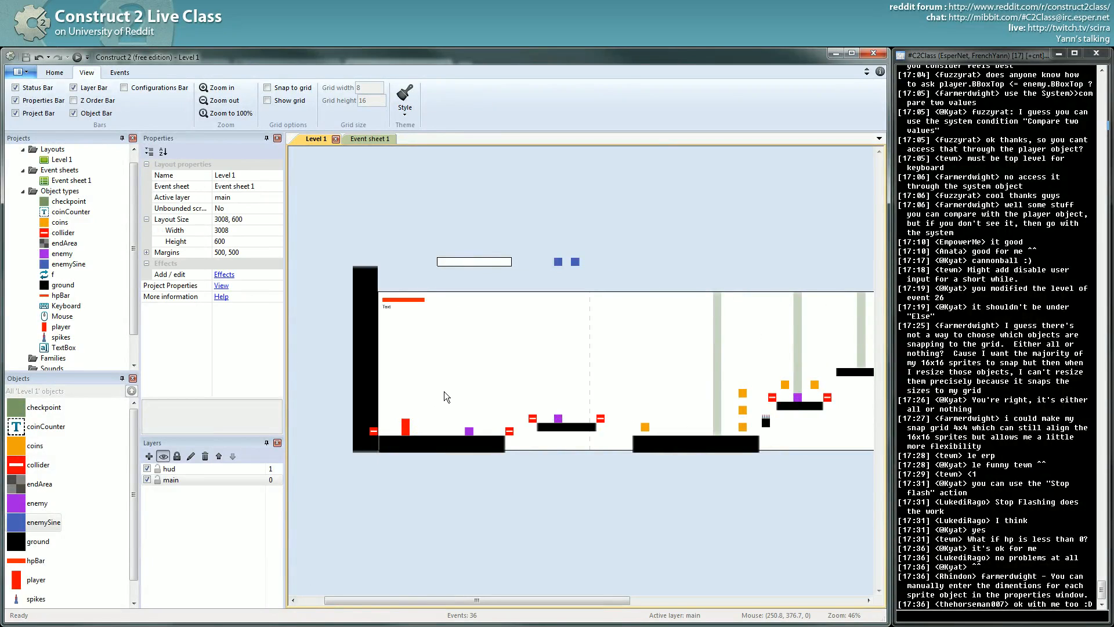
mouse_move(459, 372)
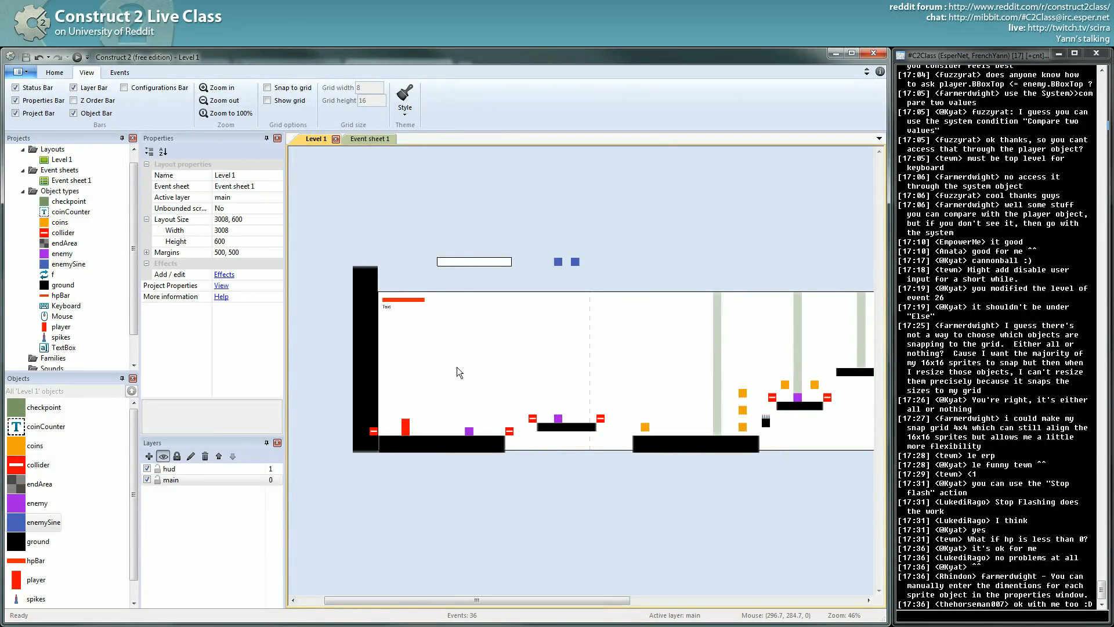
- Insert a new Sprite object into the level and browse for an image to load
double_click(458, 372)
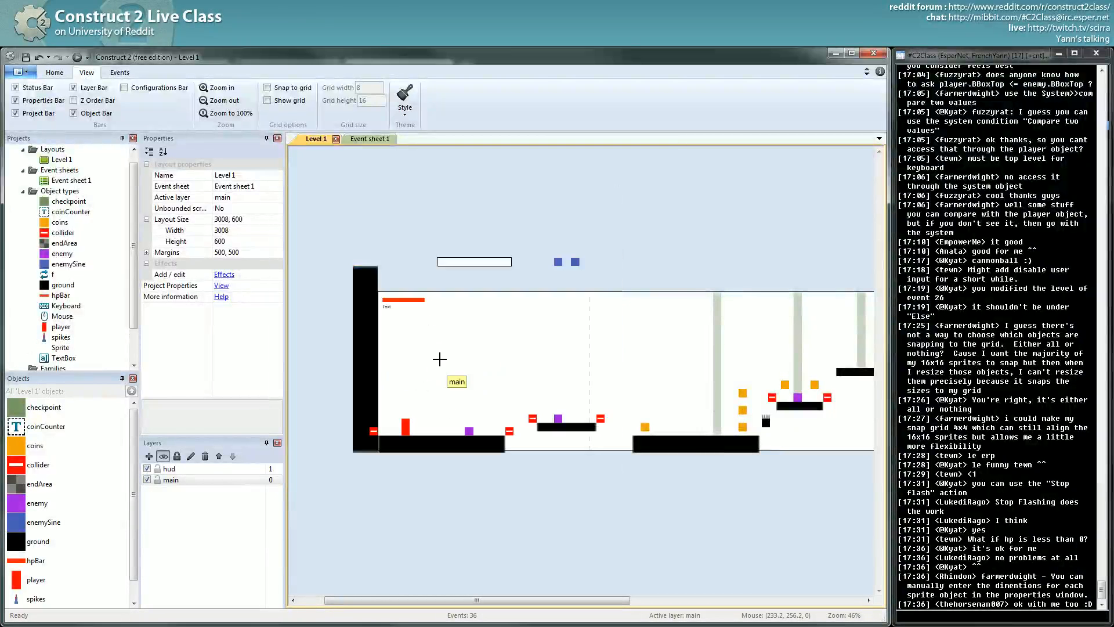
double_click(61, 347)
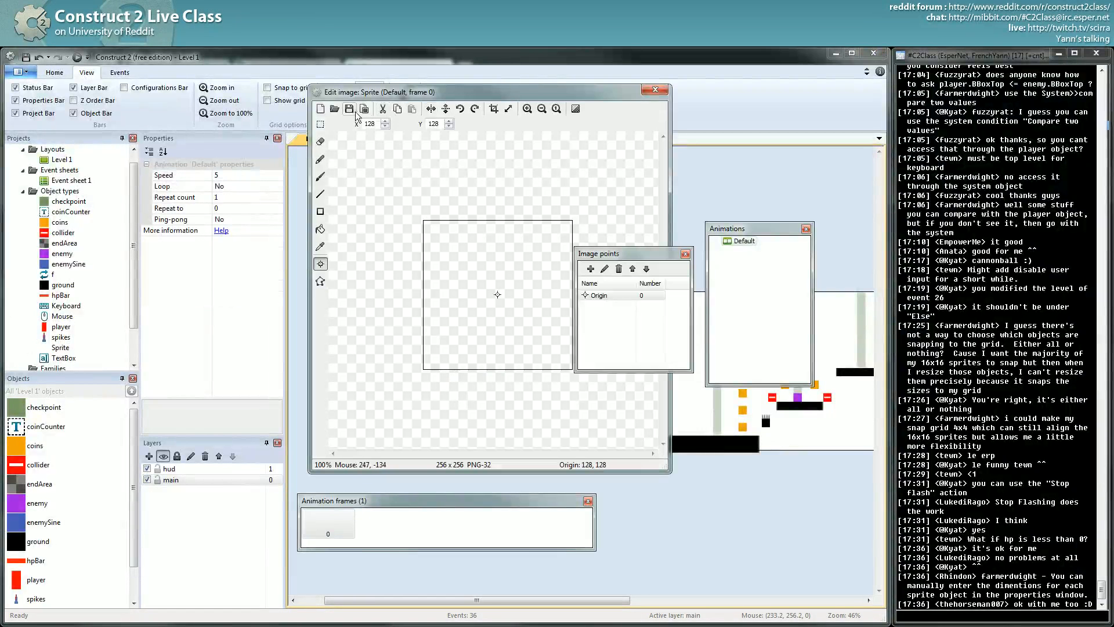
click(334, 109)
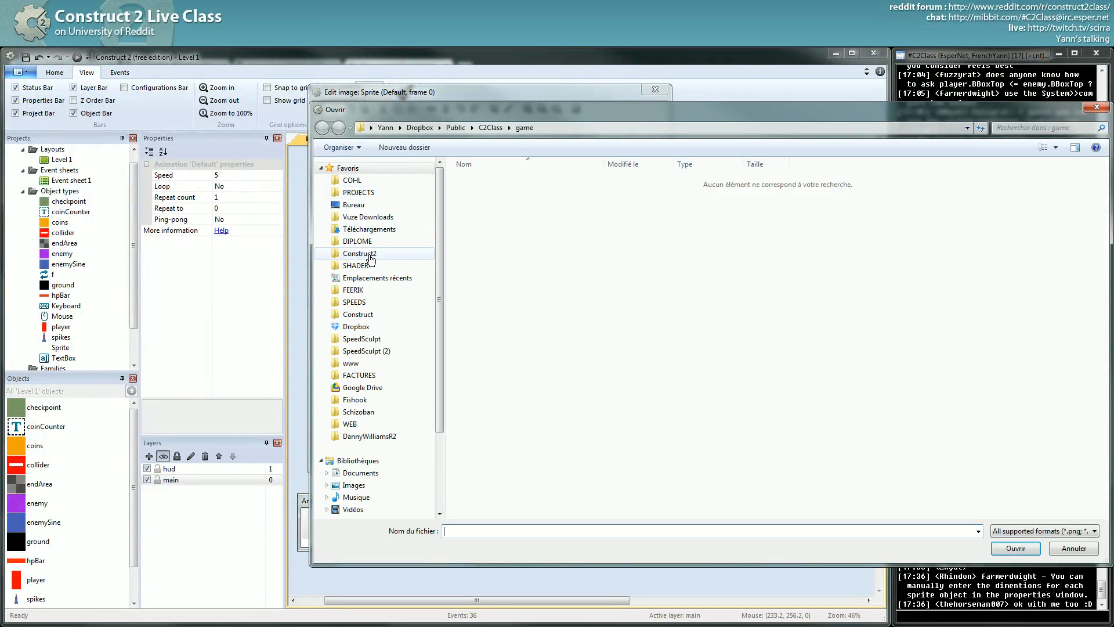
click(360, 254)
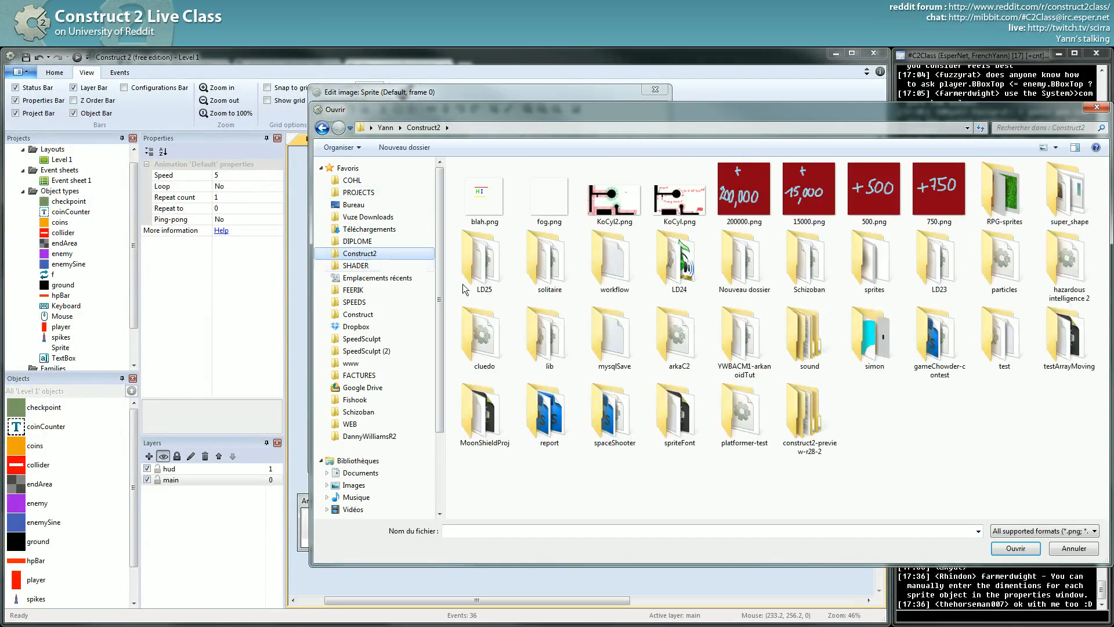
click(355, 326)
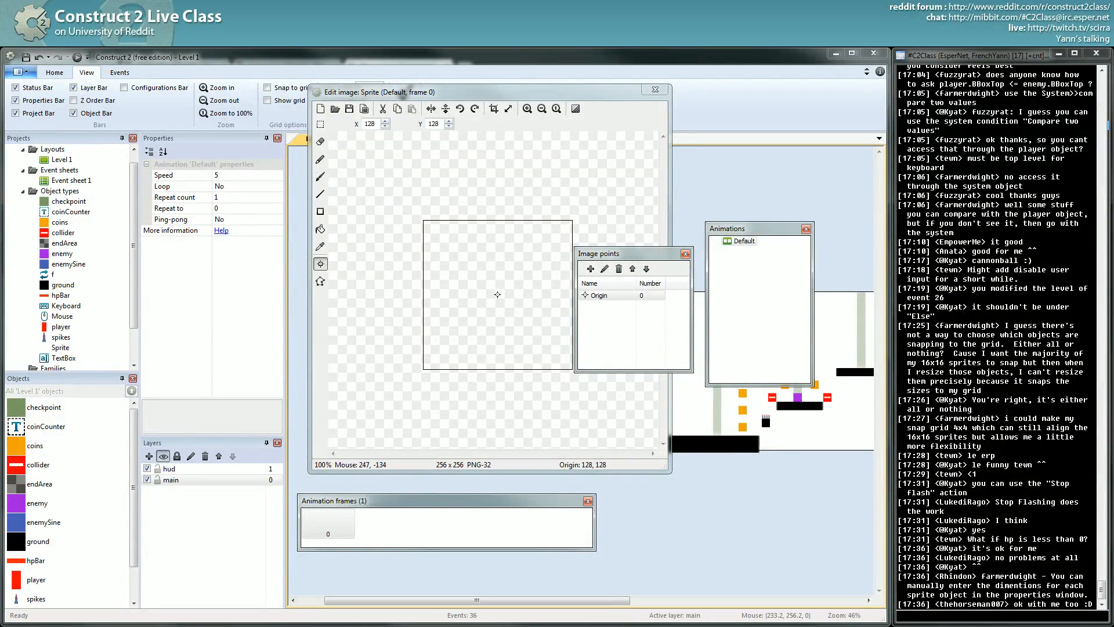
scroll(down, 3)
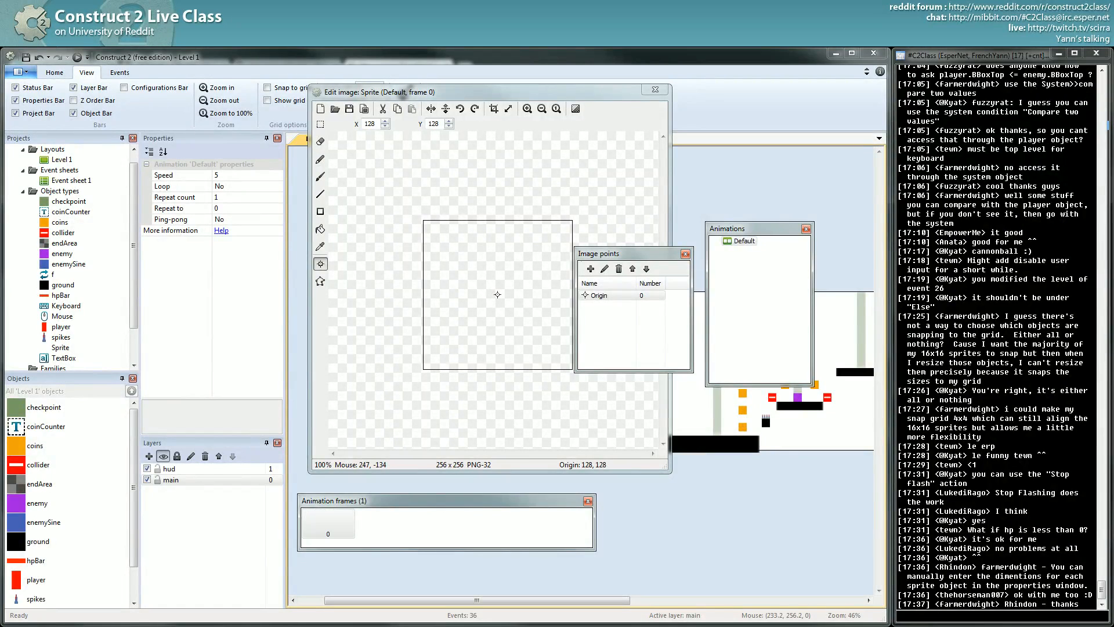
- Import the run-cycle PNG files as frames of the Default animation
click(334, 109)
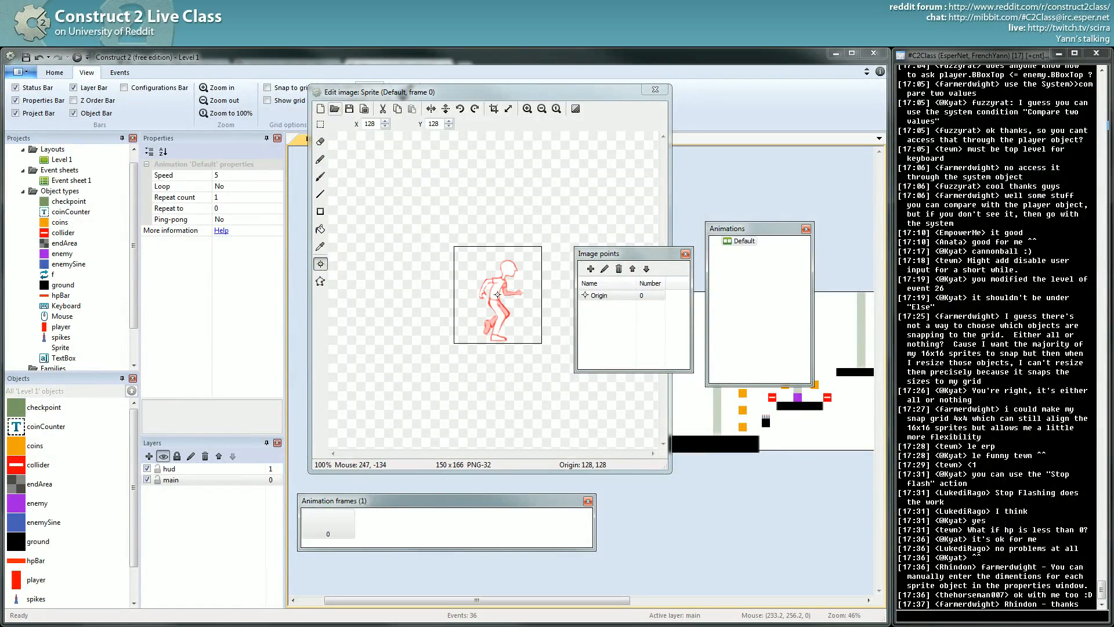
right_click(327, 526)
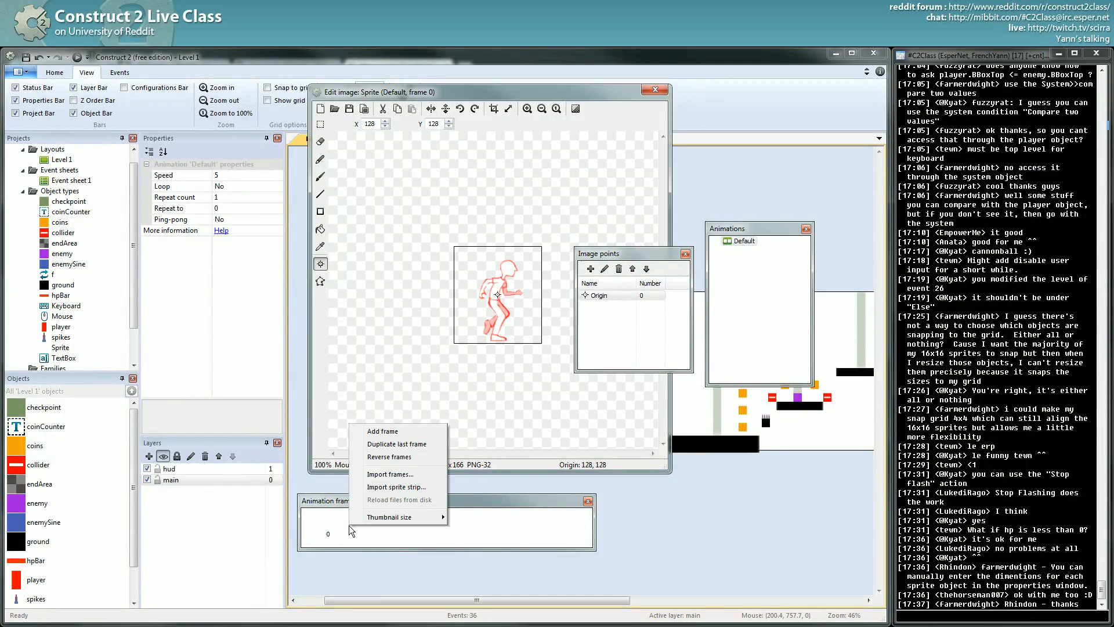
mouse_move(394, 474)
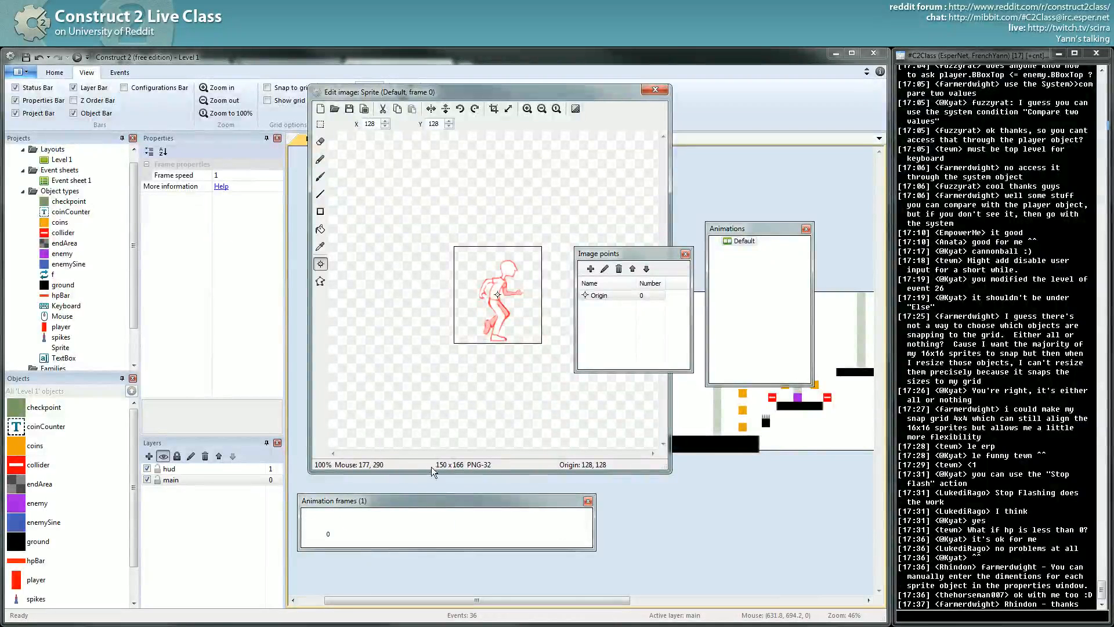
right_click(348, 534)
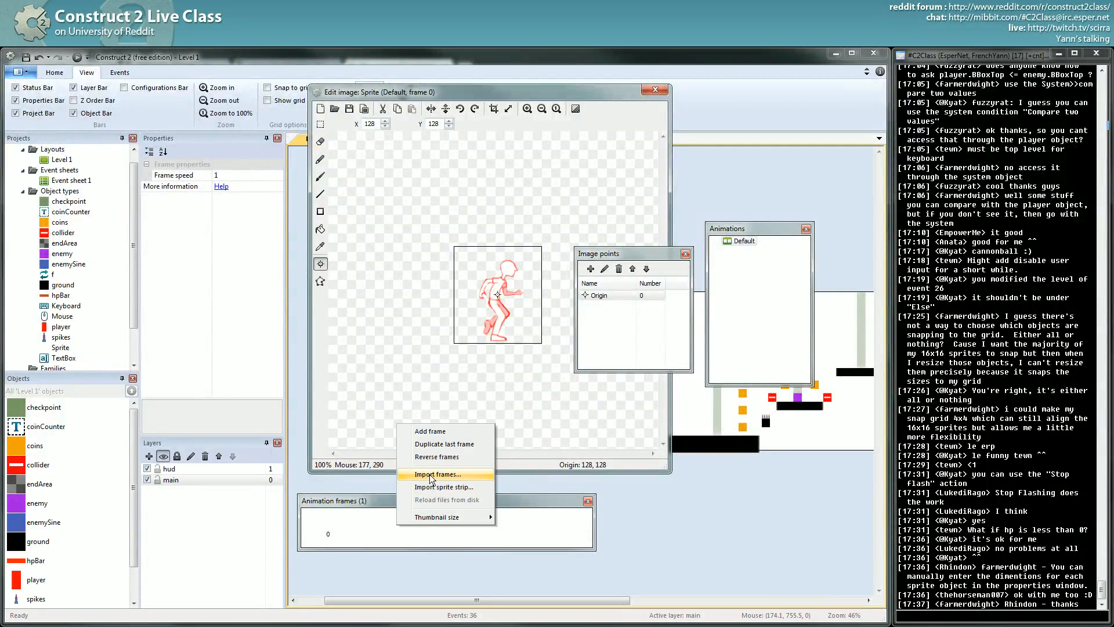
click(437, 473)
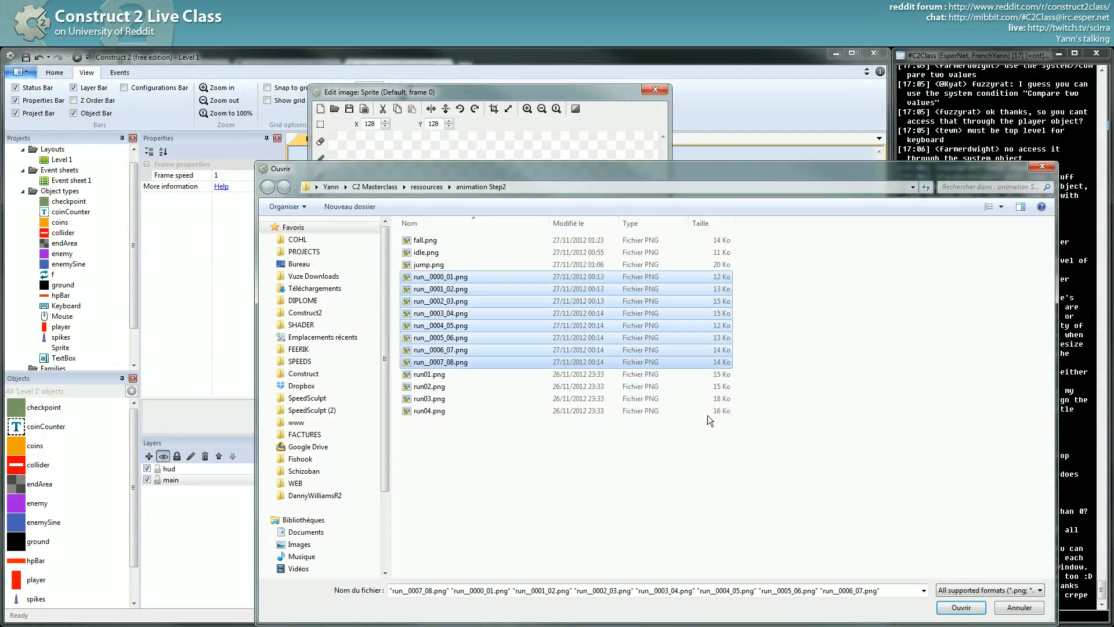
click(959, 606)
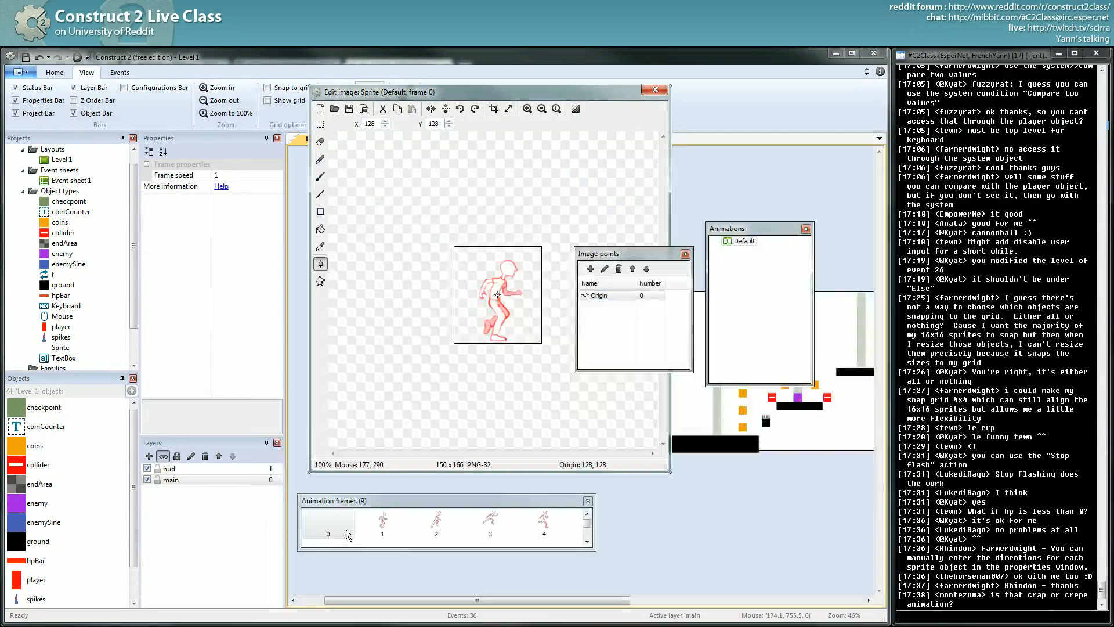
- Step through the imported walk frames from first to last to check them
click(327, 521)
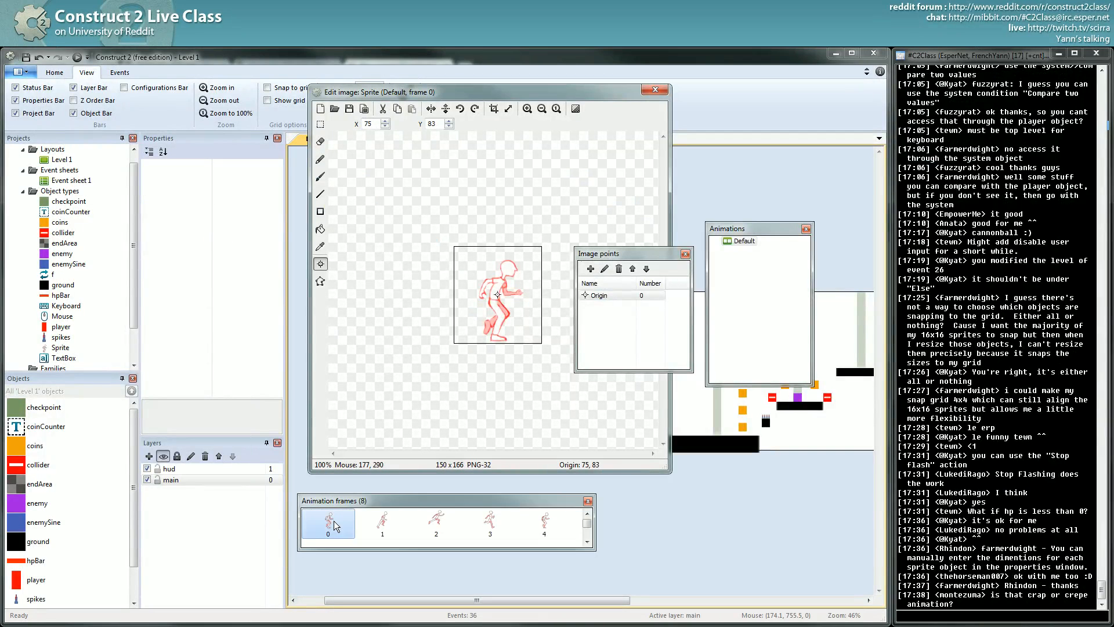
click(327, 522)
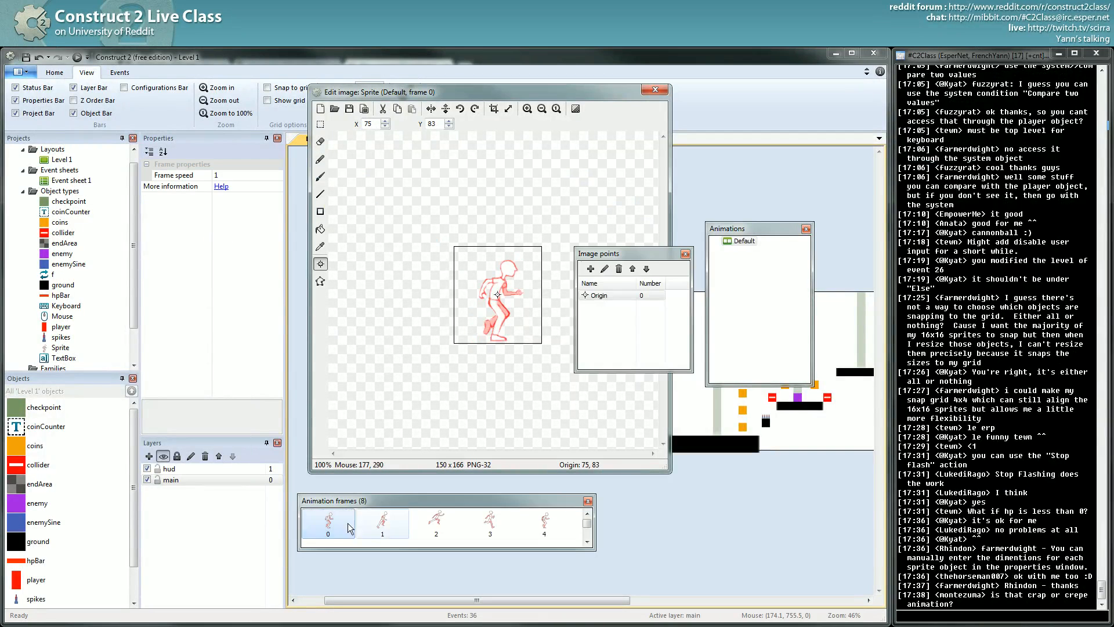
click(435, 524)
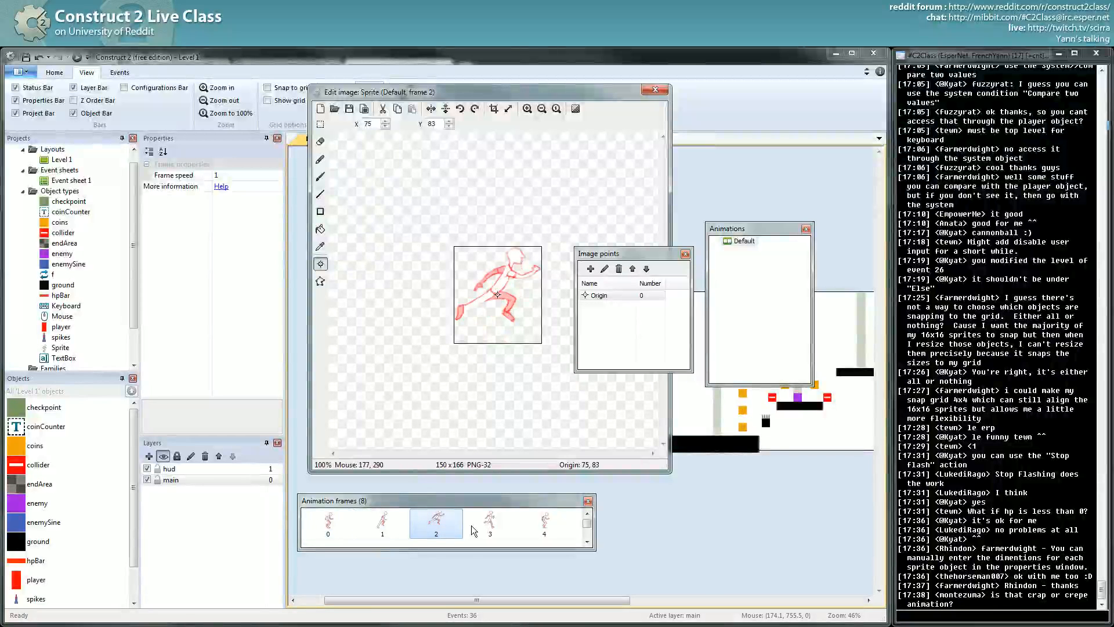
click(544, 525)
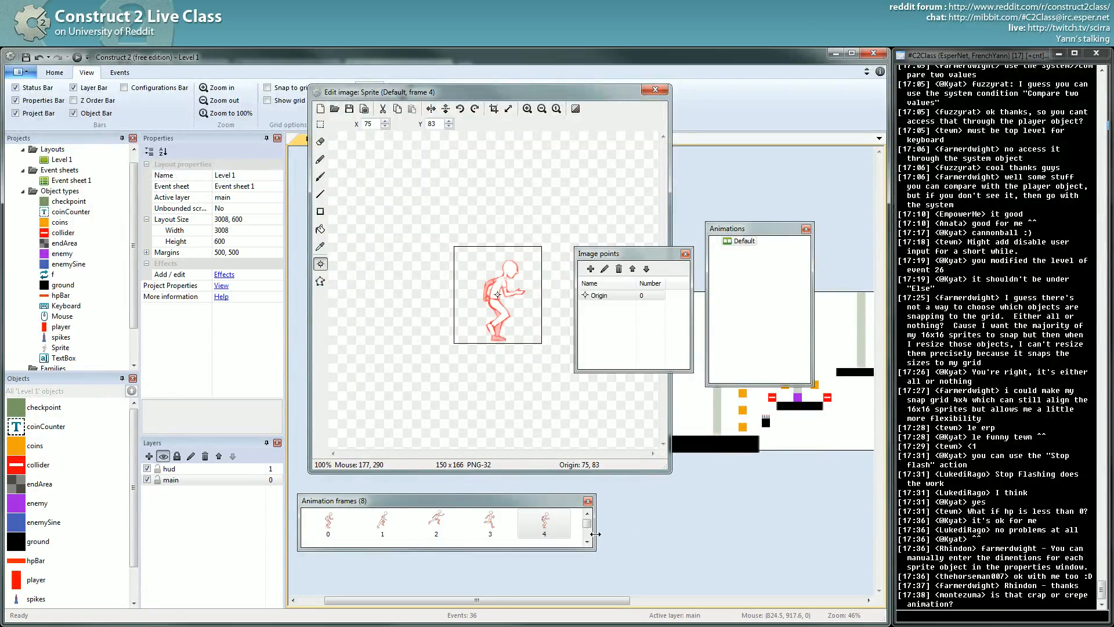
click(651, 523)
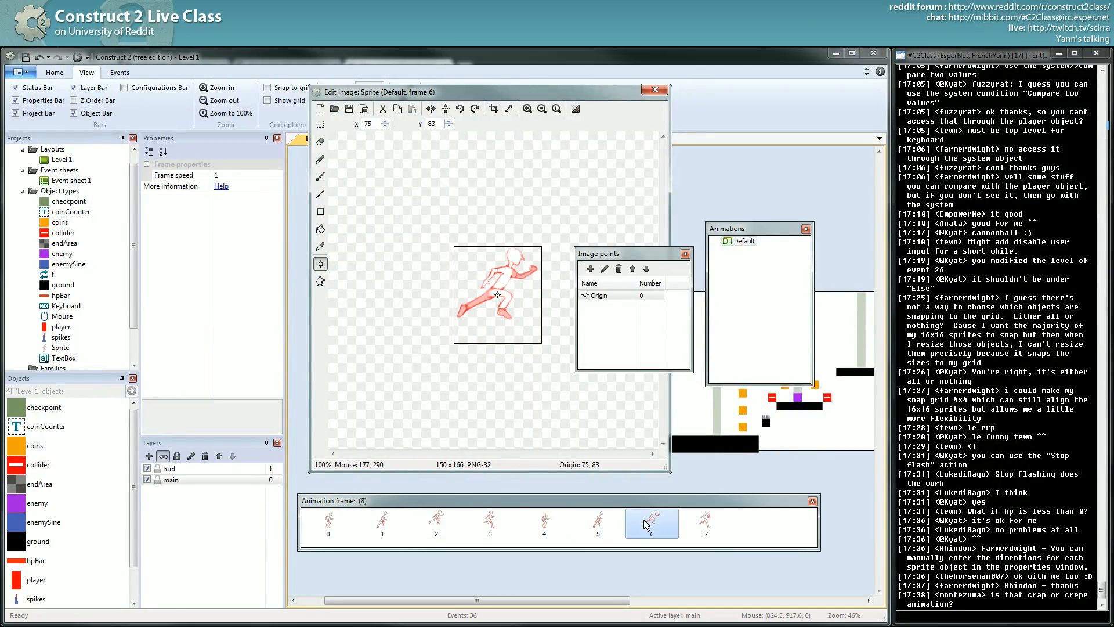
click(706, 524)
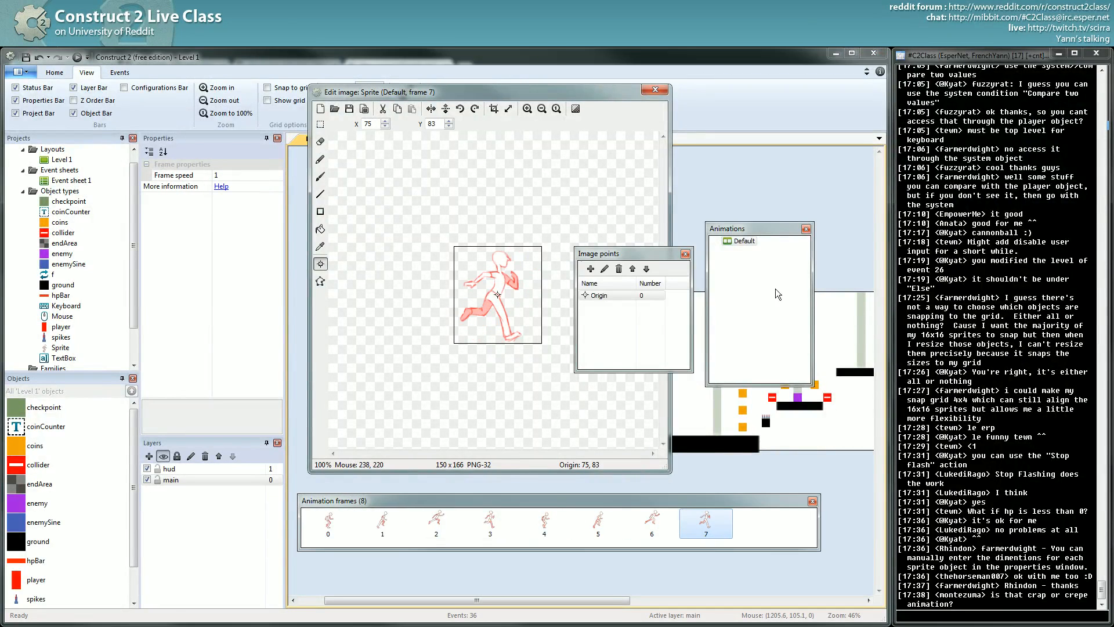
- Set the Default animation's speed to 12 and preview the walk cycle
right_click(741, 241)
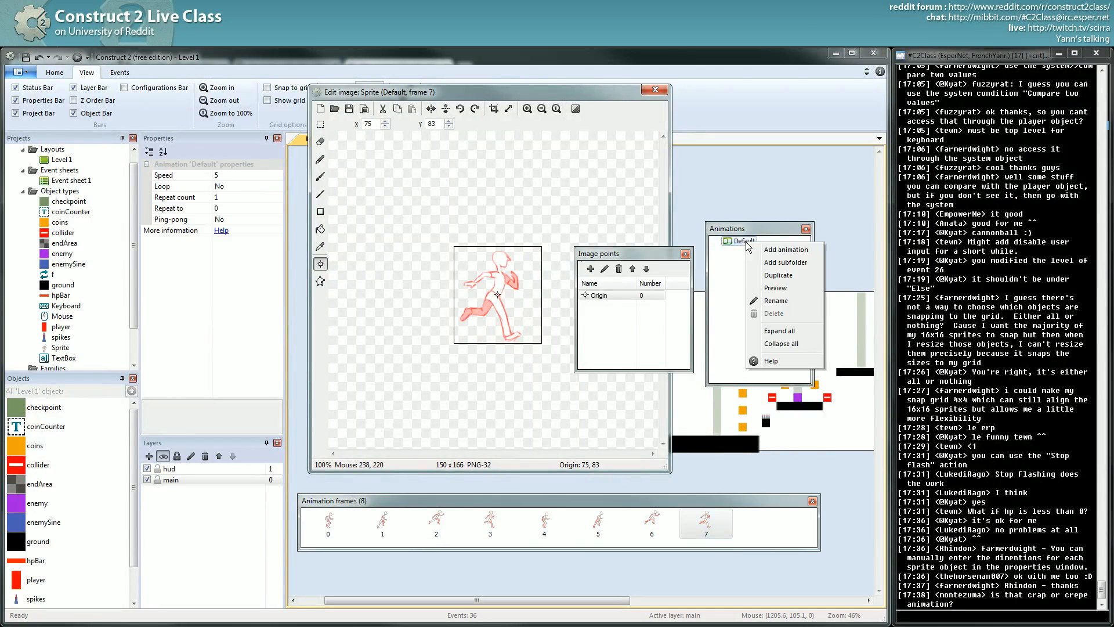
click(775, 288)
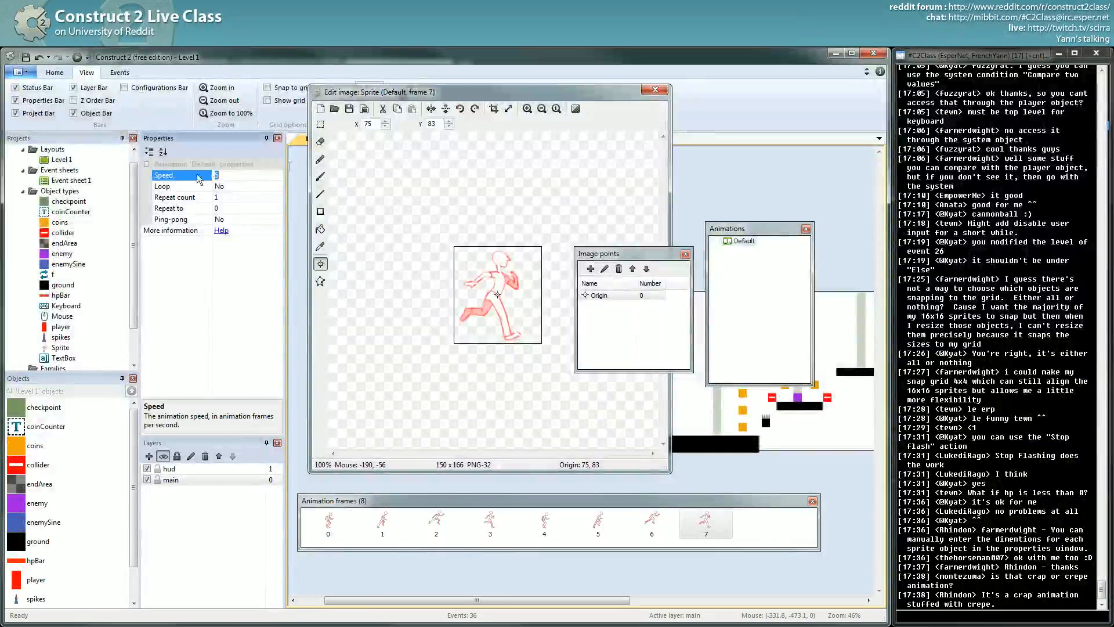
mouse_move(508, 108)
text(18)
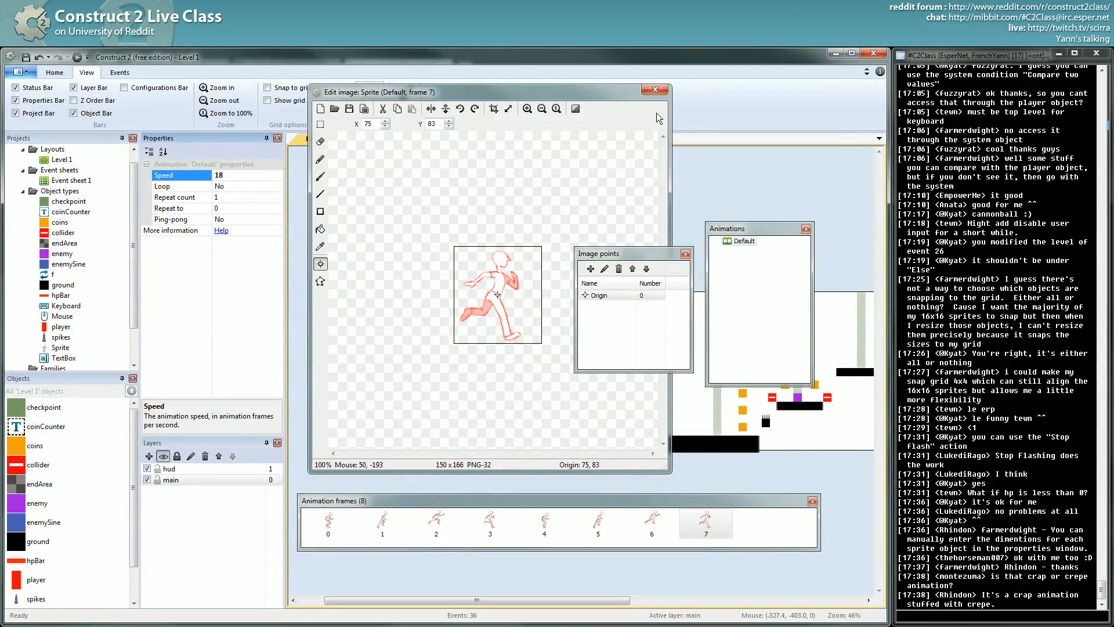
right_click(738, 240)
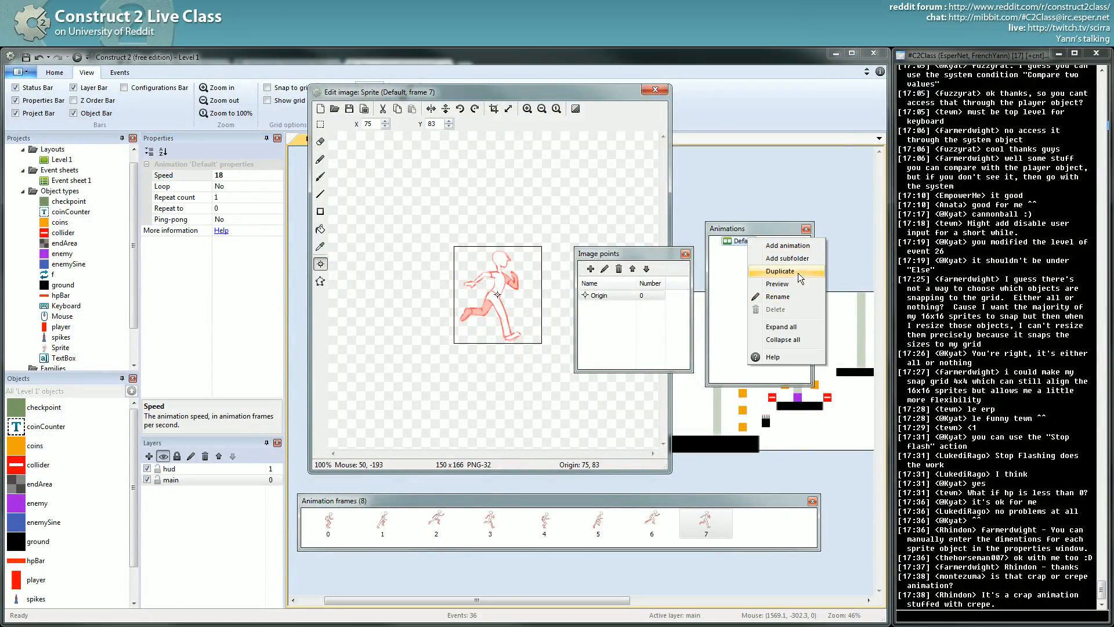
click(776, 283)
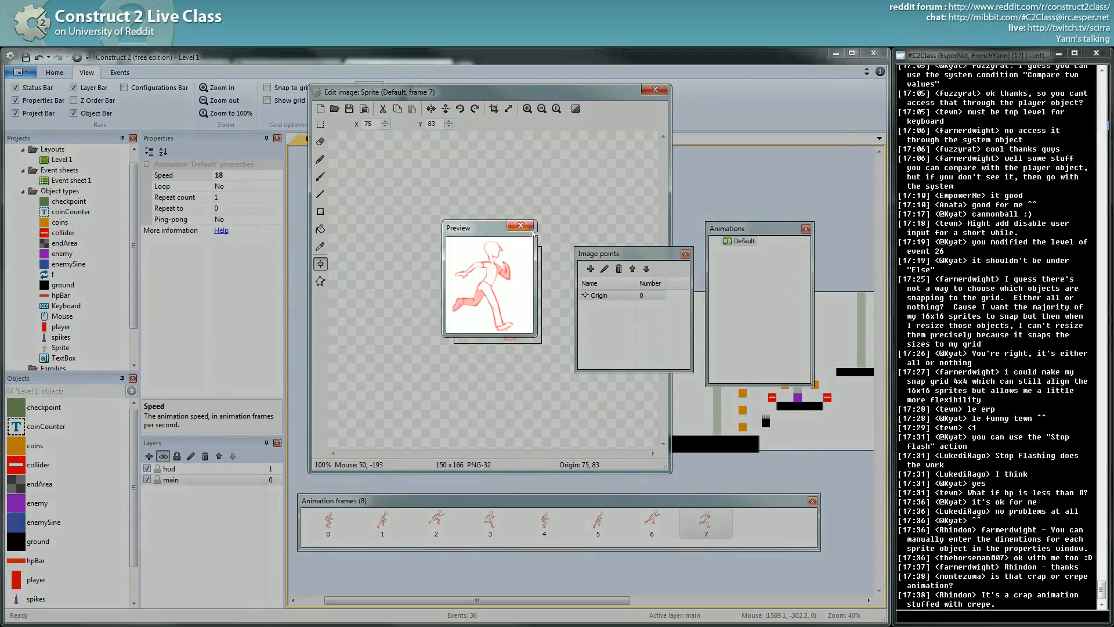
click(521, 225)
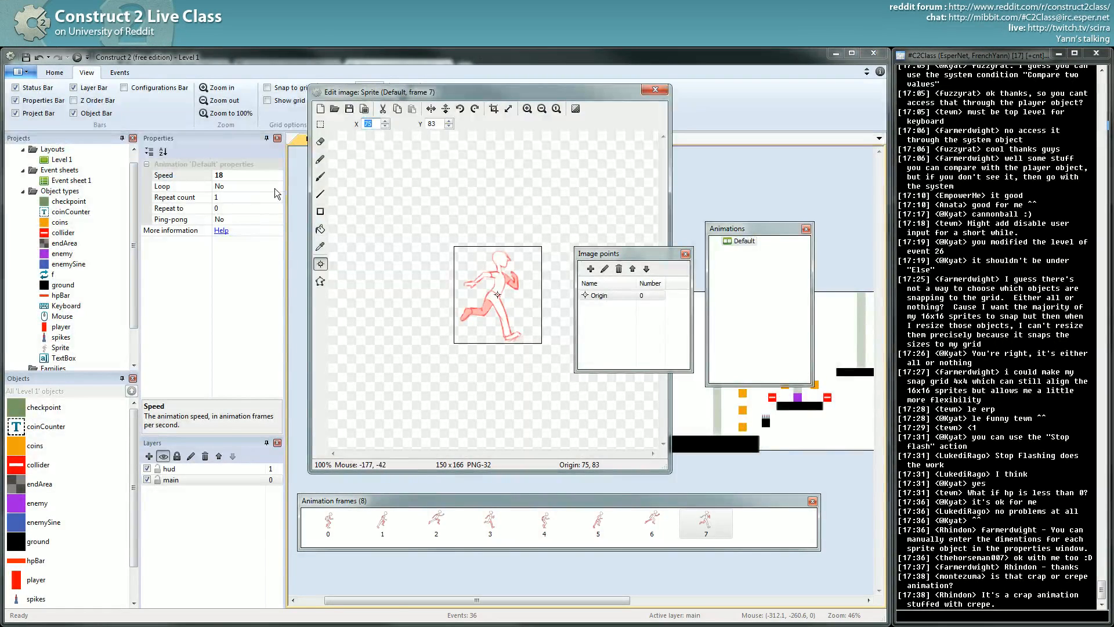
- Make the animation loop forever, preview it, and return to the level
click(245, 185)
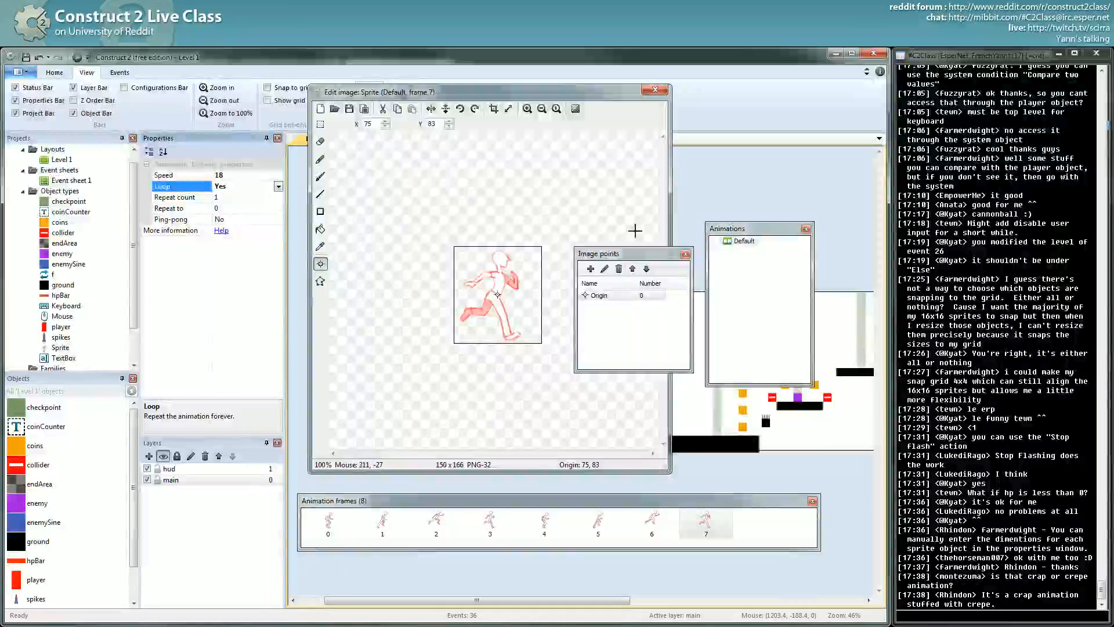
click(574, 110)
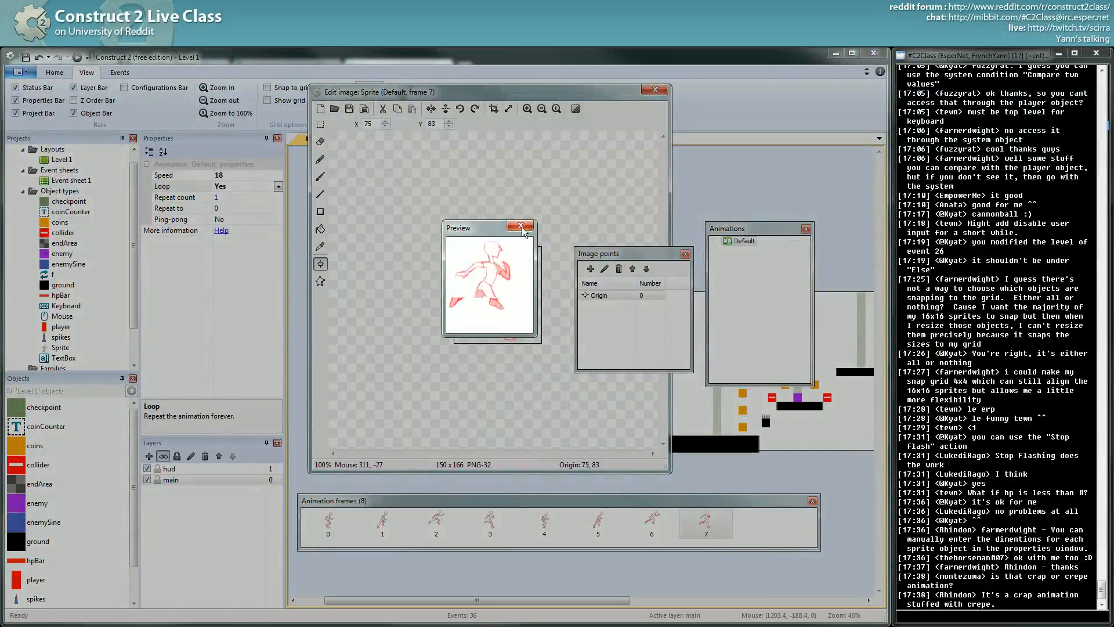
click(521, 227)
text(12)
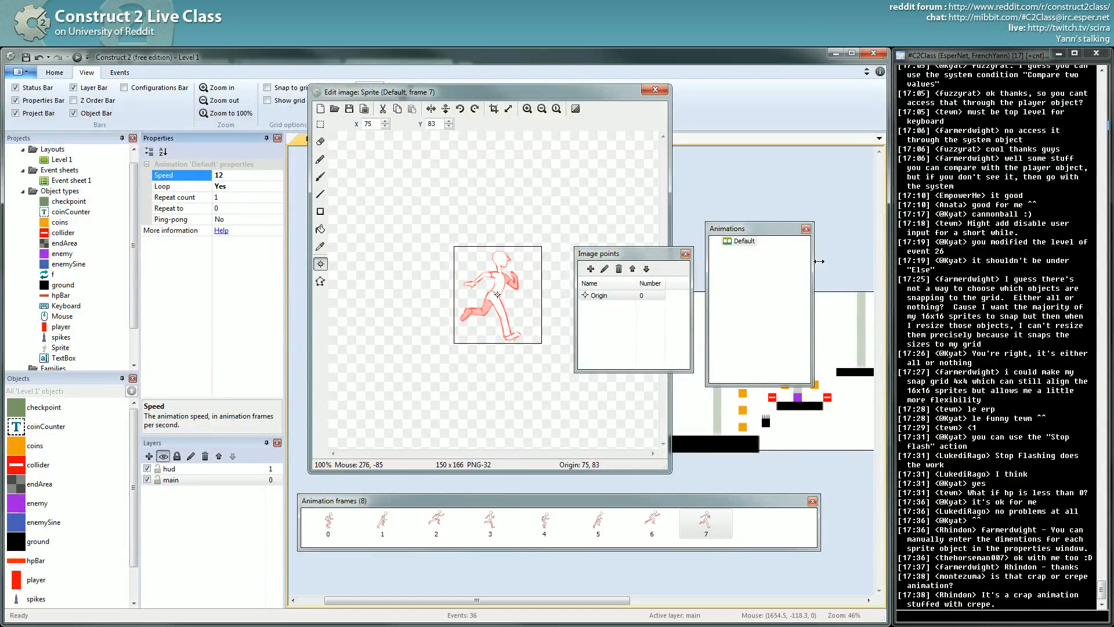
right_click(739, 240)
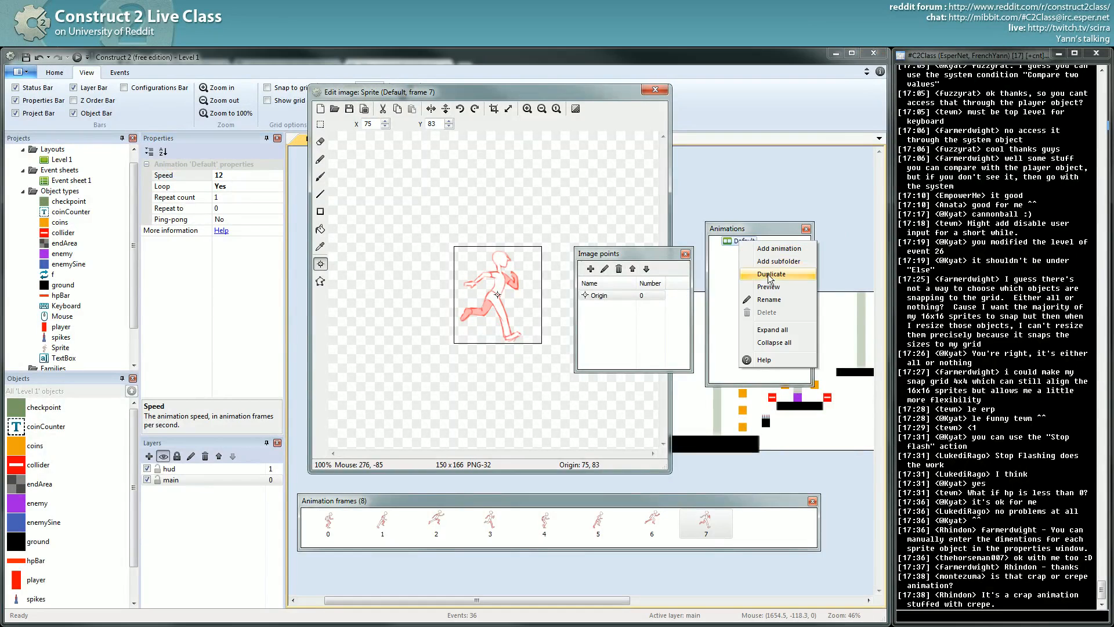
click(769, 287)
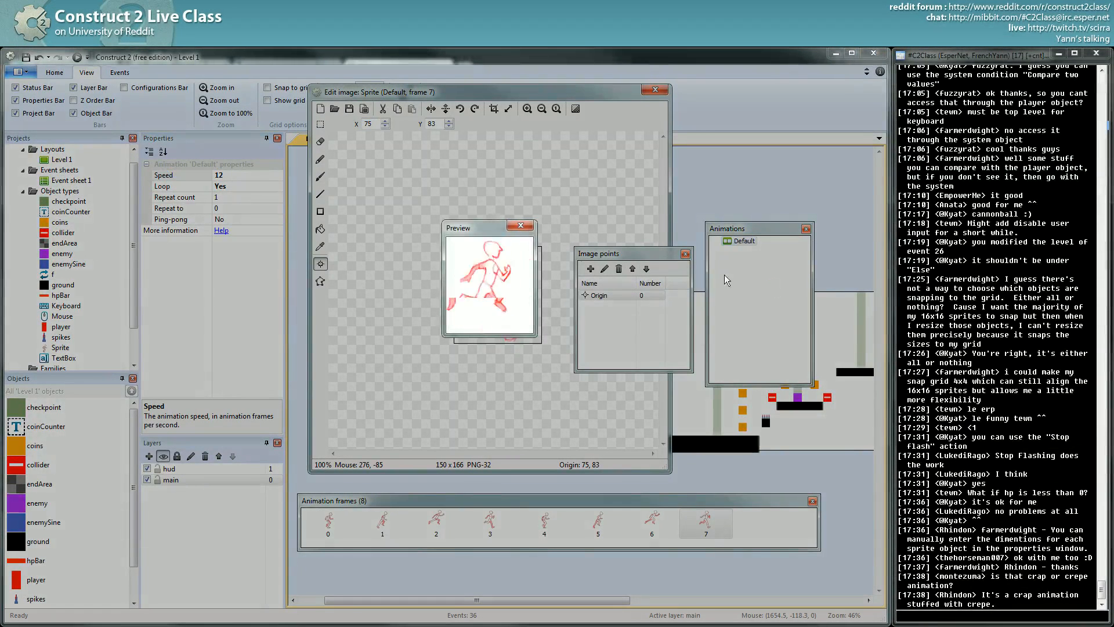
click(521, 225)
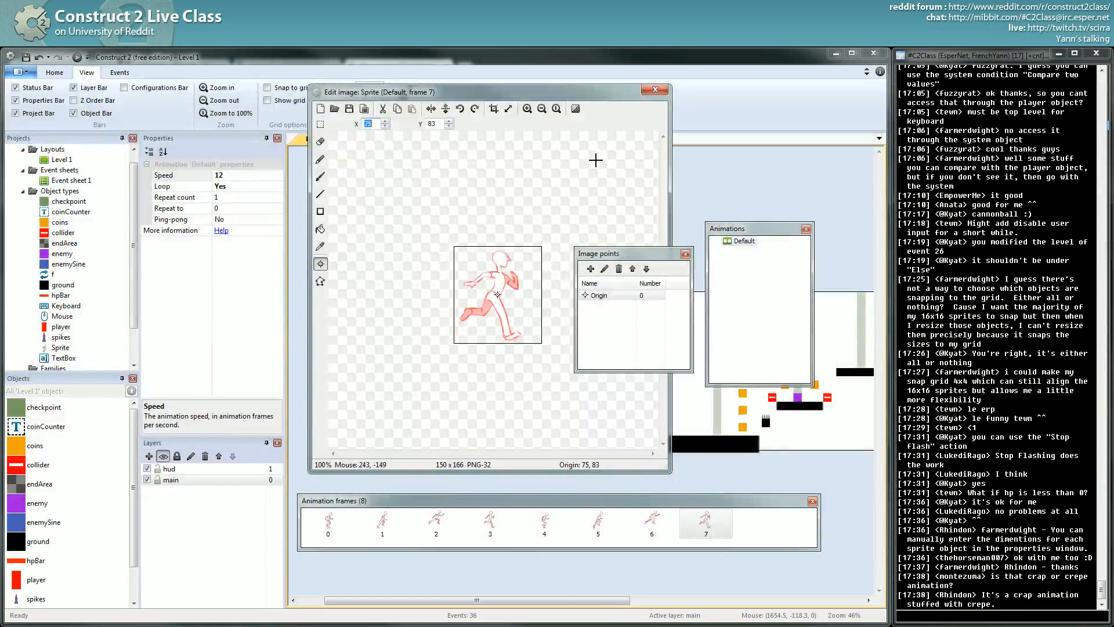
mouse_move(637, 191)
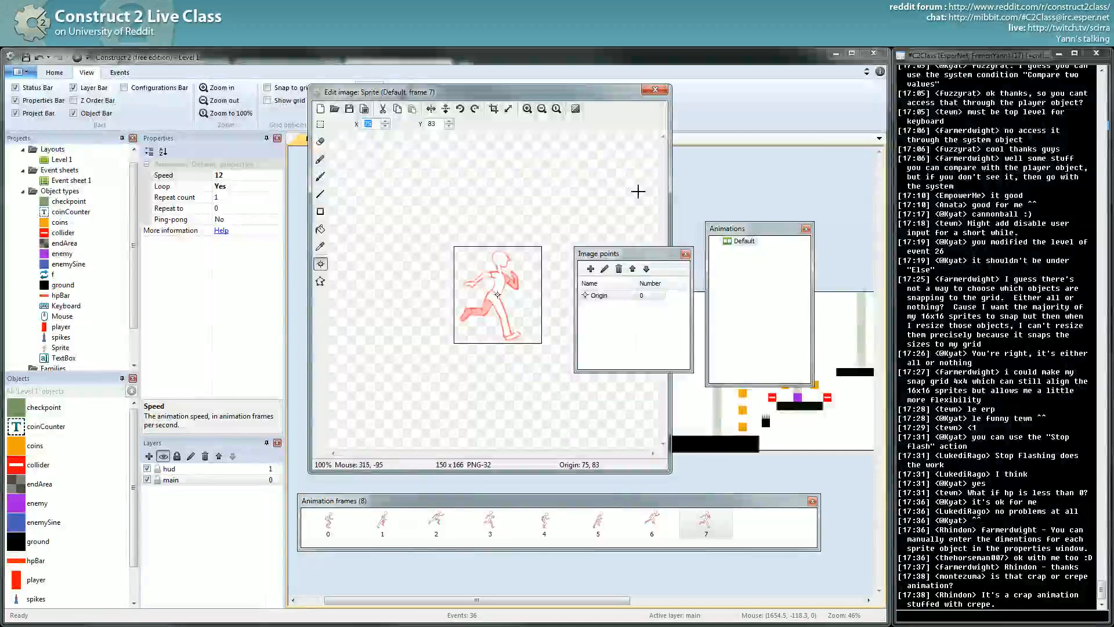
click(653, 89)
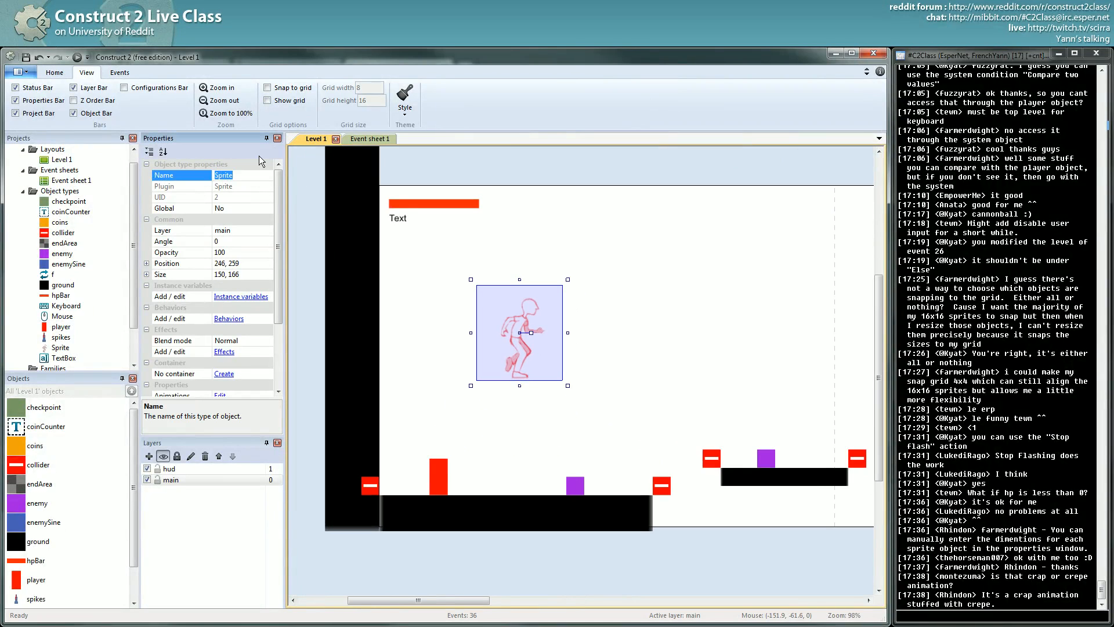
- Rename the new sprite object to playerAnimation
text(chara)
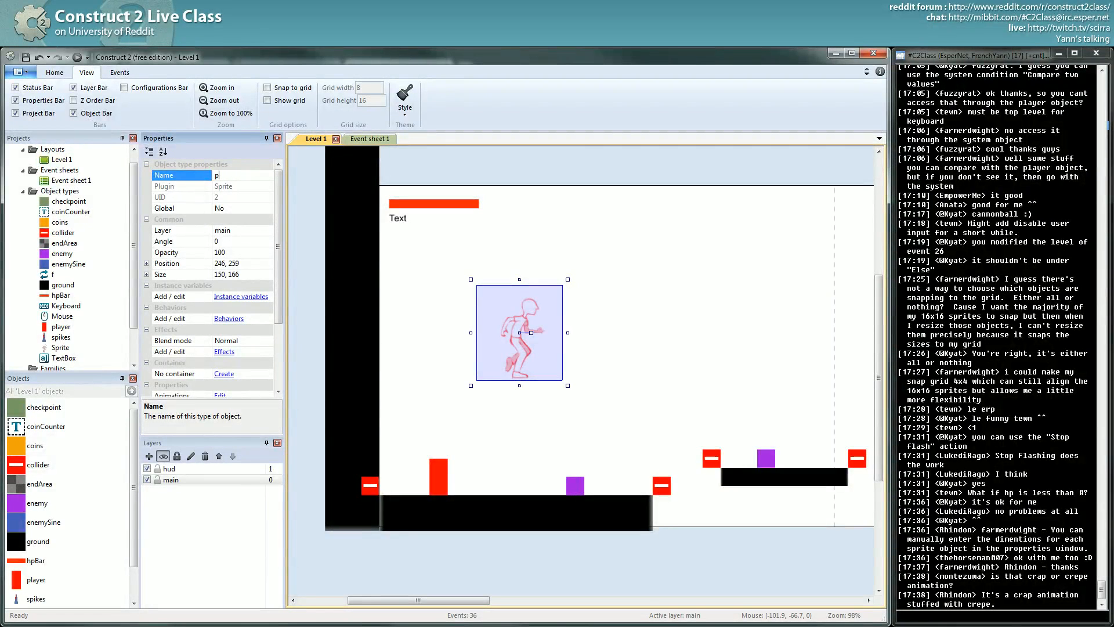
text(playerAnim)
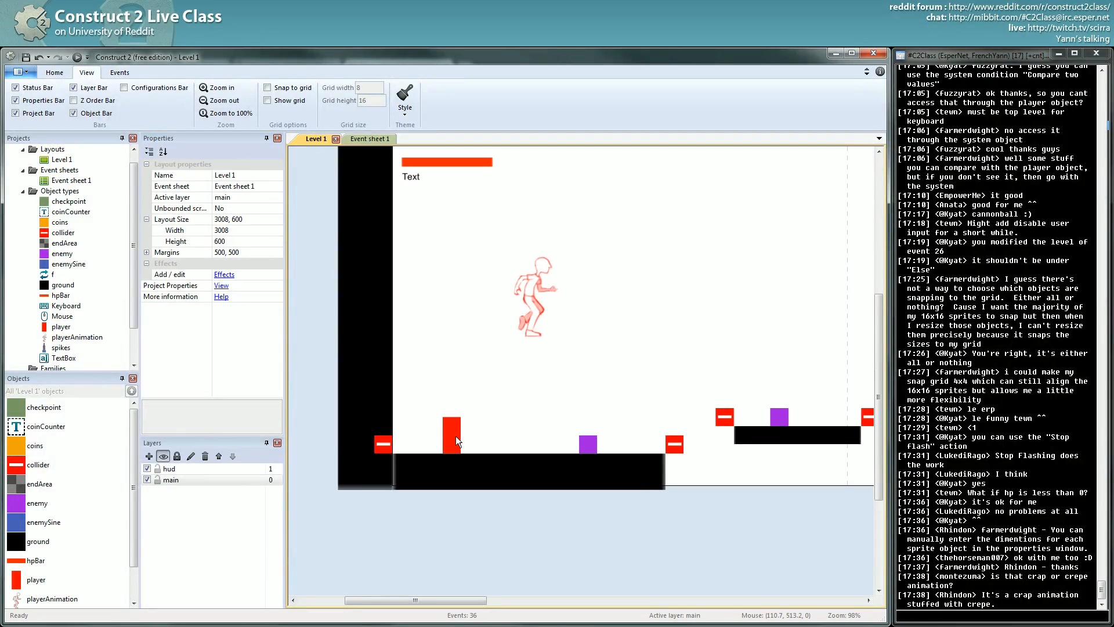
- With Snap to grid on, resize playerAnimation and place it over the red player block
click(451, 433)
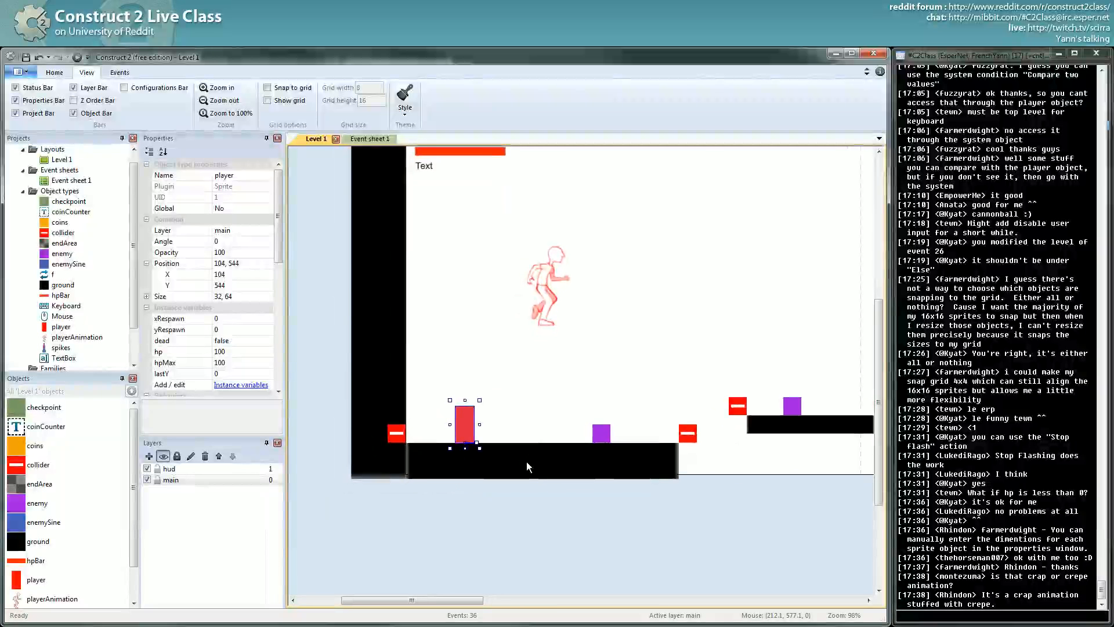
mouse_move(522, 451)
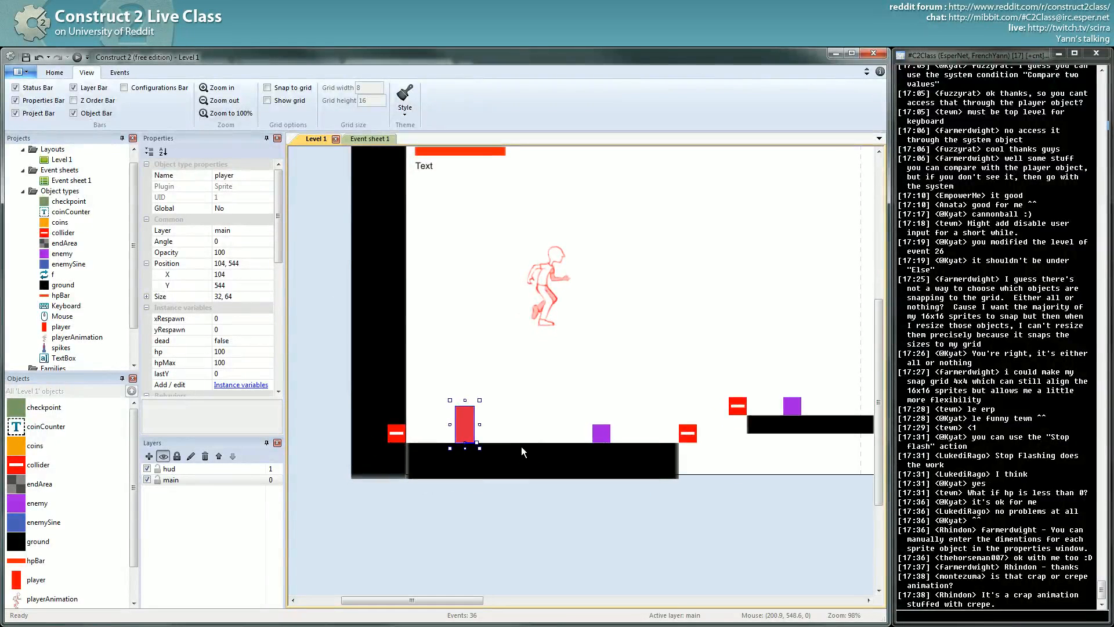
mouse_move(472, 426)
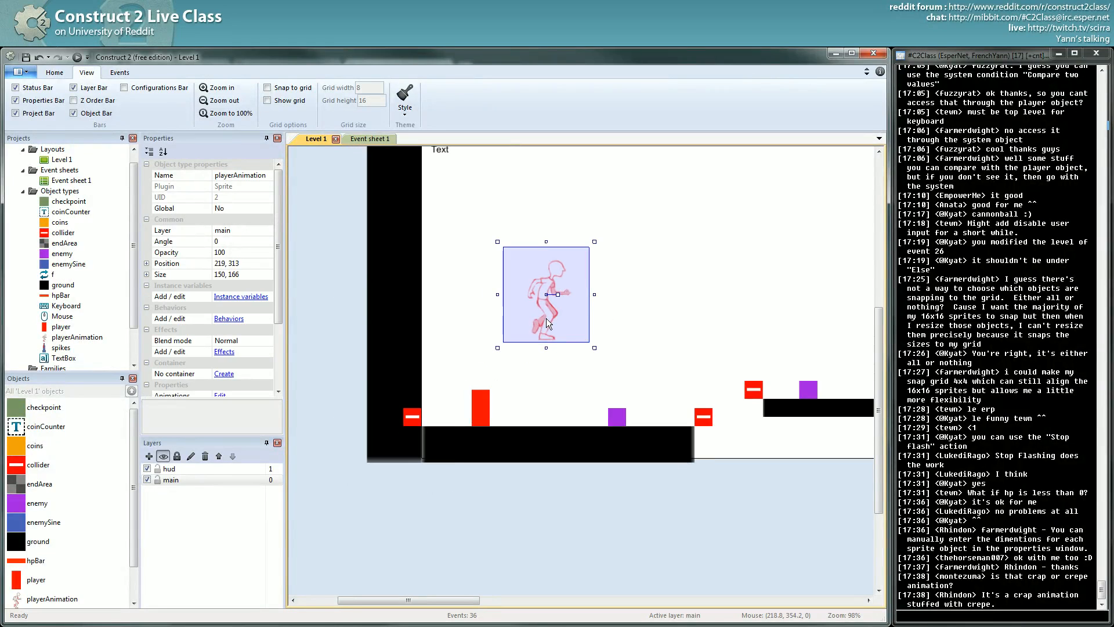
click(479, 398)
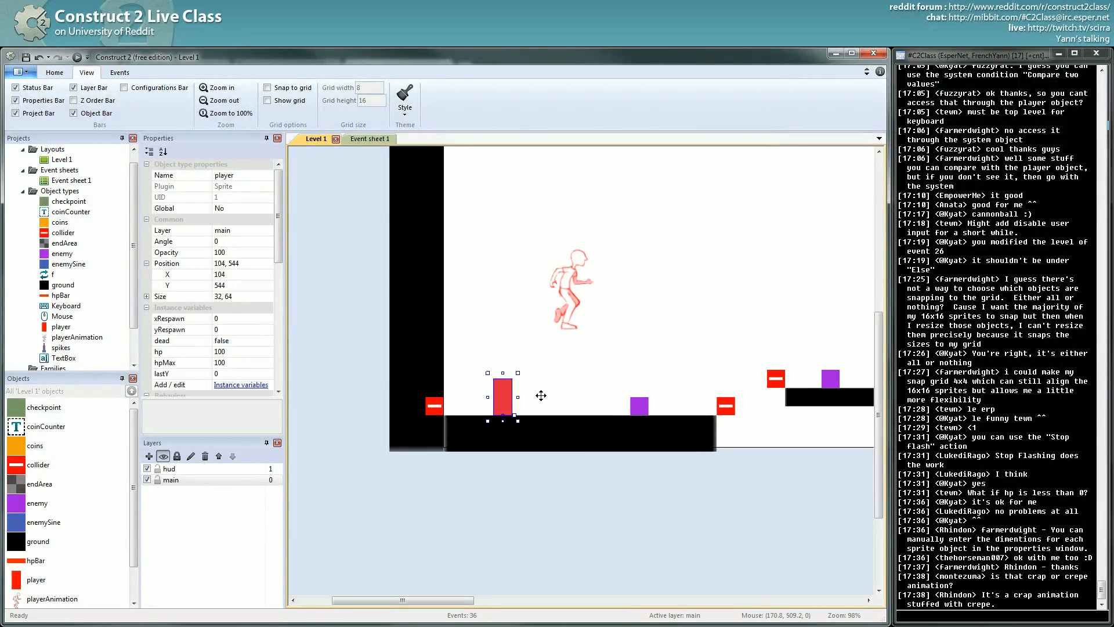
mouse_move(495, 407)
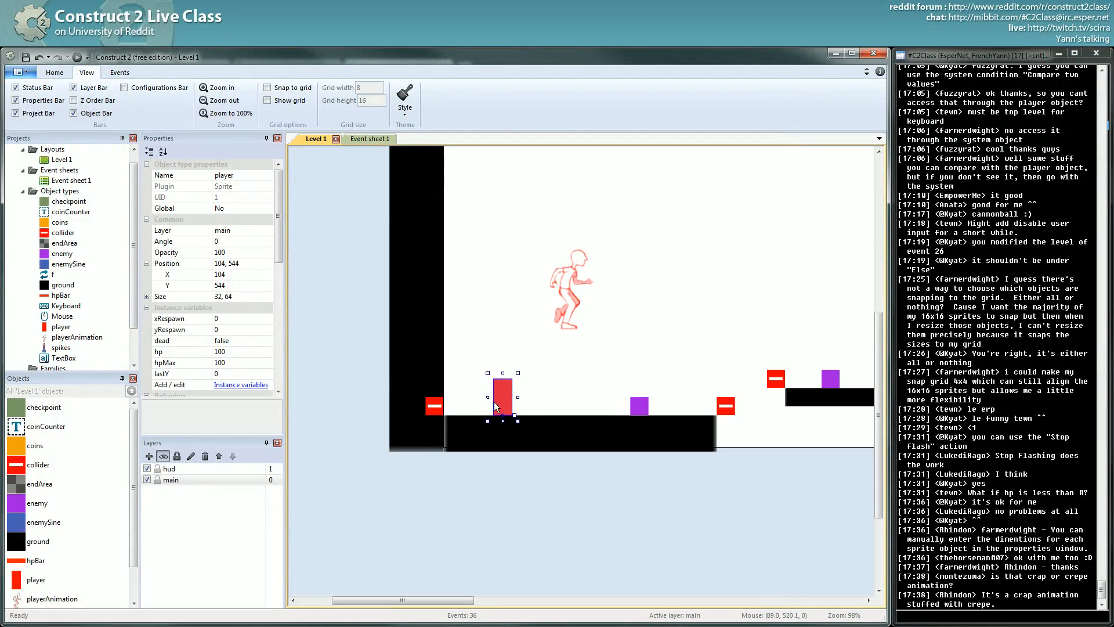
mouse_move(510, 411)
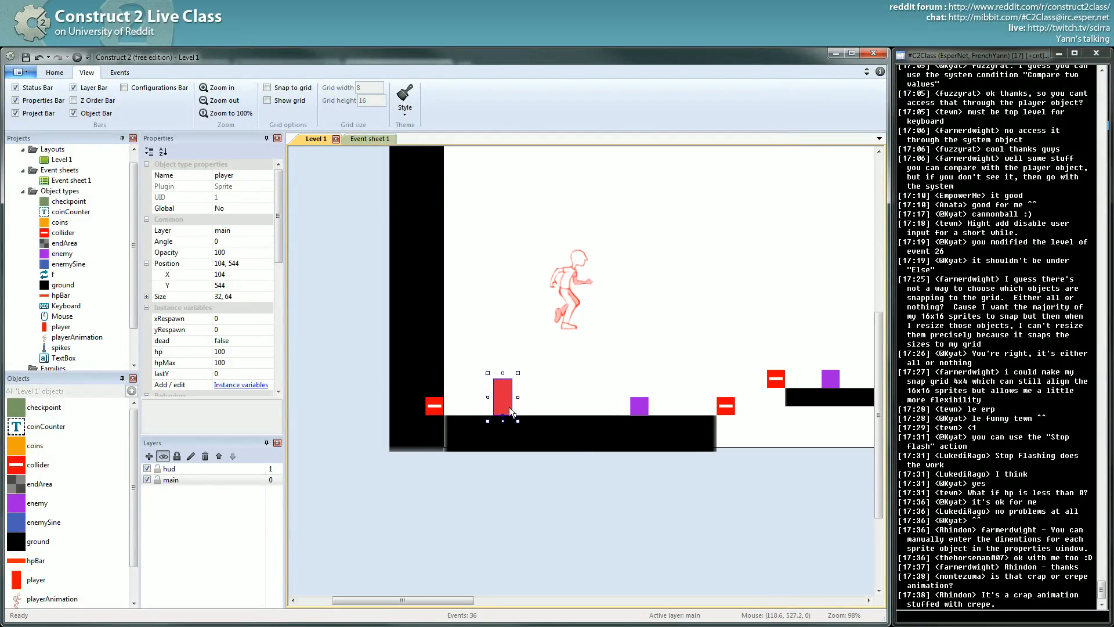
mouse_move(504, 413)
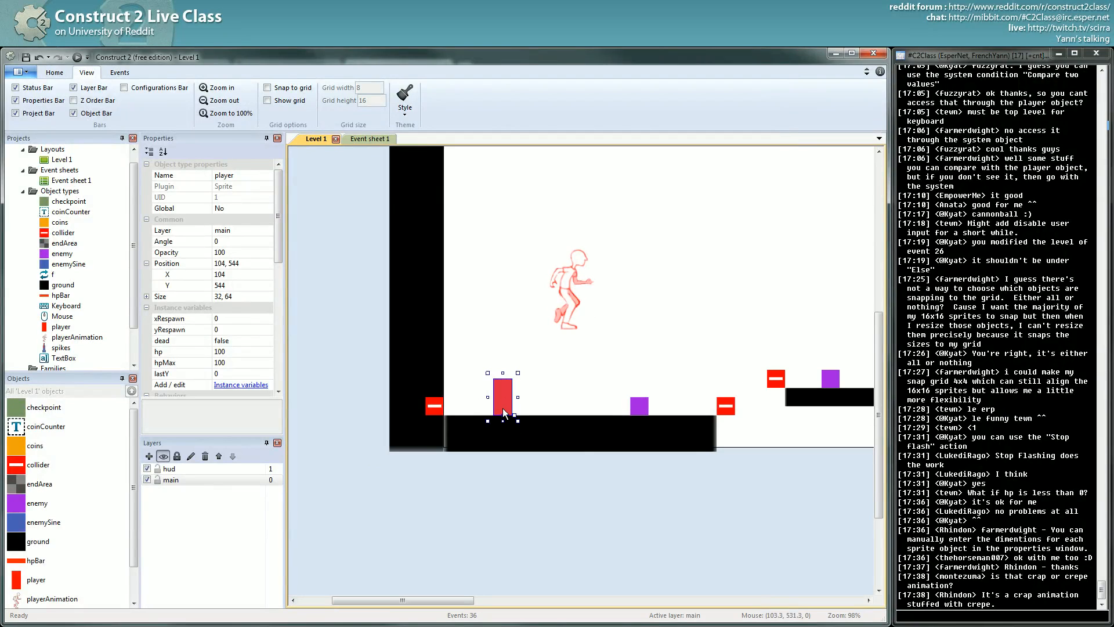
mouse_move(517, 375)
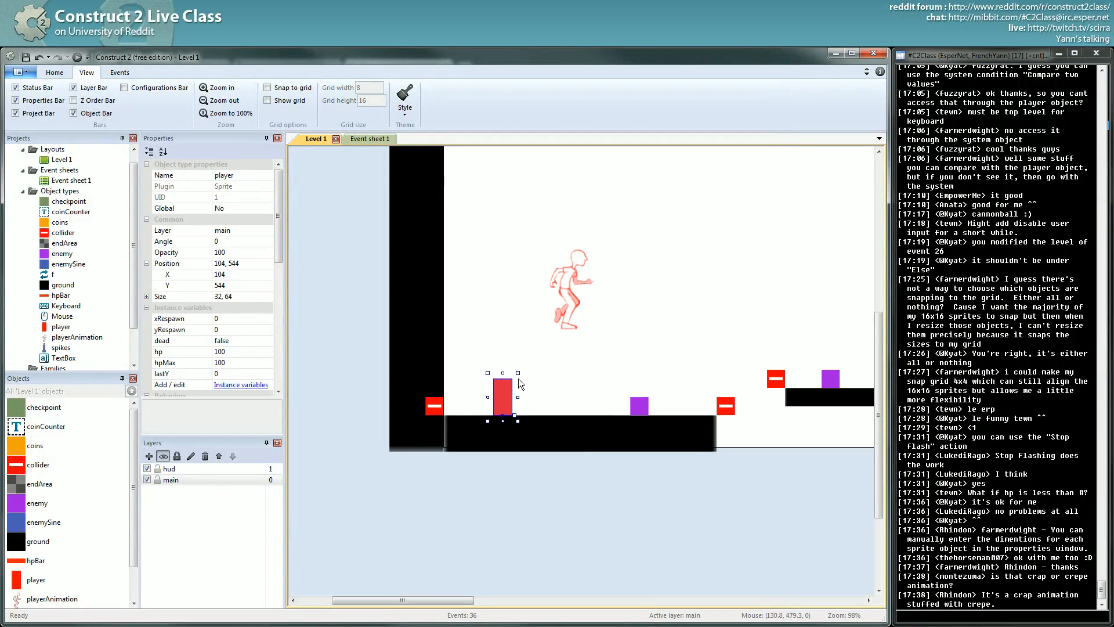
mouse_move(502, 400)
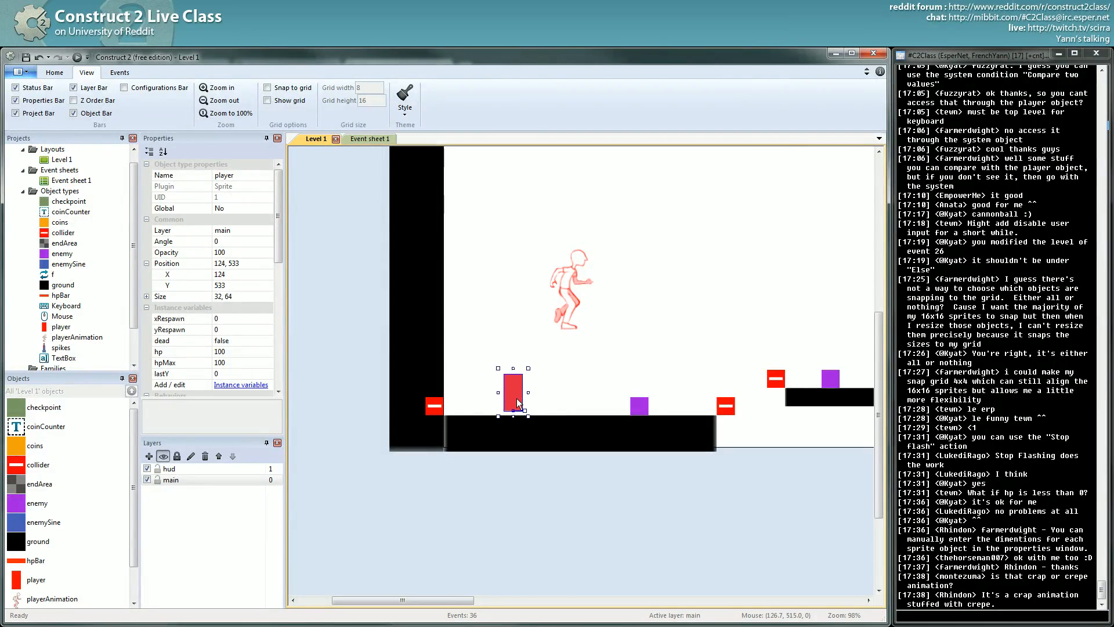
click(266, 100)
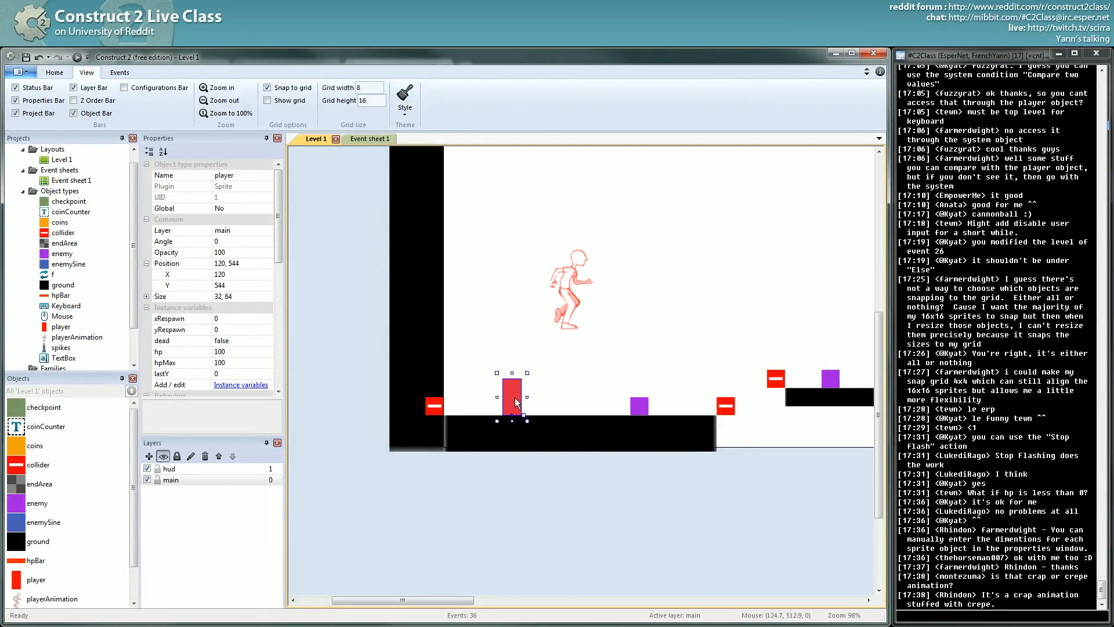
click(568, 283)
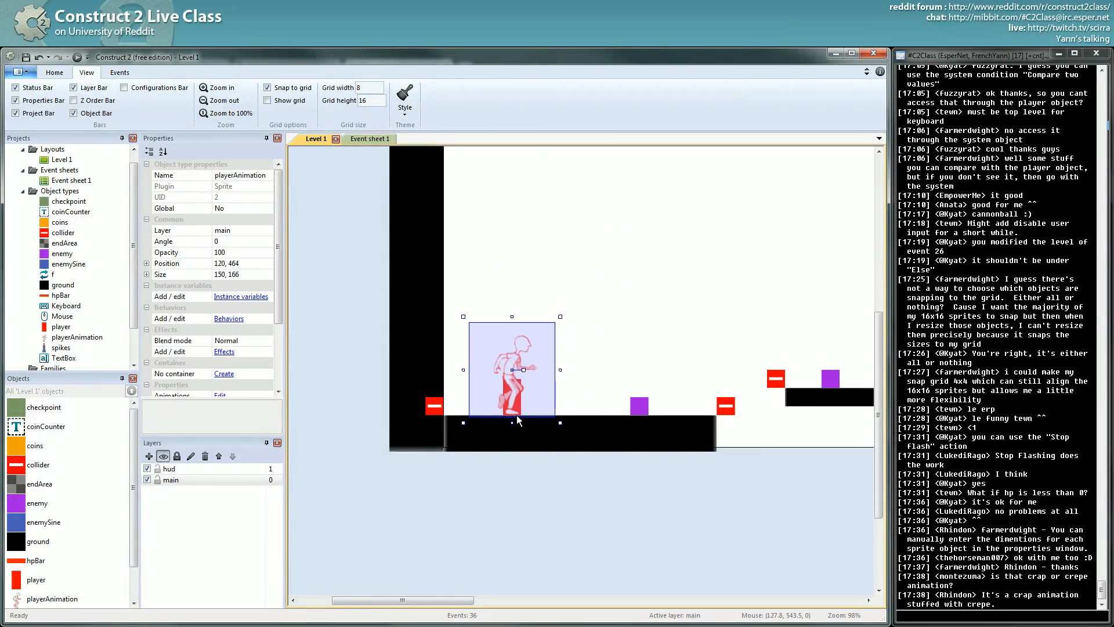
scroll(up, 3)
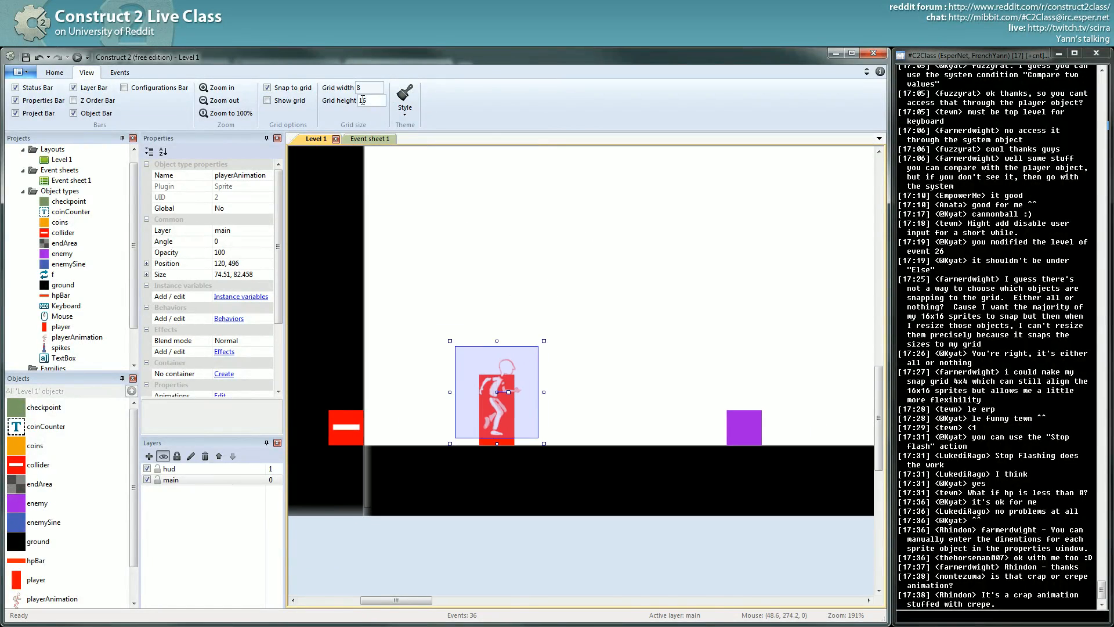
click(369, 138)
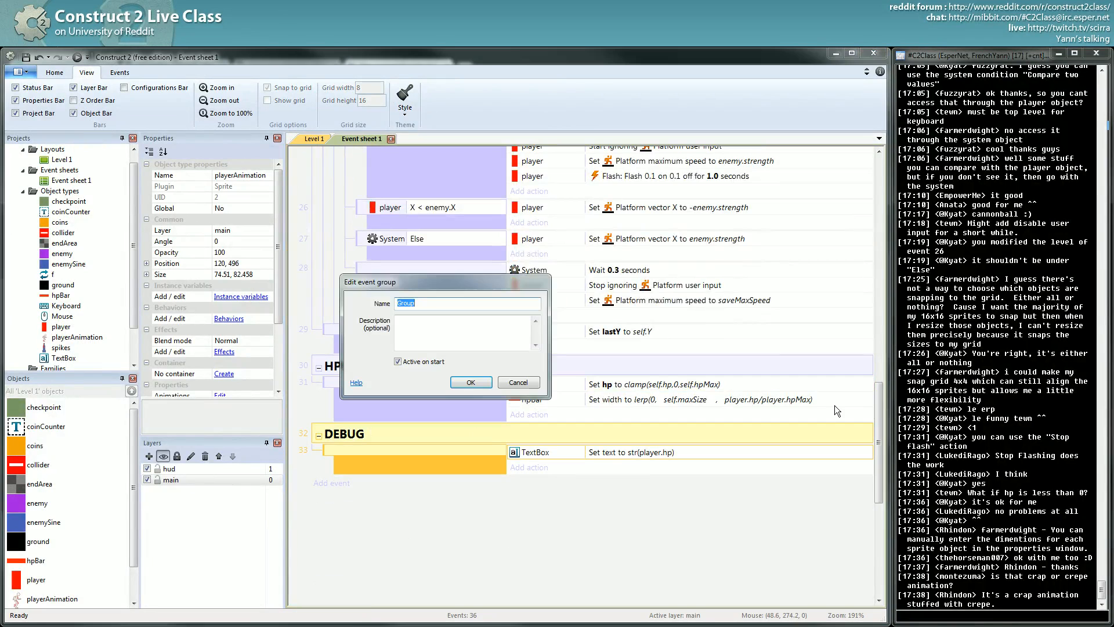
- Create the Animation group with an action setting playerAnimation's position to player
text(Animation)
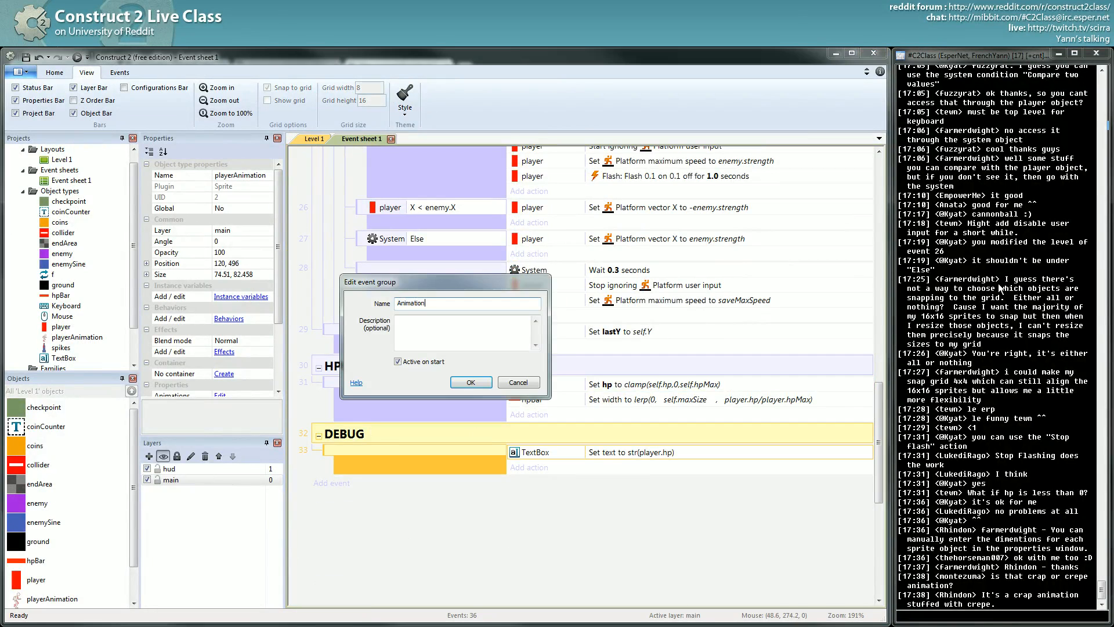
click(470, 382)
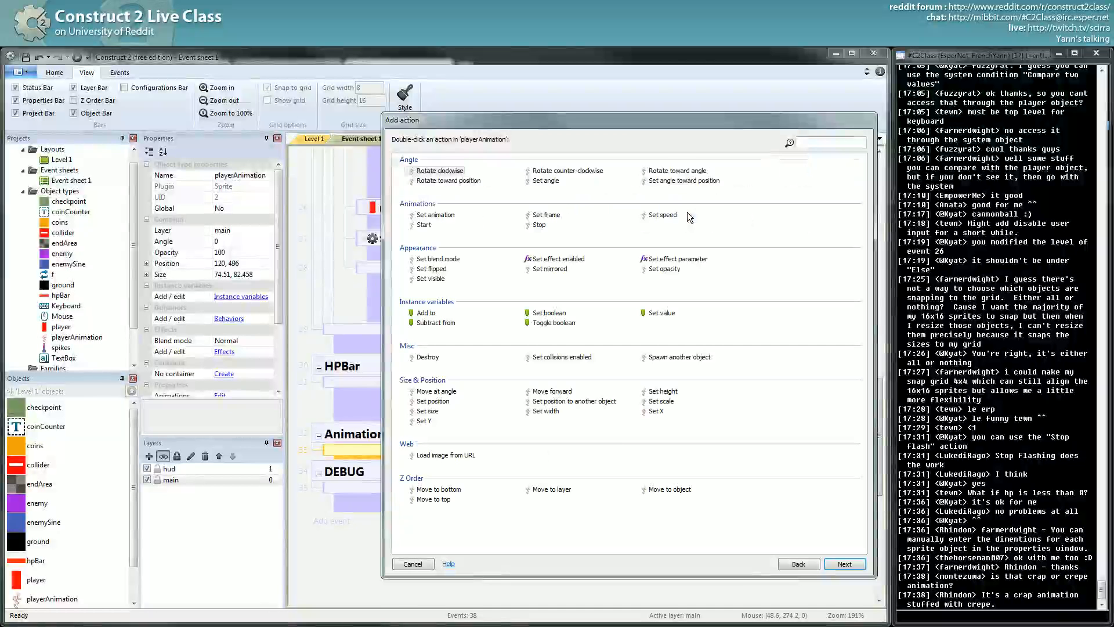
double_click(574, 400)
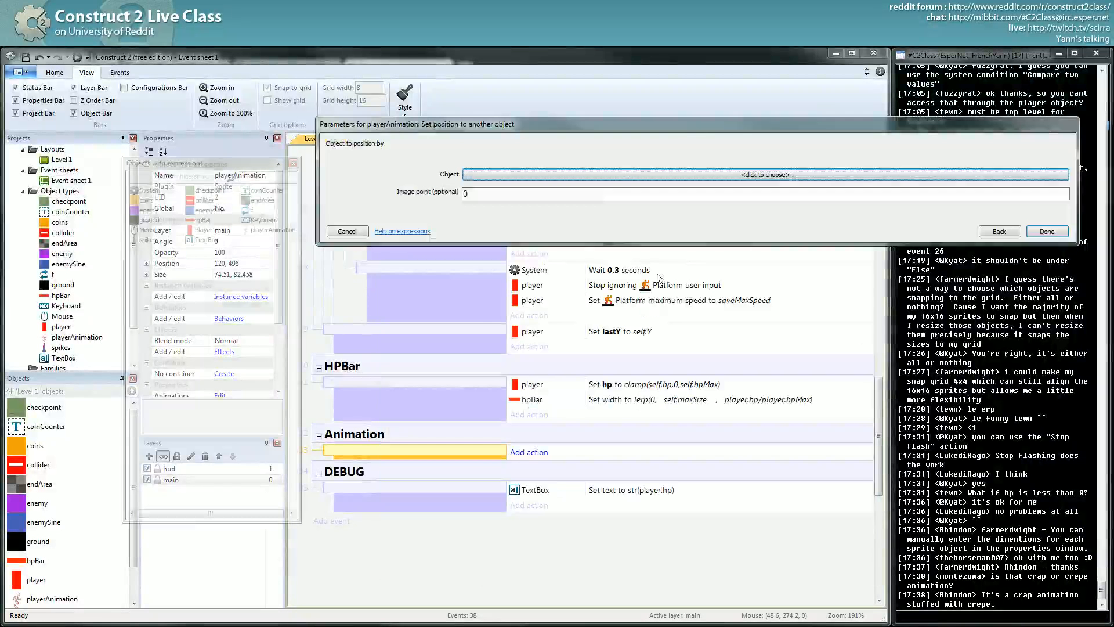
click(765, 174)
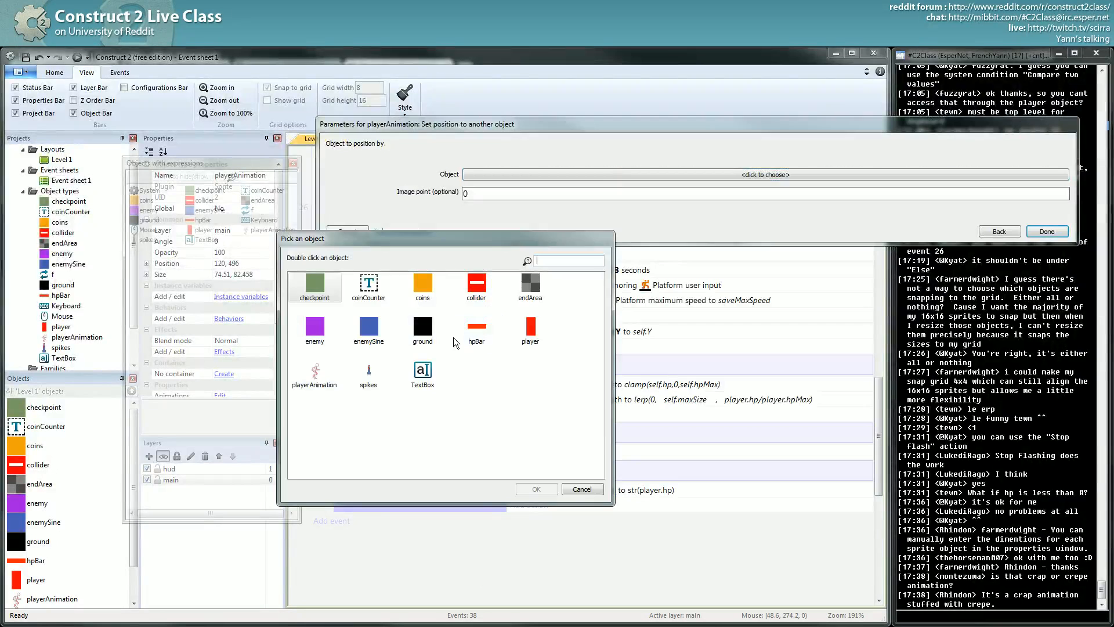
double_click(529, 331)
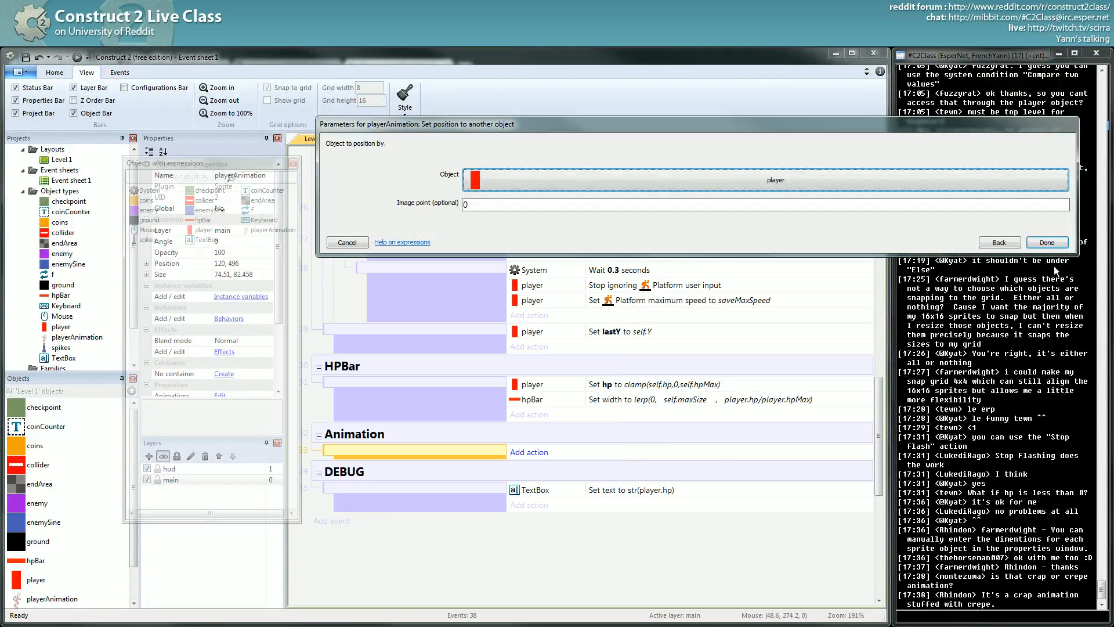
click(1045, 241)
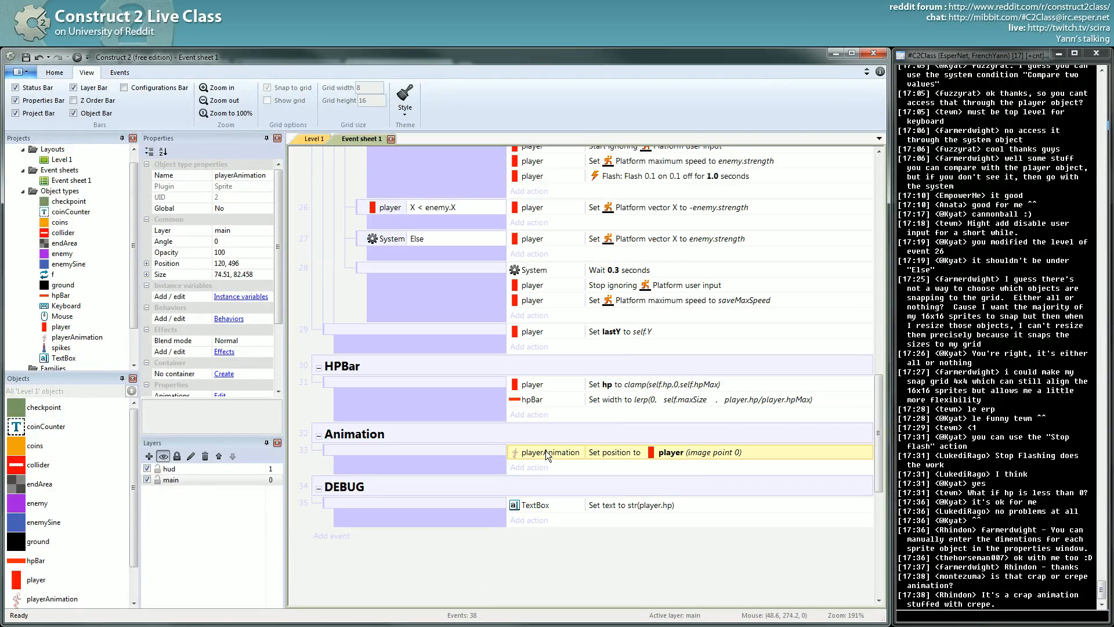
mouse_move(555, 444)
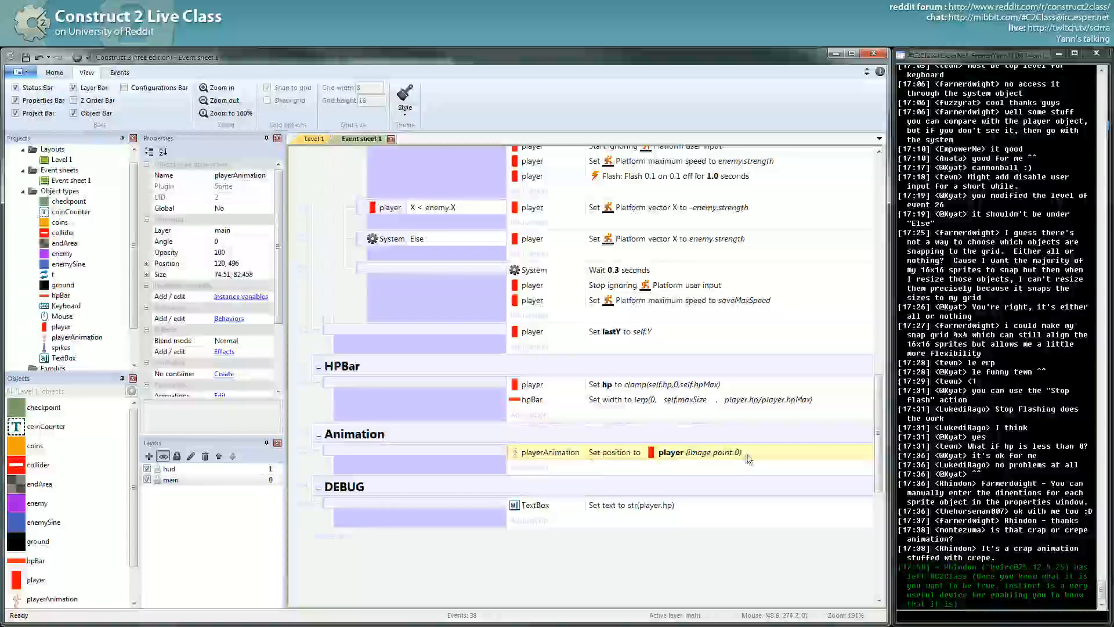
scroll(down, 3)
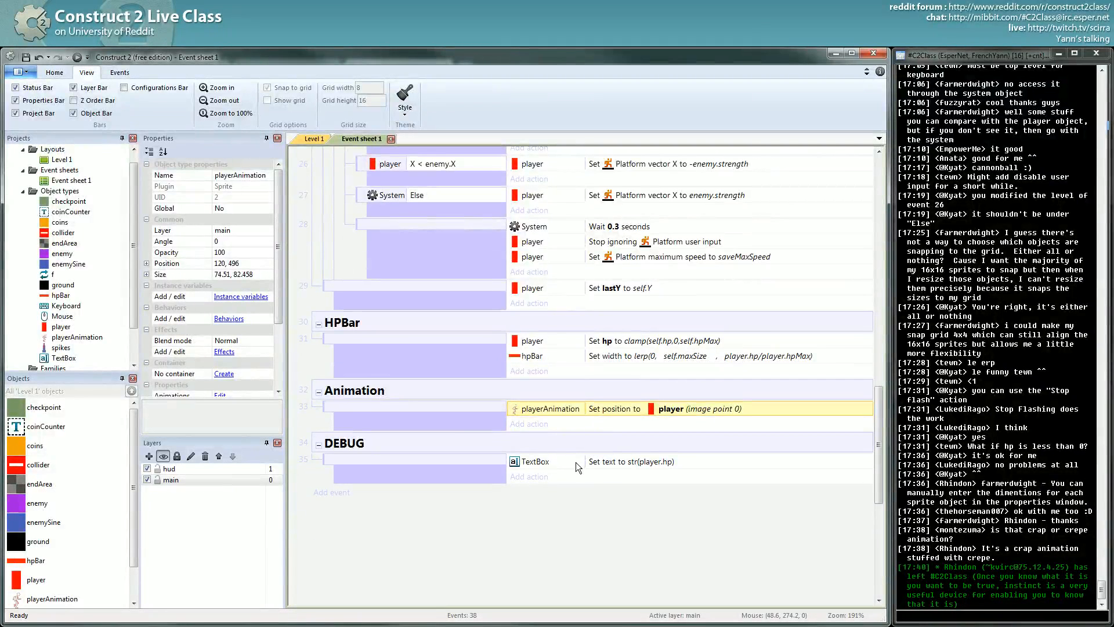
scroll(down, 3)
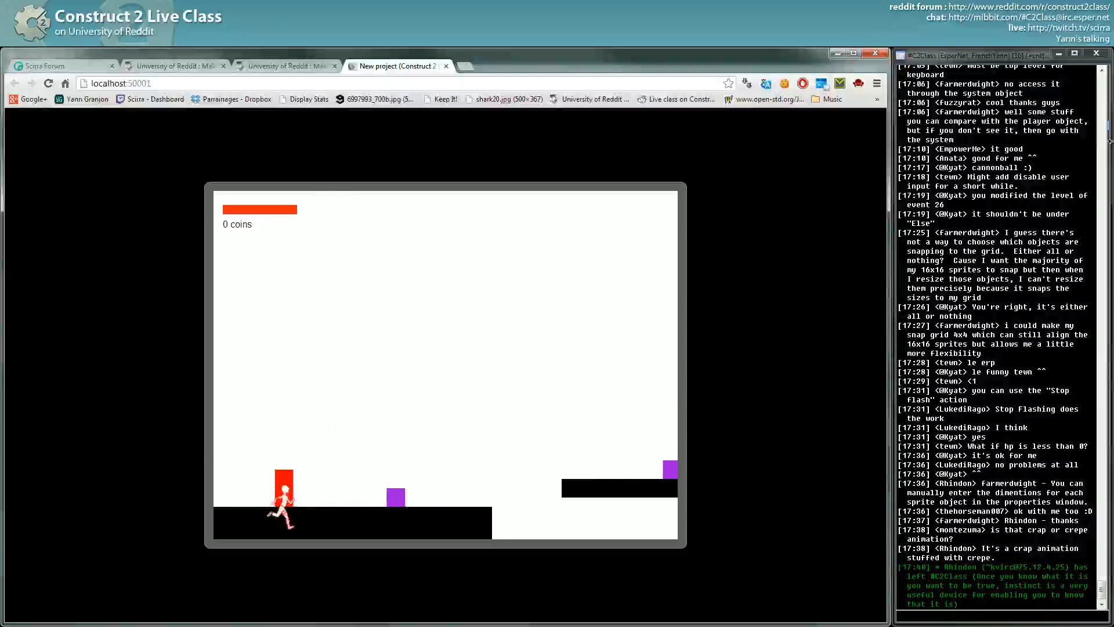
click(398, 65)
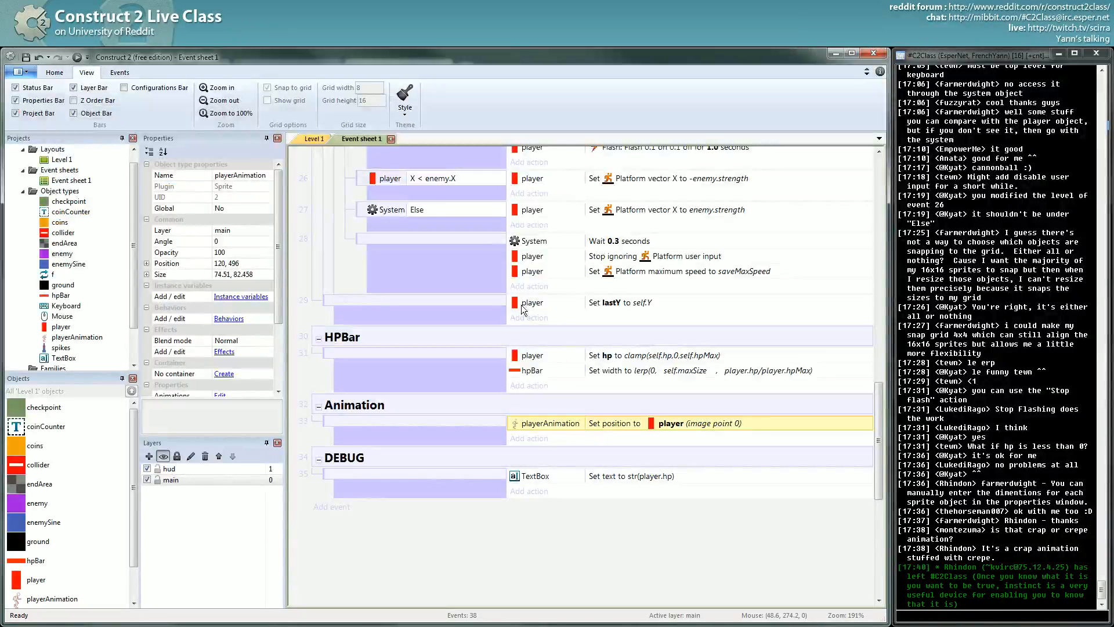
- Set playerAnimation's origin point down at the figure's feet (75, 166)
click(313, 138)
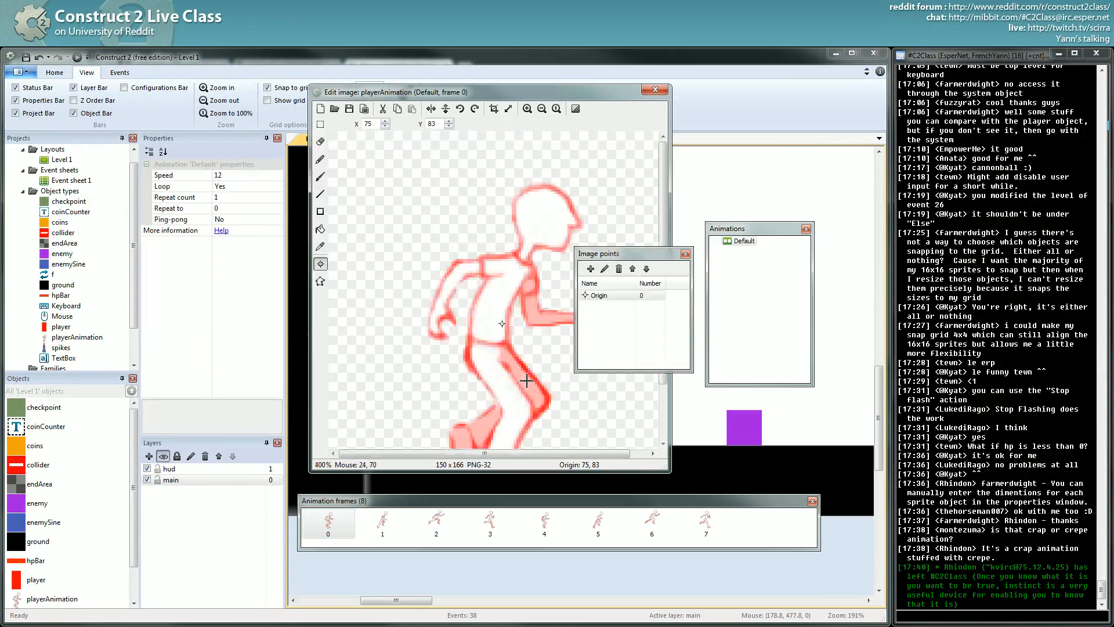
right_click(599, 295)
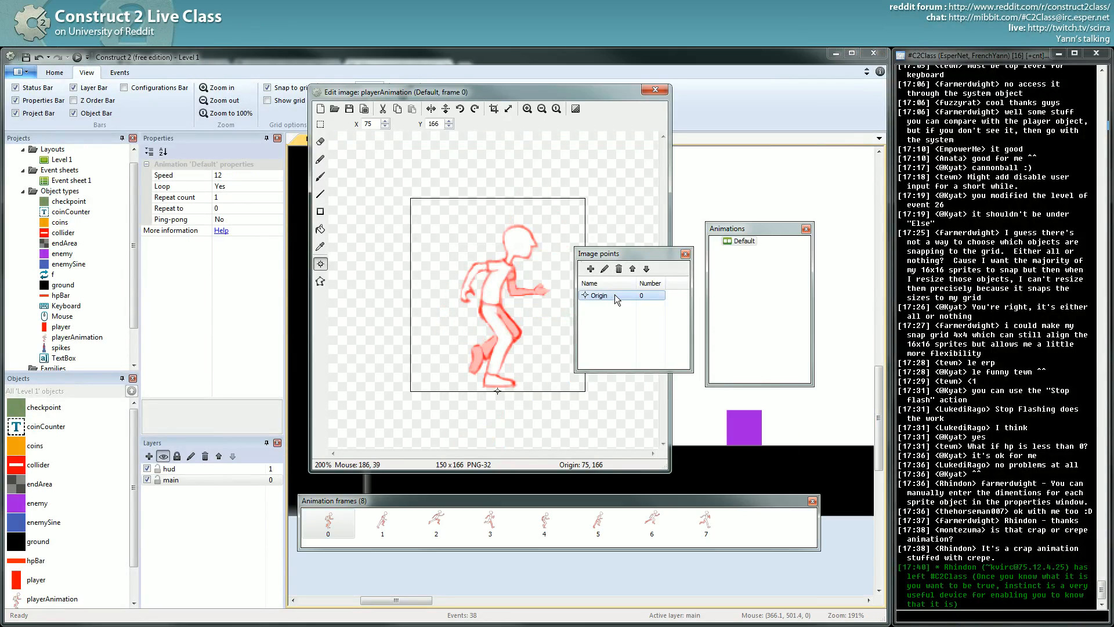
right_click(609, 295)
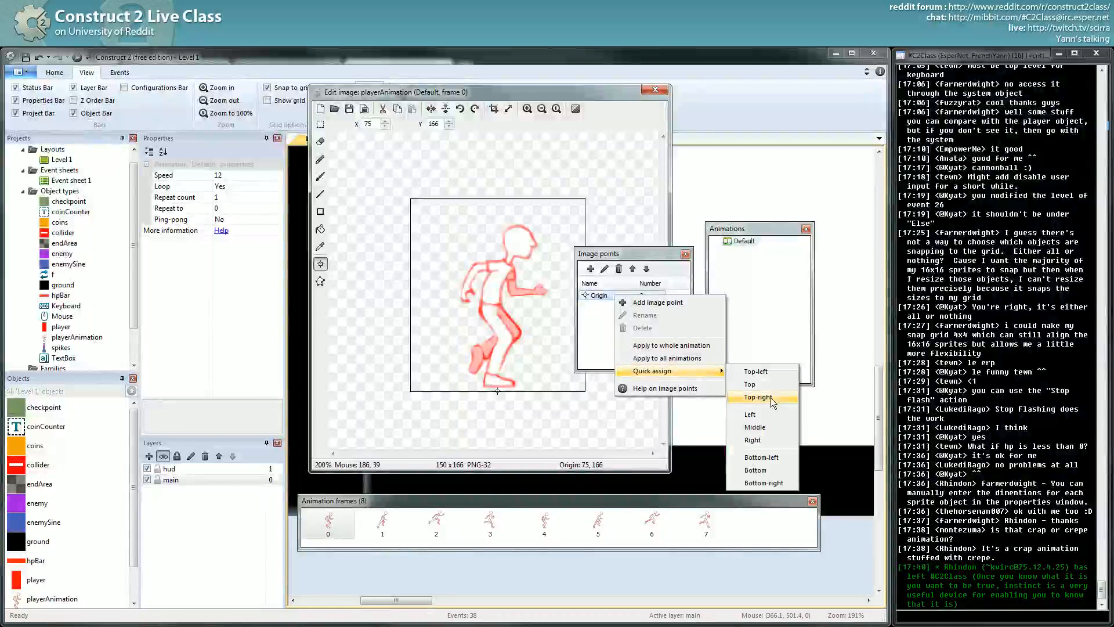
mouse_move(668, 346)
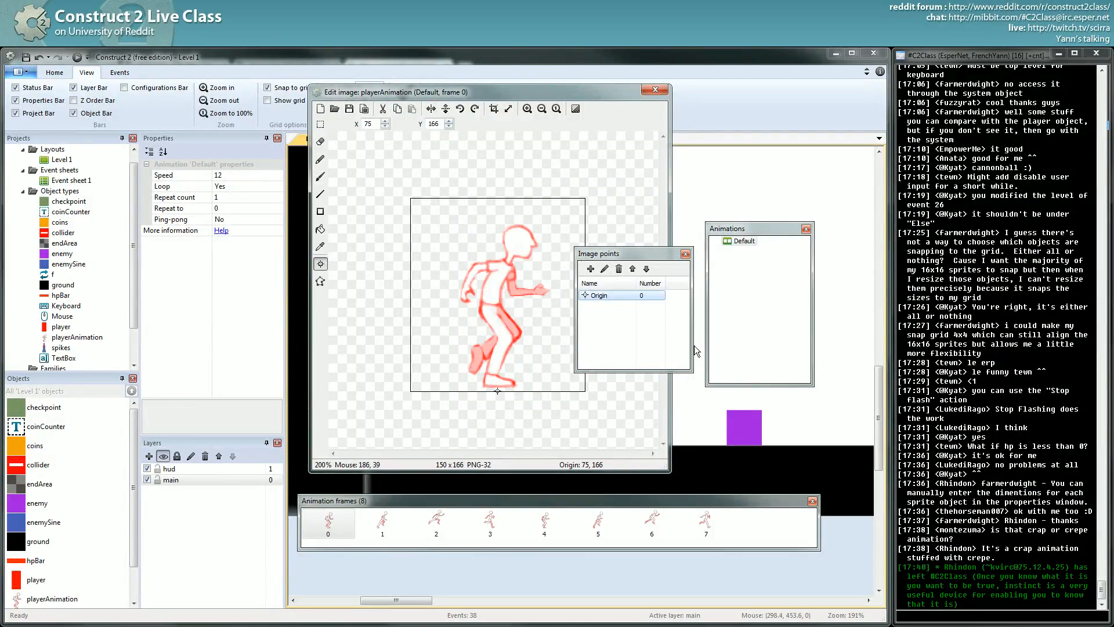
- Review walk frames 2, 5 and another frame in the Animation frames bar
click(435, 522)
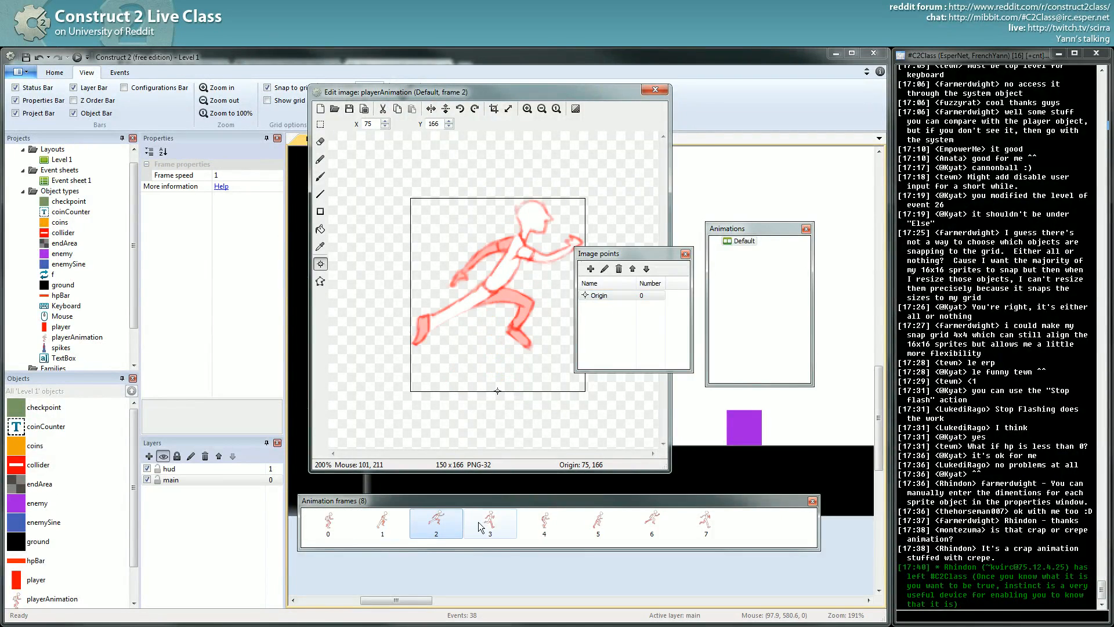
click(596, 524)
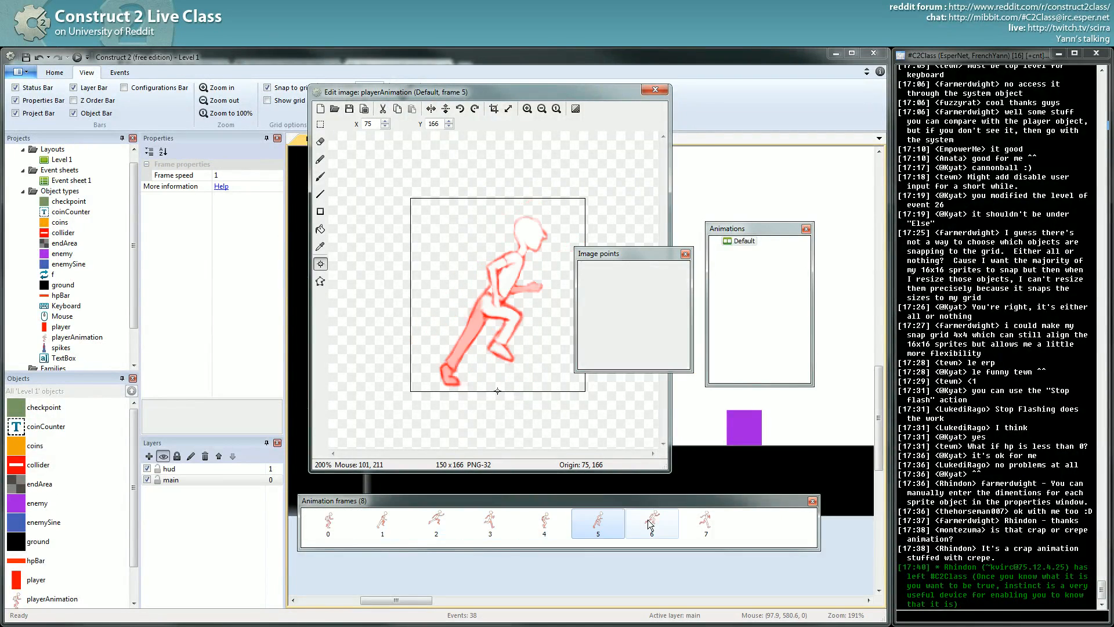
click(543, 524)
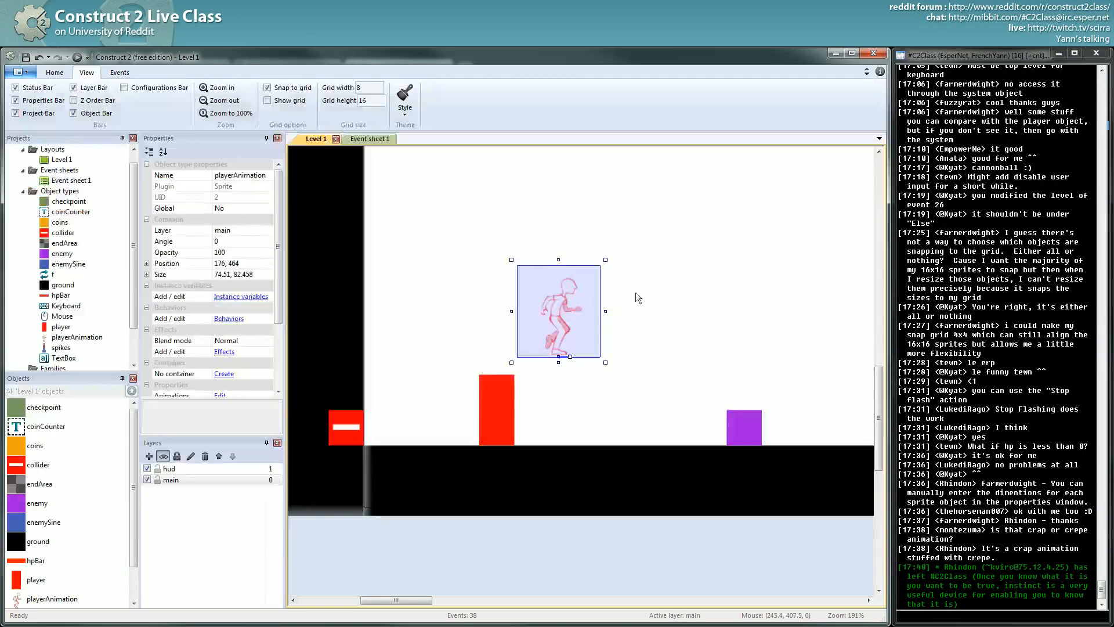
- Select the player object in Level 1 and switch to Event sheet 1
click(496, 405)
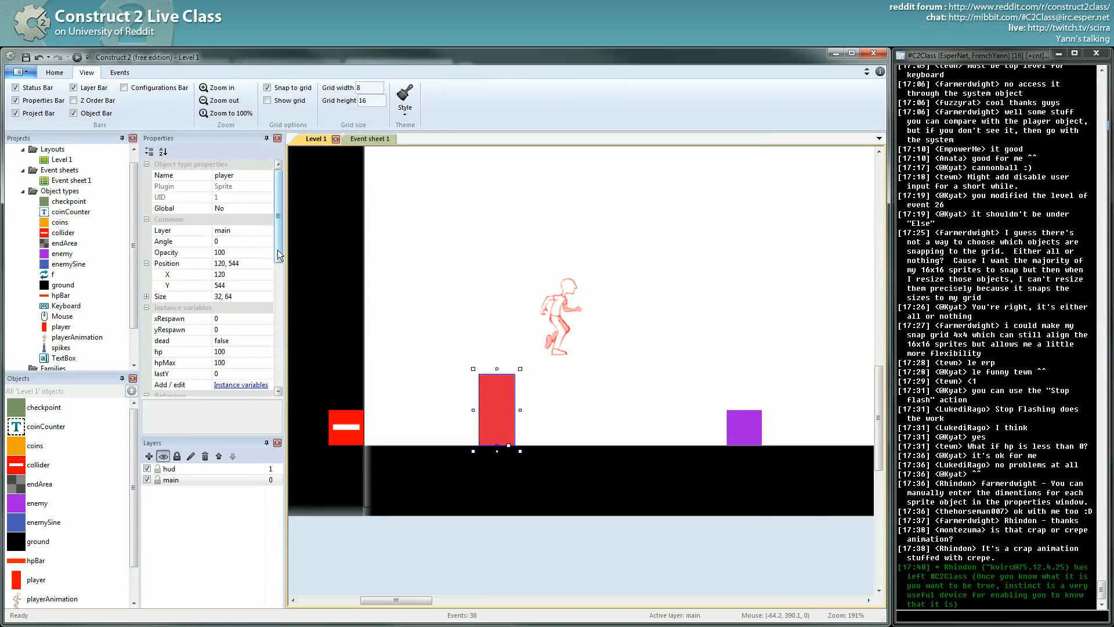
click(241, 340)
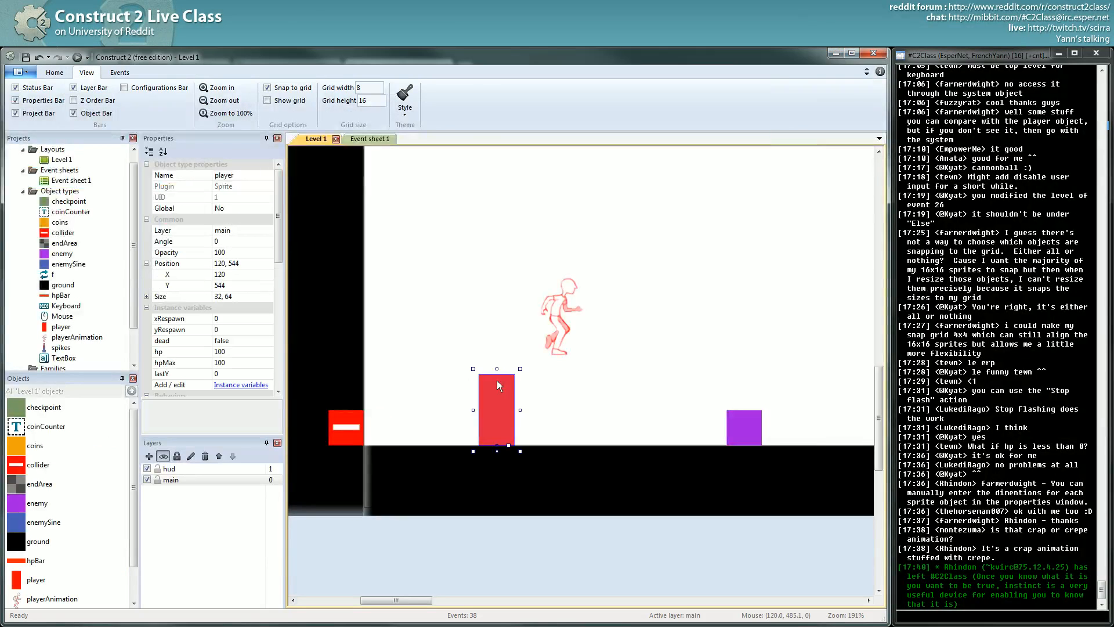
click(369, 138)
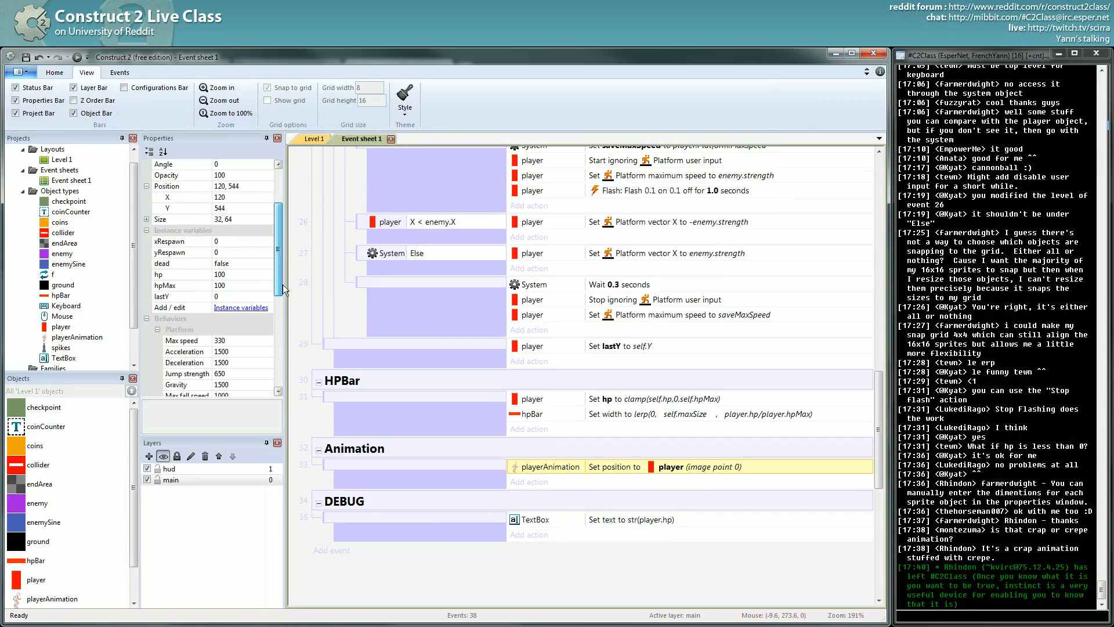
- Open the Add behavior dialog for the playerAnimation object type
scroll(down, 3)
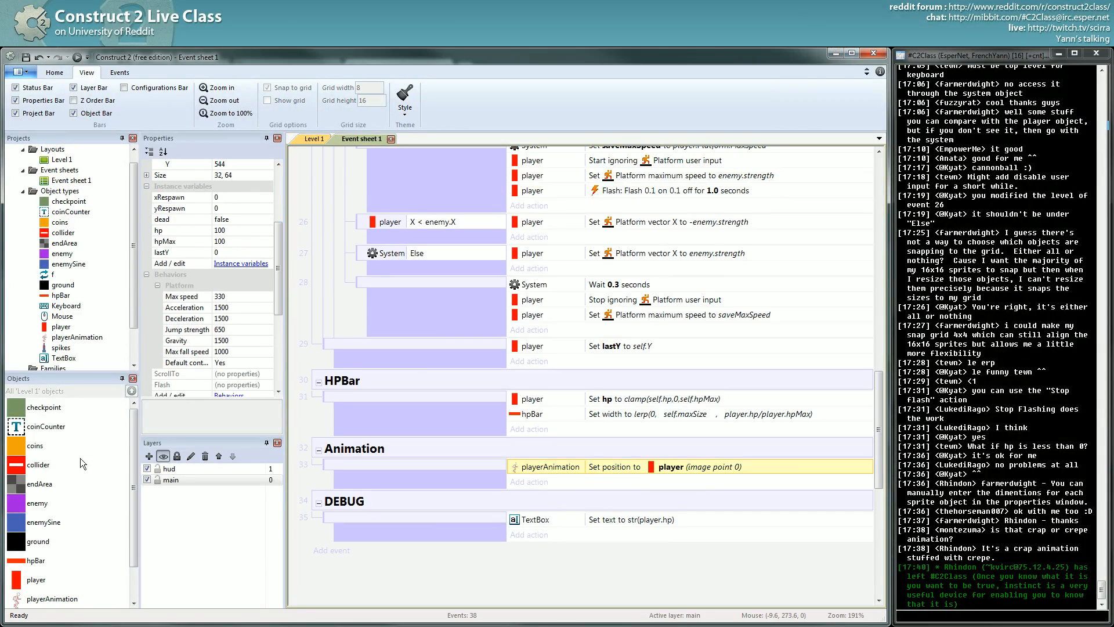
click(54, 599)
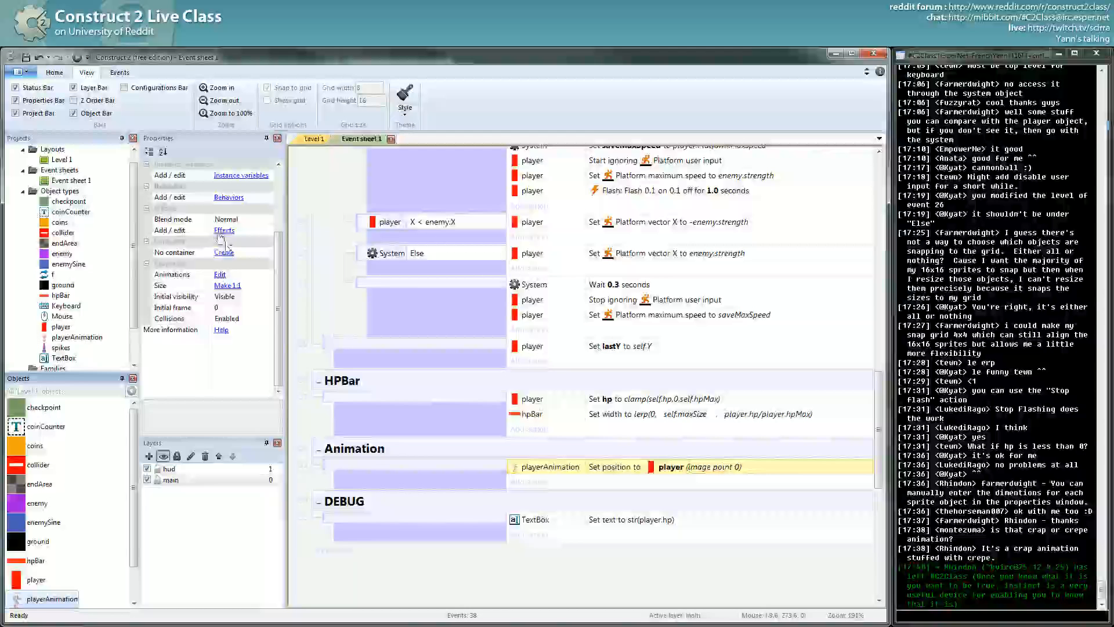
click(229, 197)
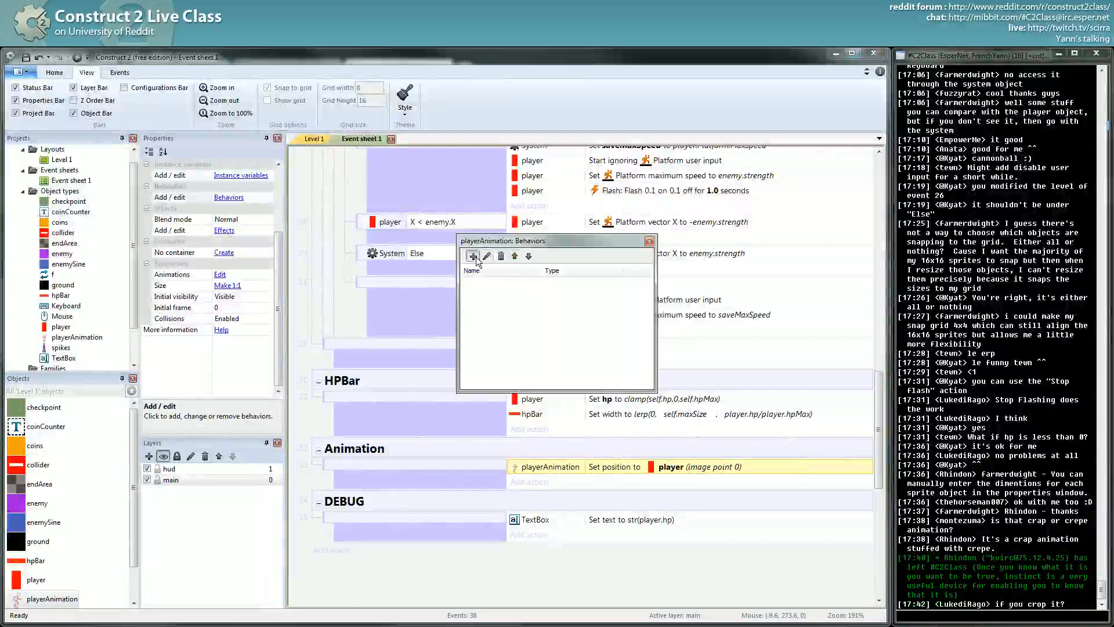
click(473, 255)
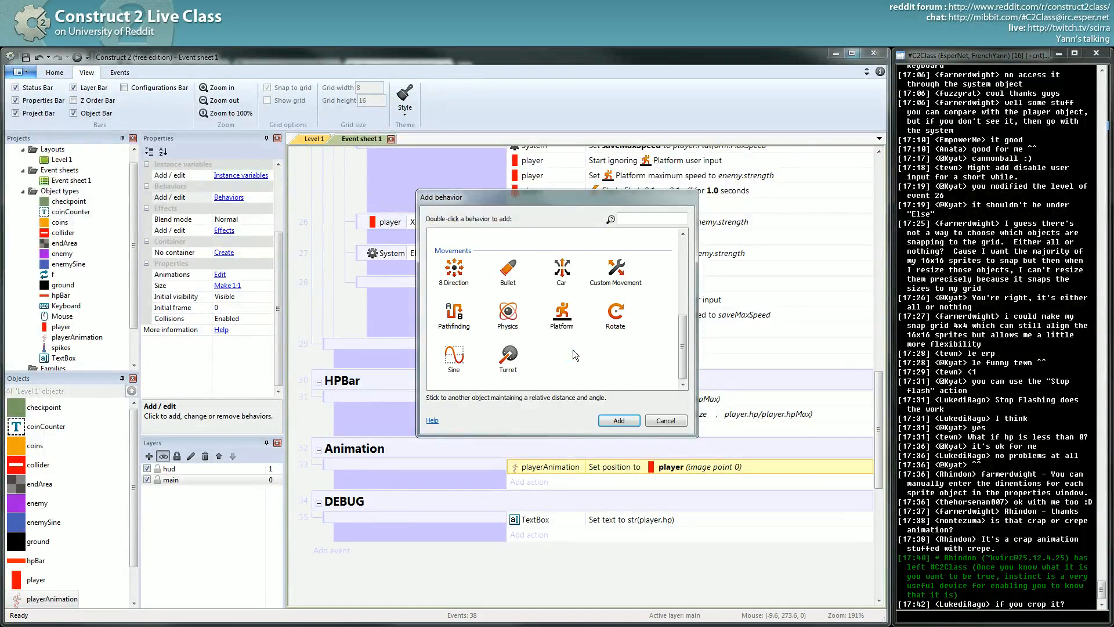
- Browse the behavior list and add the Flash behavior to playerAnimation
scroll(up, 3)
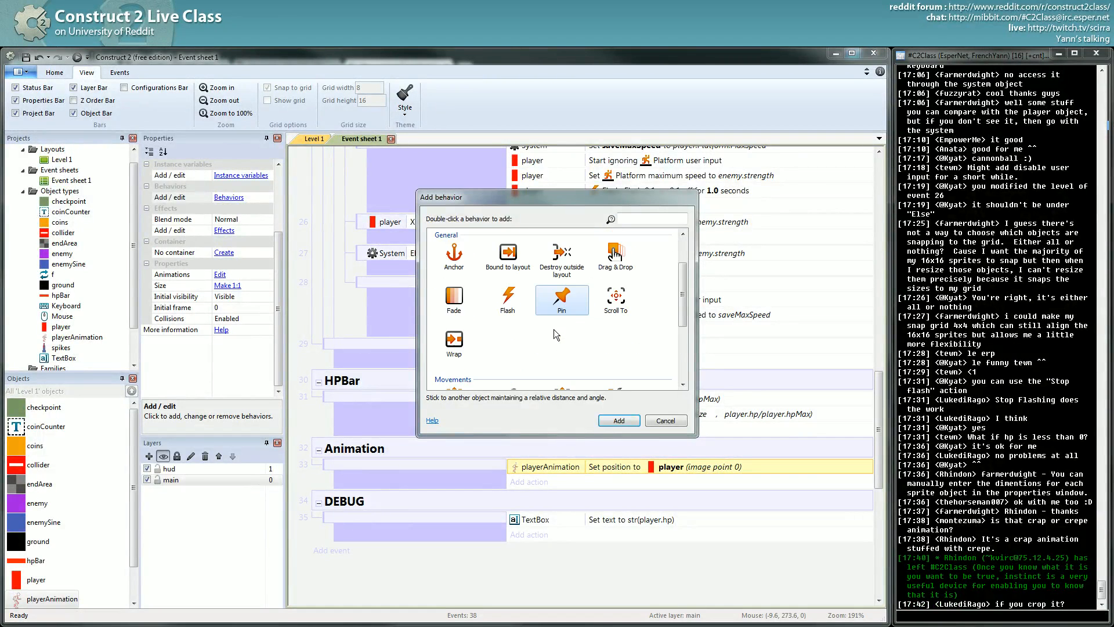
scroll(down, 3)
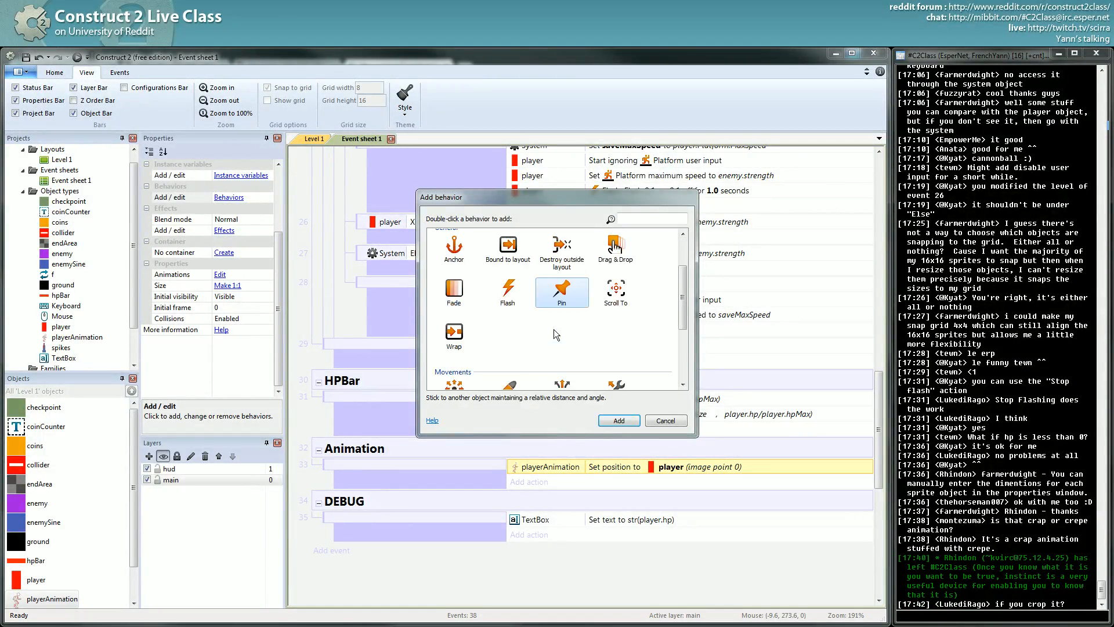
scroll(down, 3)
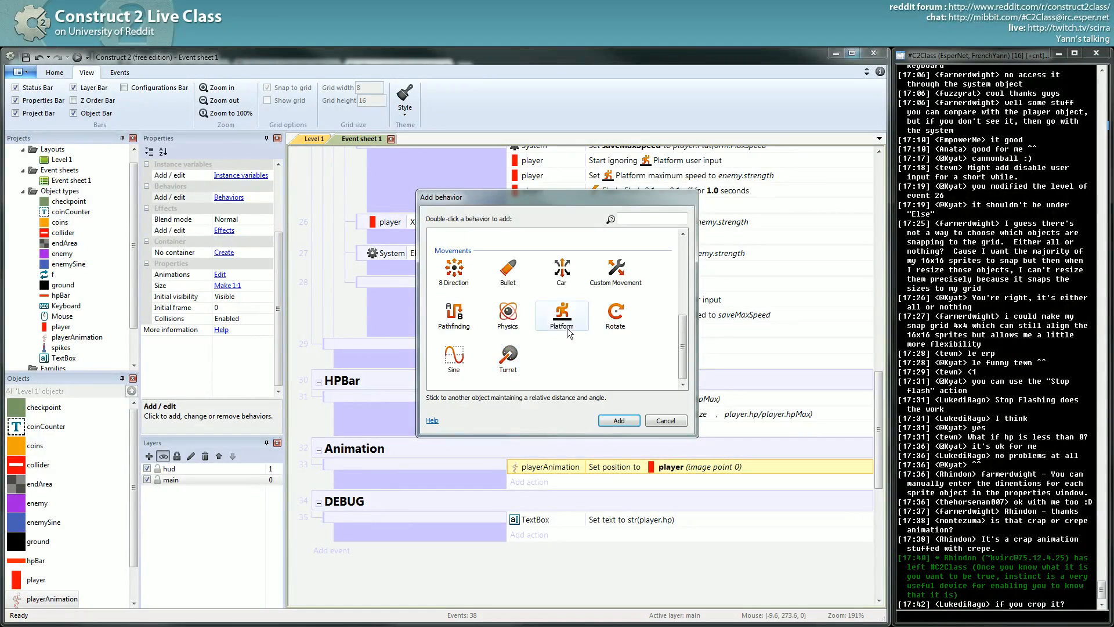
scroll(up, 3)
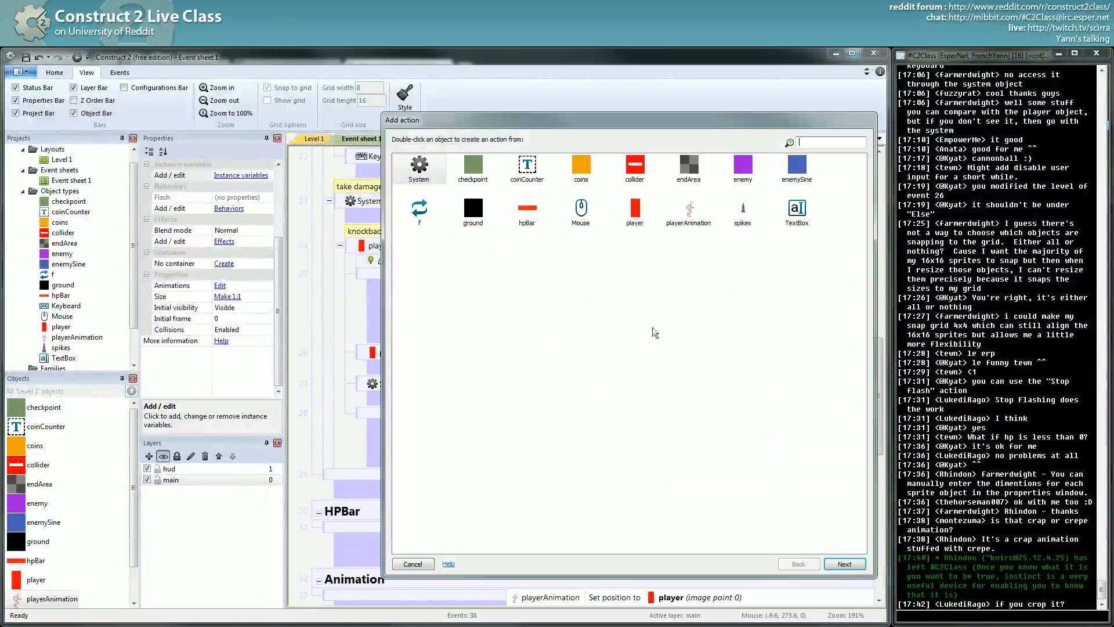
double_click(687, 211)
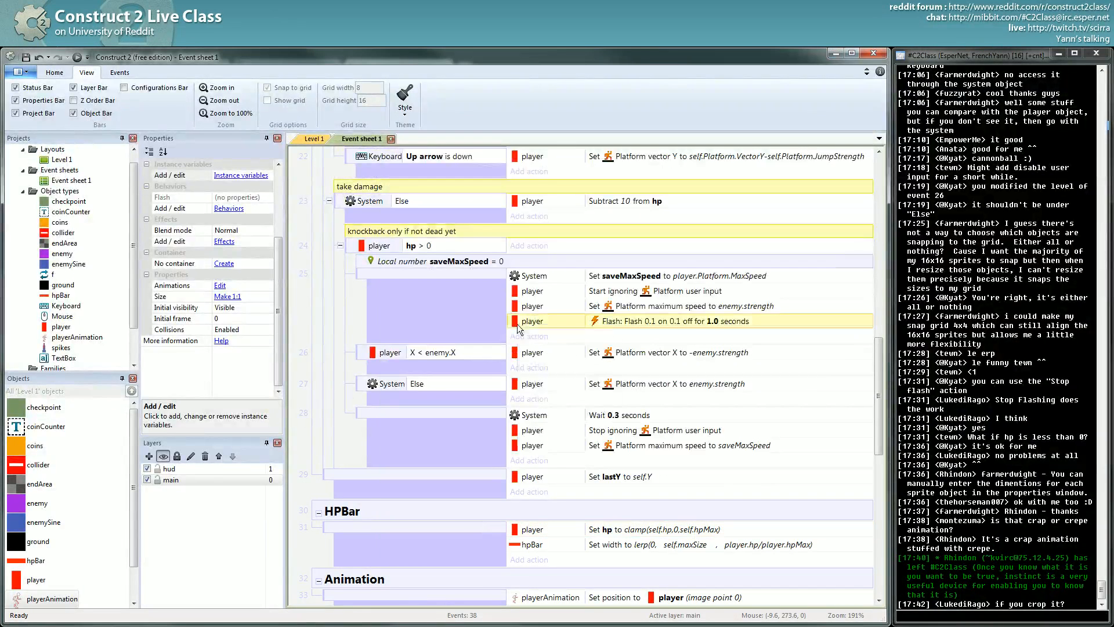
- Replace the take-damage Flash action's object with playerAnimation, flashing for 1.0 seconds
right_click(531, 321)
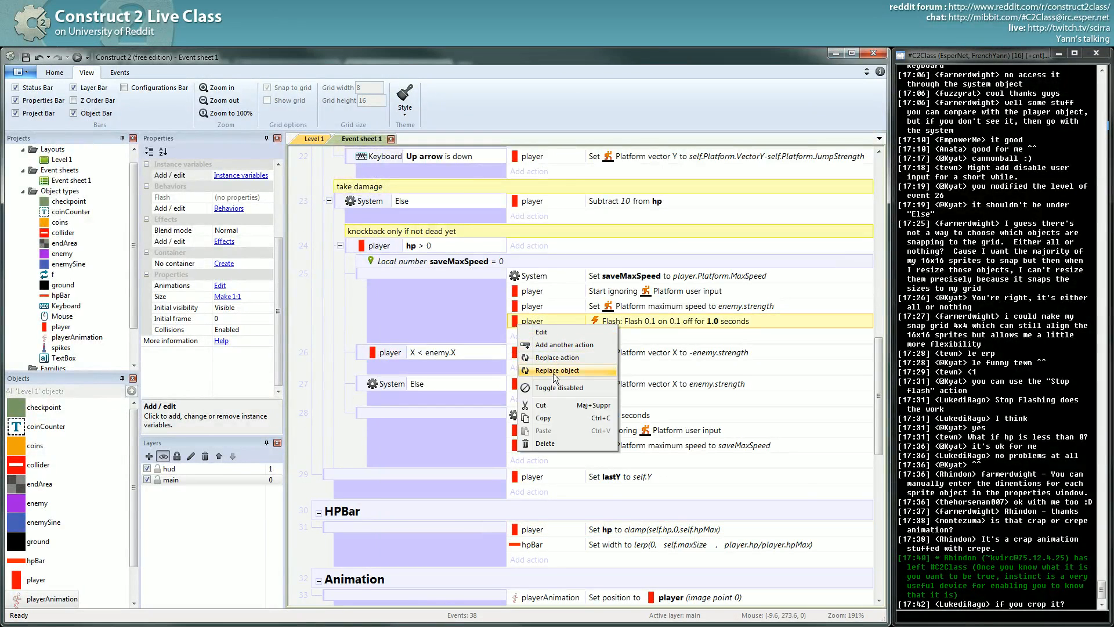
click(561, 370)
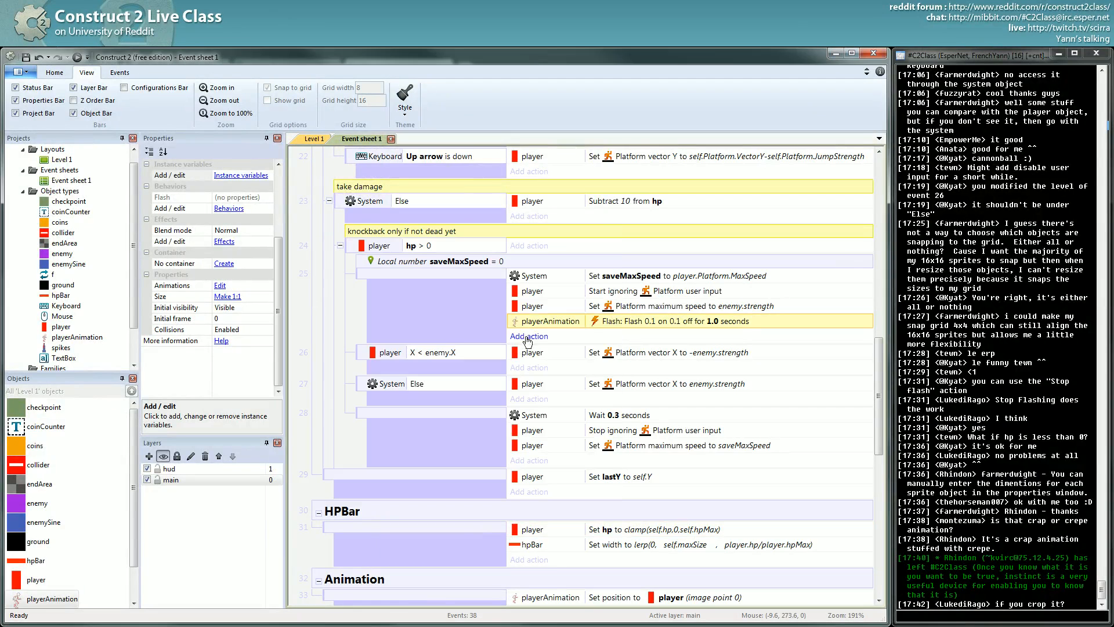
scroll(down, 3)
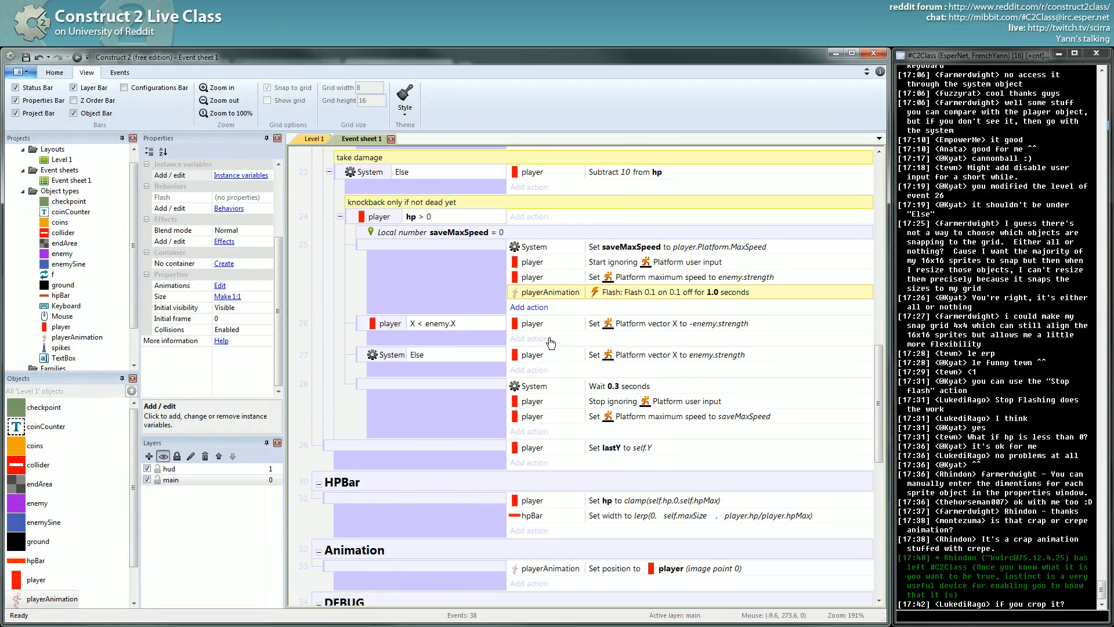
scroll(down, 3)
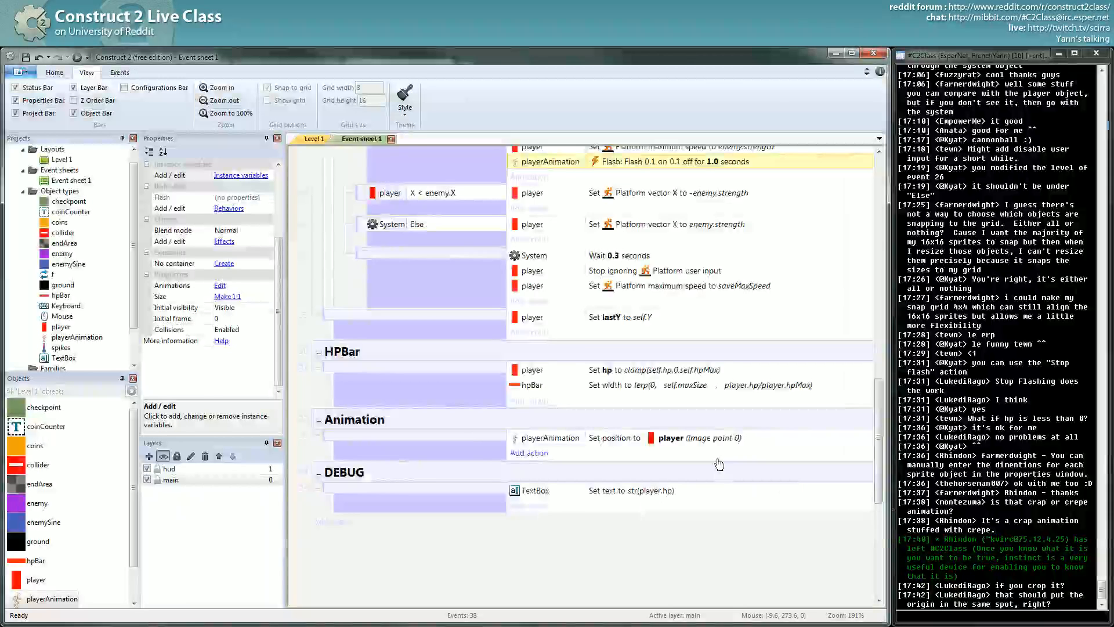
- Apply playerAnimation's feet origin (75, 162) to all animations and close the image editor
click(312, 138)
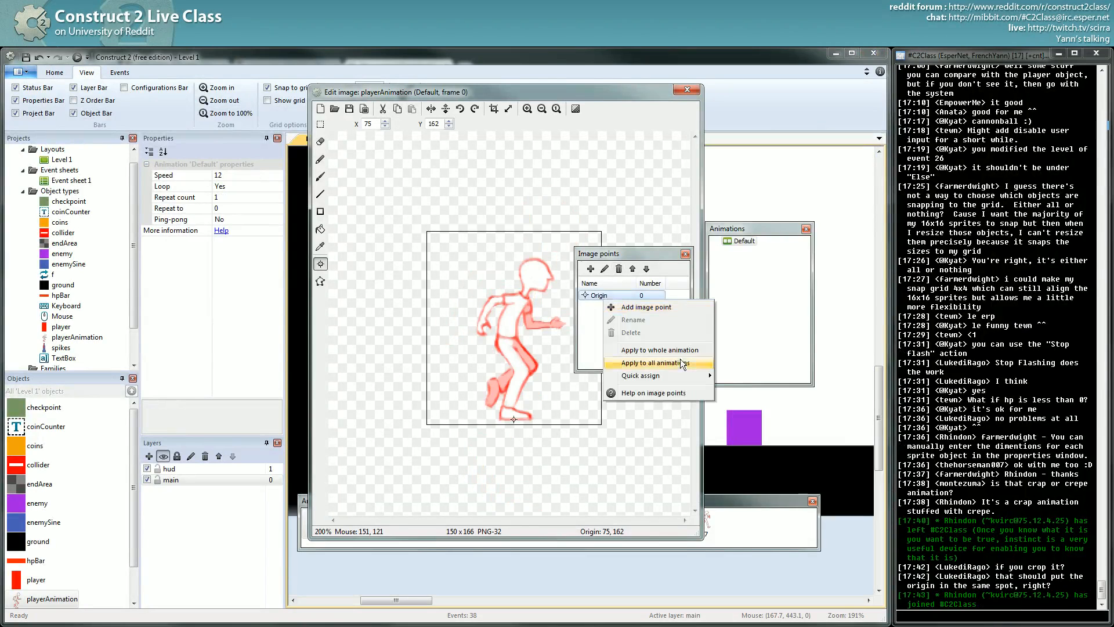
click(657, 362)
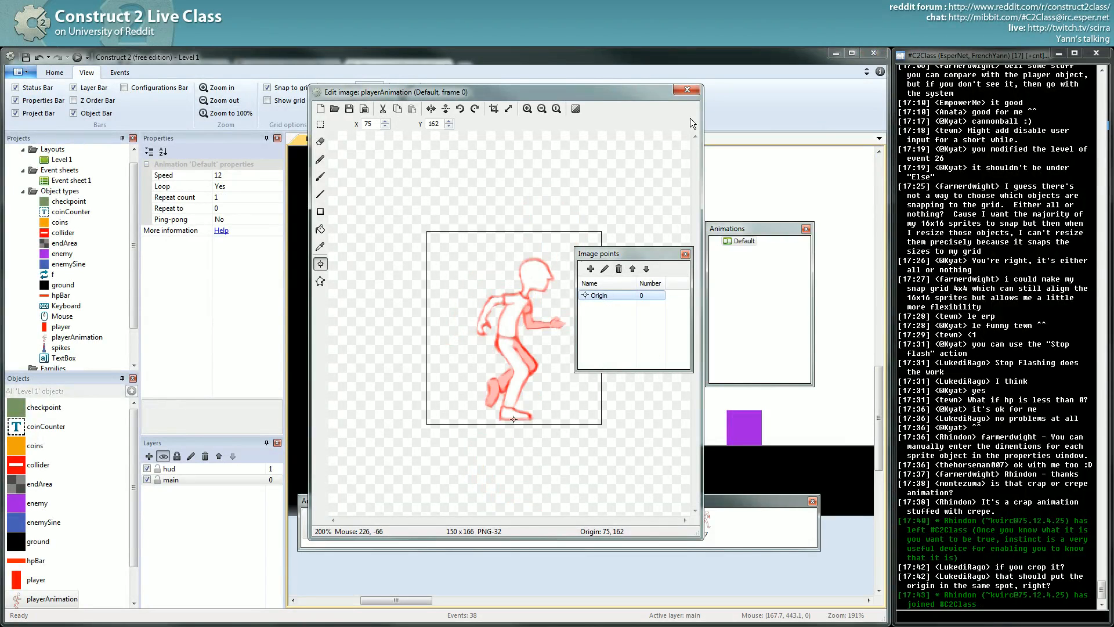
click(685, 89)
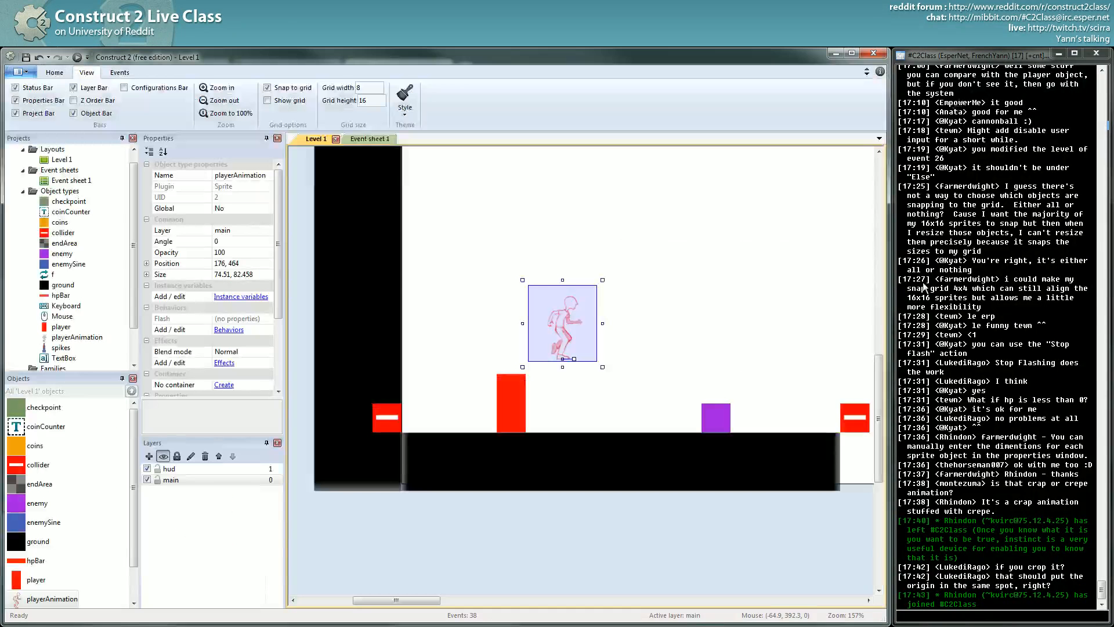
- Zoom out Level 1 and open playerAnimation's frames in the image editor
scroll(down, 3)
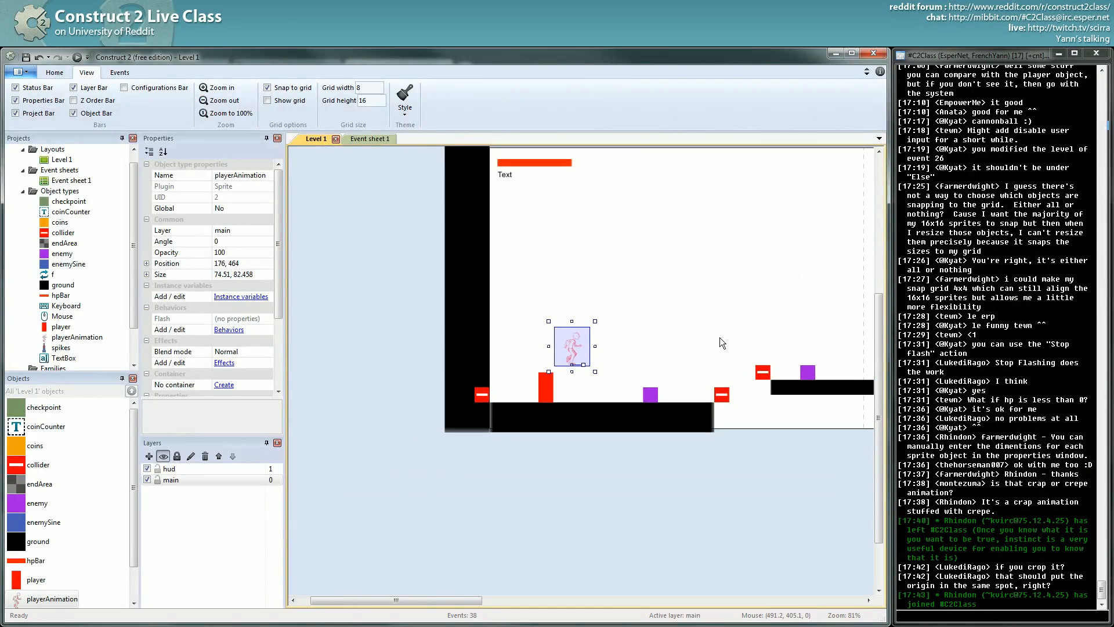
mouse_move(669, 346)
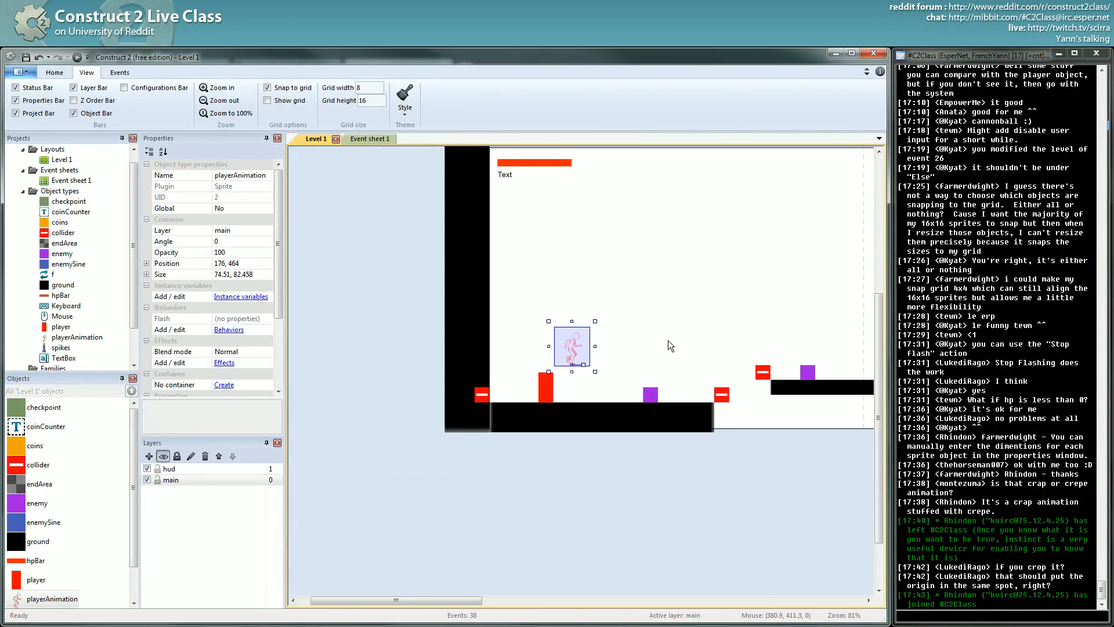
mouse_move(594, 335)
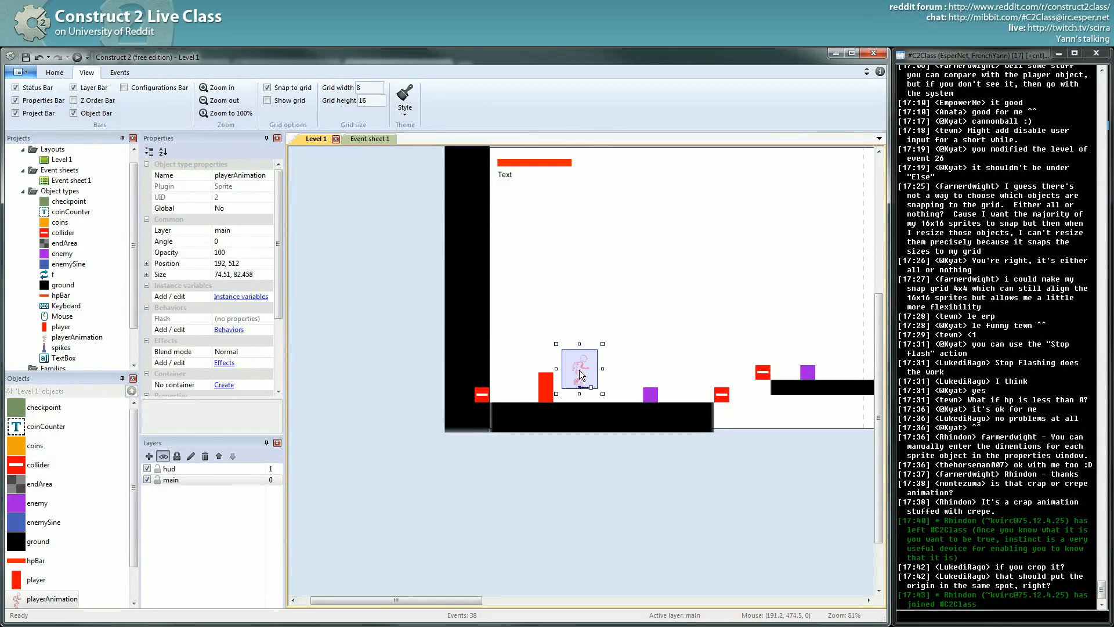
mouse_move(612, 140)
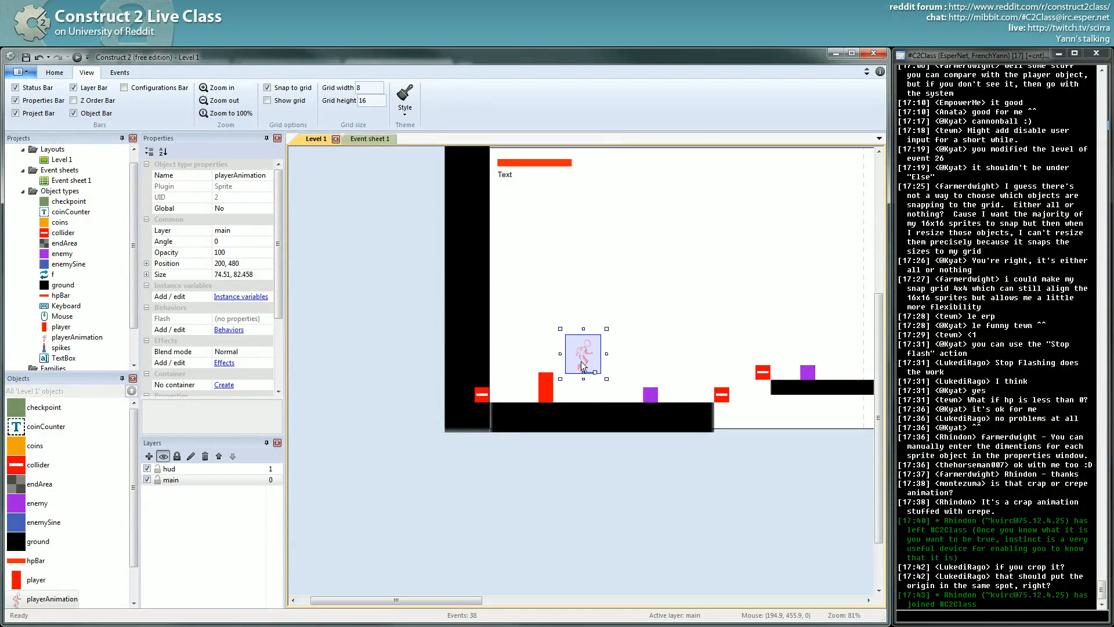
double_click(581, 353)
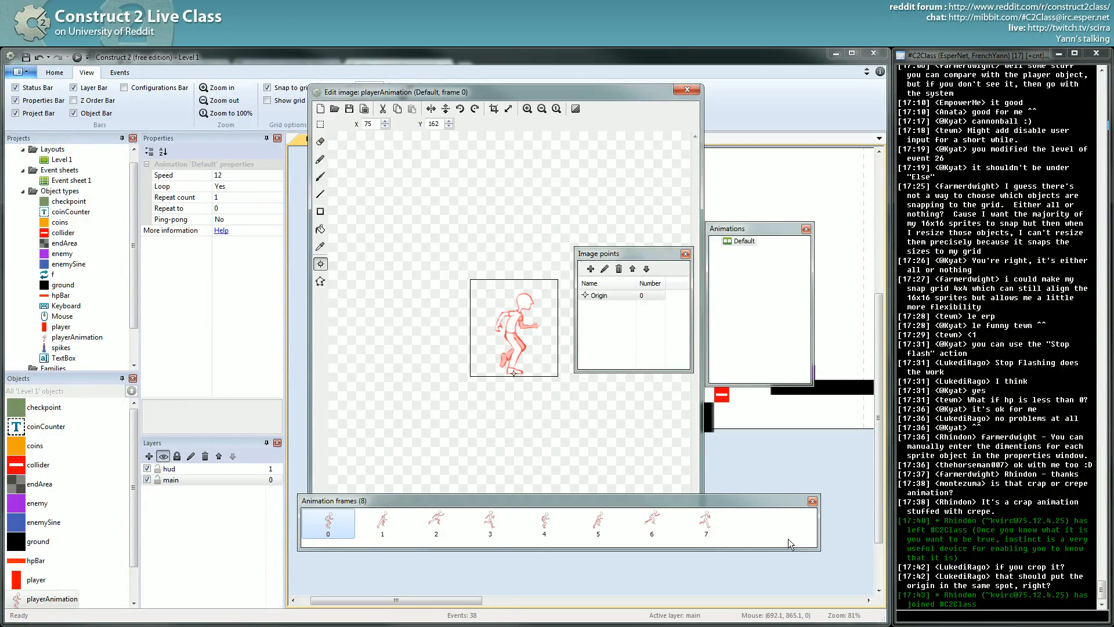
mouse_move(572, 193)
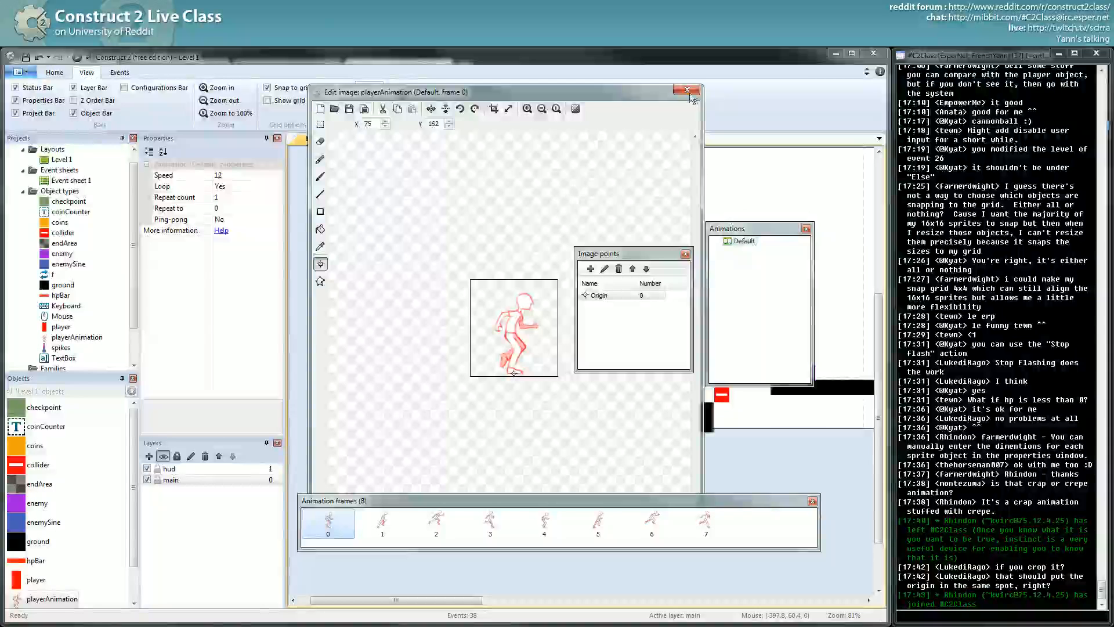
- Bring up the Load image from file dialog showing the ressources folder
click(685, 90)
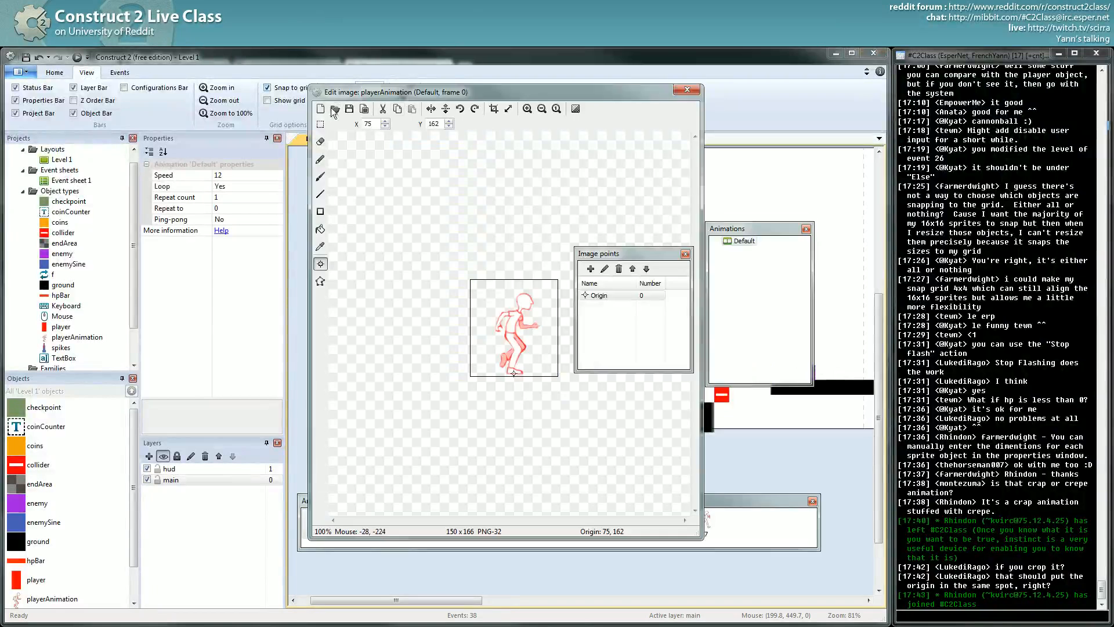
click(334, 109)
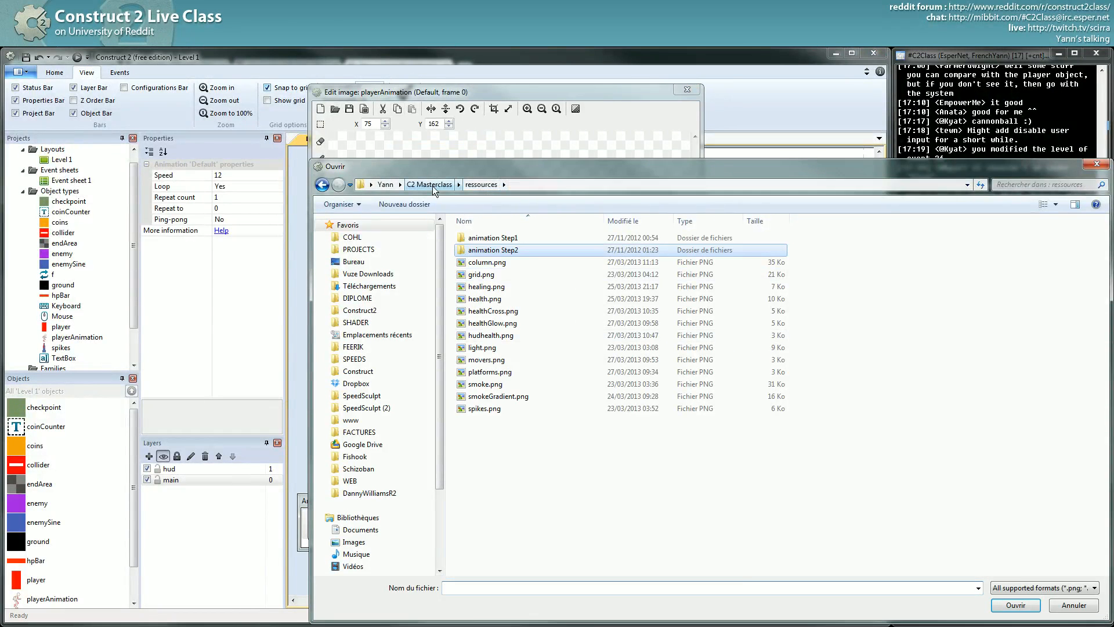
- Navigate Dropbox > Kyat > C2 Class > Simple Platformer and view the Walk Loop folder as thumbnails
click(357, 384)
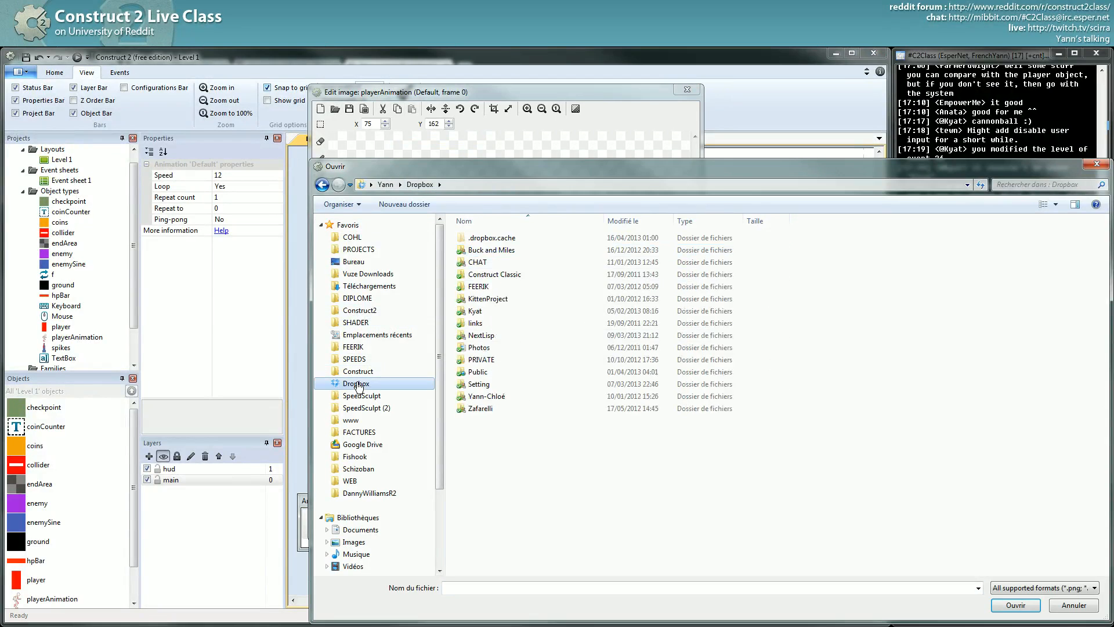
double_click(480, 371)
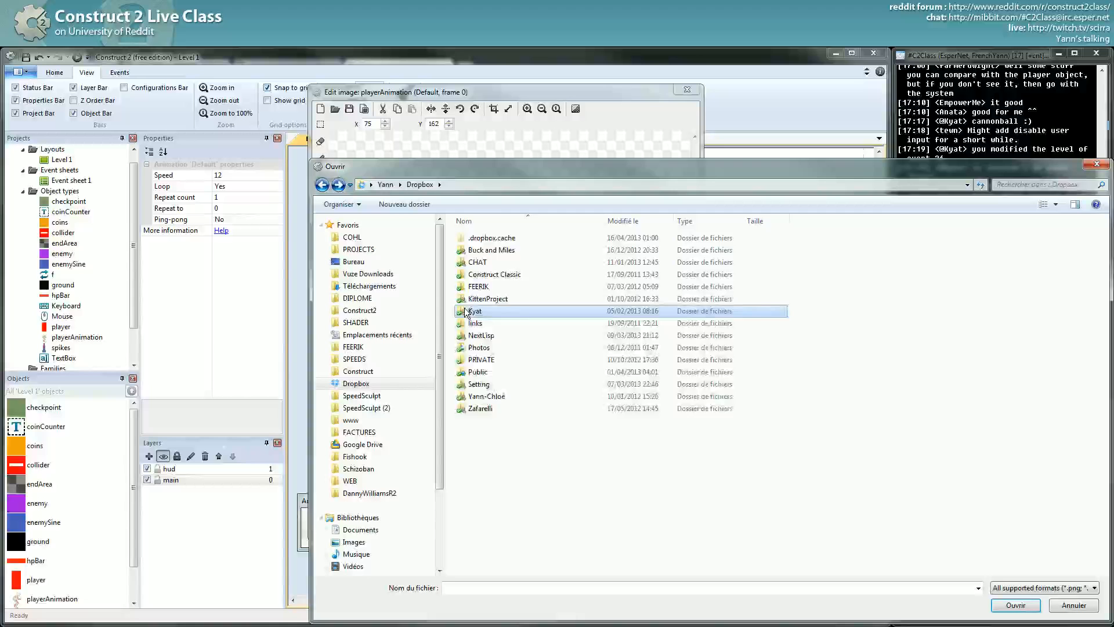
double_click(473, 311)
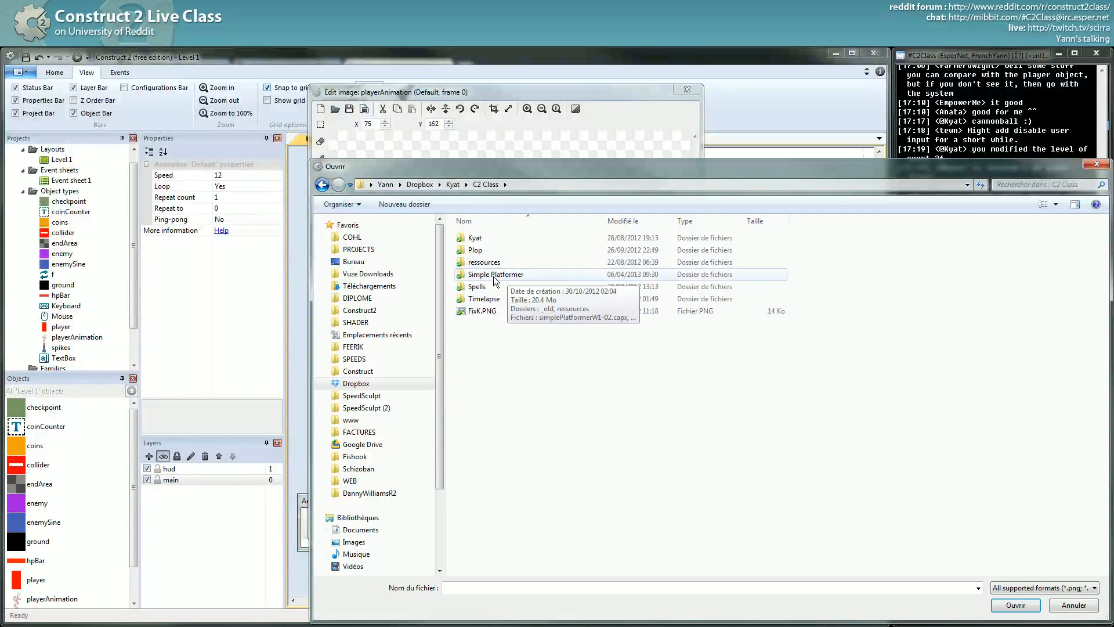
double_click(483, 261)
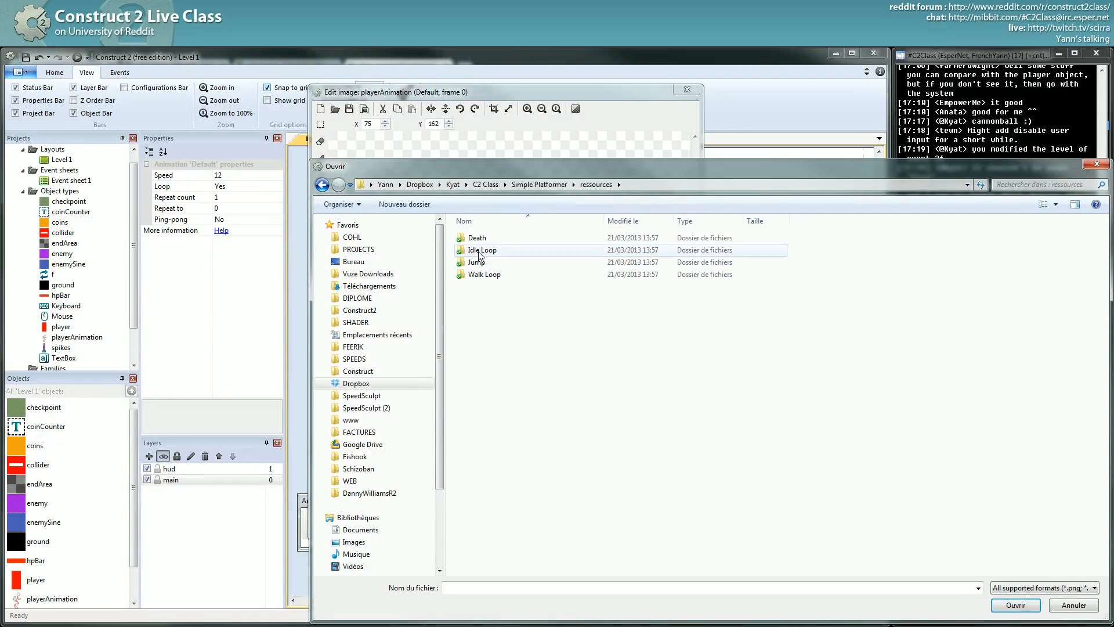
double_click(485, 274)
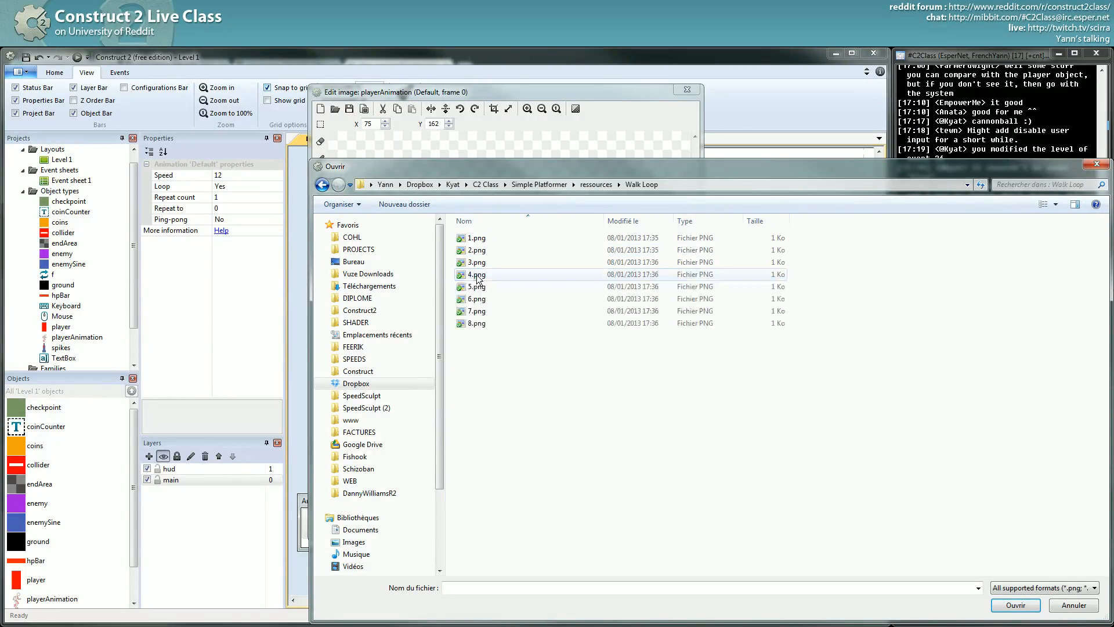
click(1054, 204)
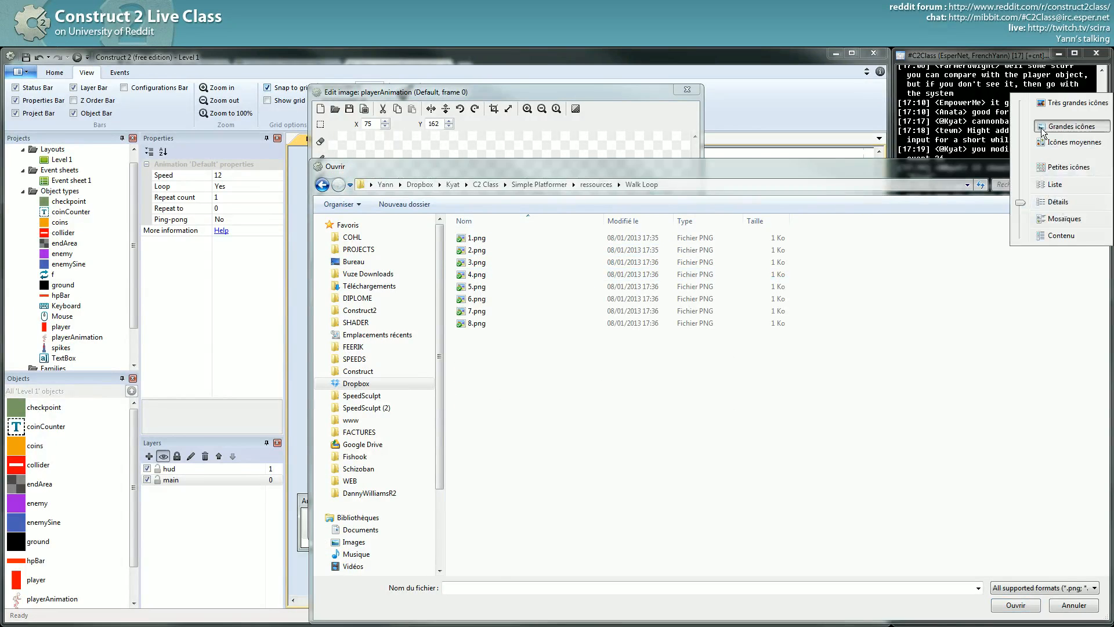
- Go back up through ressources and C2 Class, reopen Simple Platformer and pick the _old folder
click(596, 184)
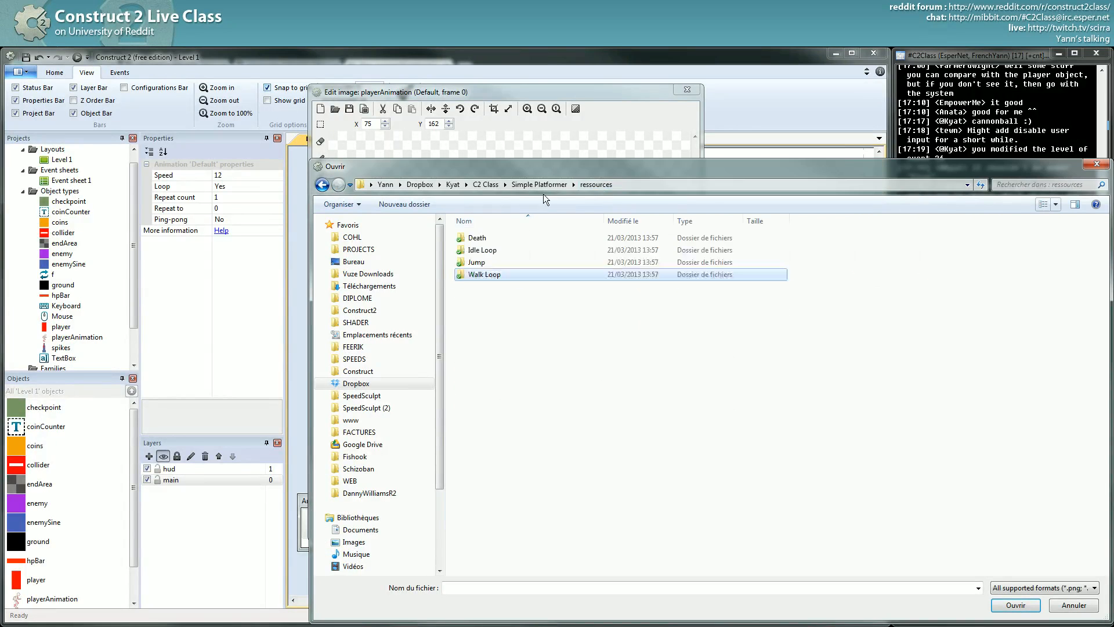
click(485, 184)
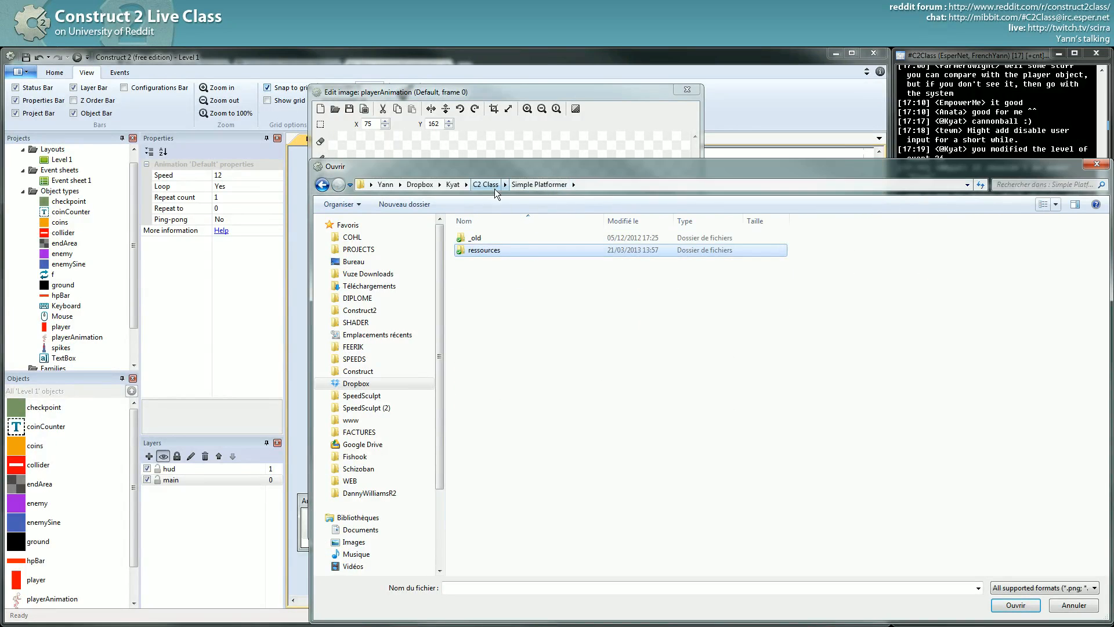
click(486, 184)
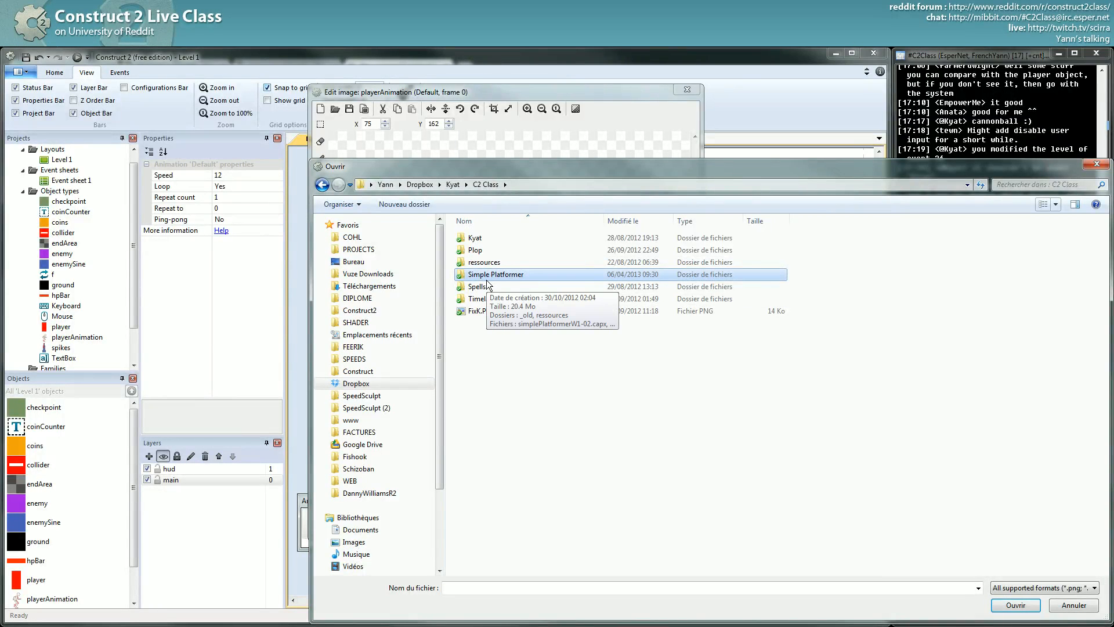
double_click(495, 274)
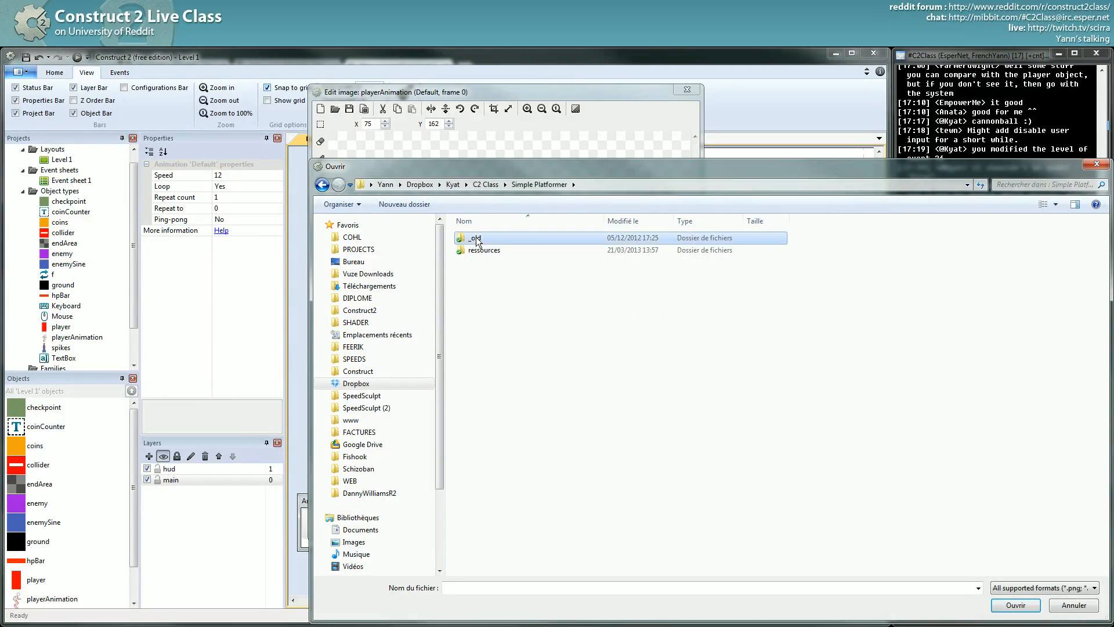
click(323, 185)
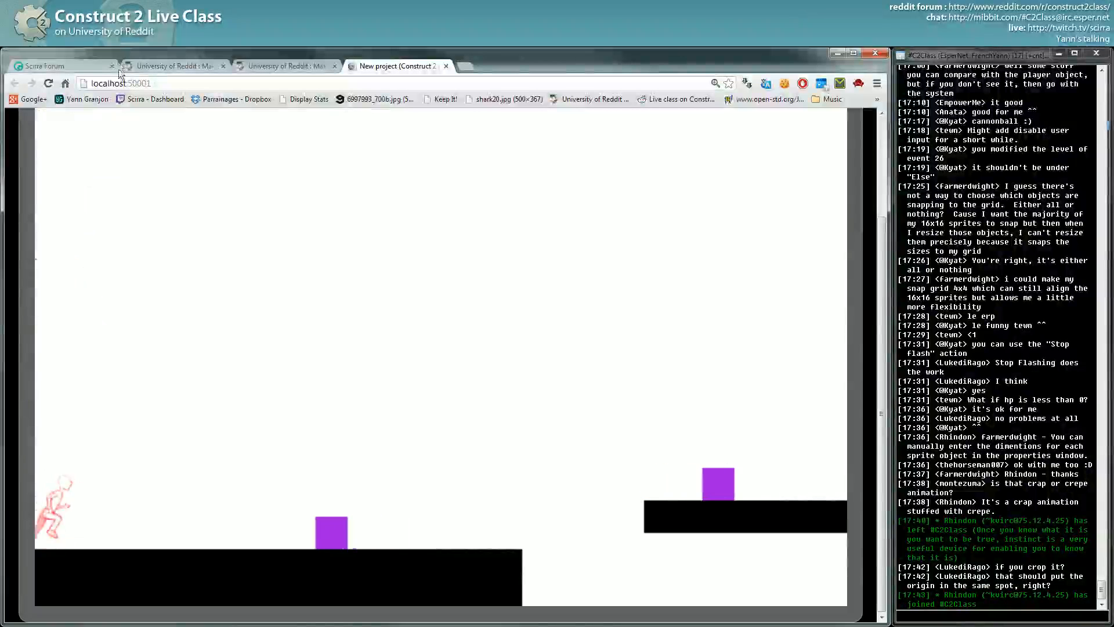
- Download the Images and Sounds of Neon Platformer pack from the class subreddit and extract it to the desktop
click(288, 65)
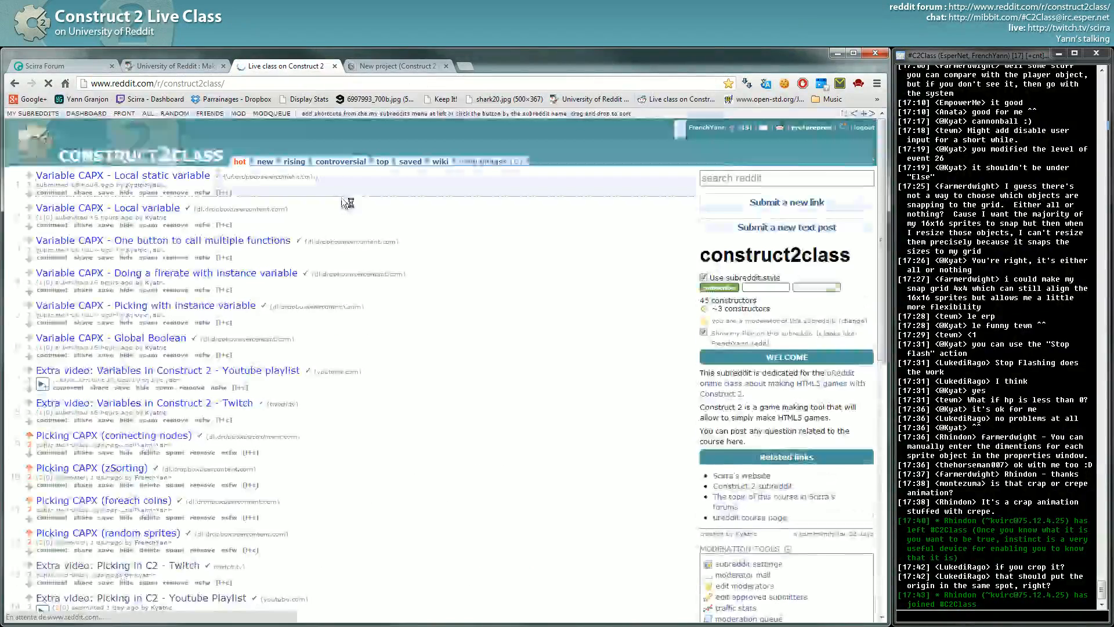
scroll(down, 3)
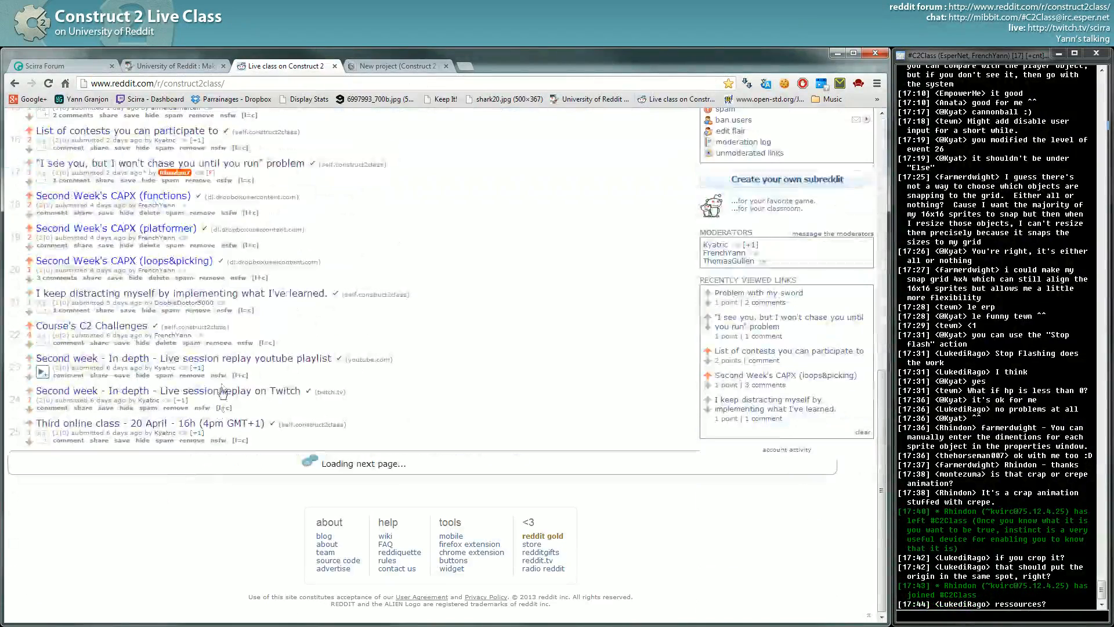
scroll(down, 3)
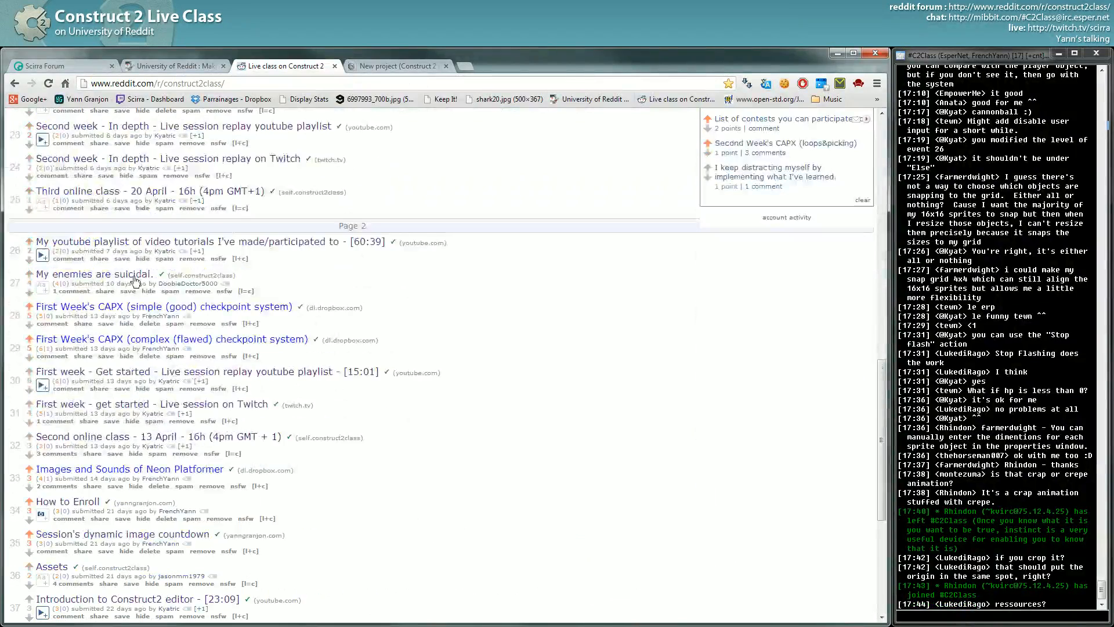
scroll(down, 3)
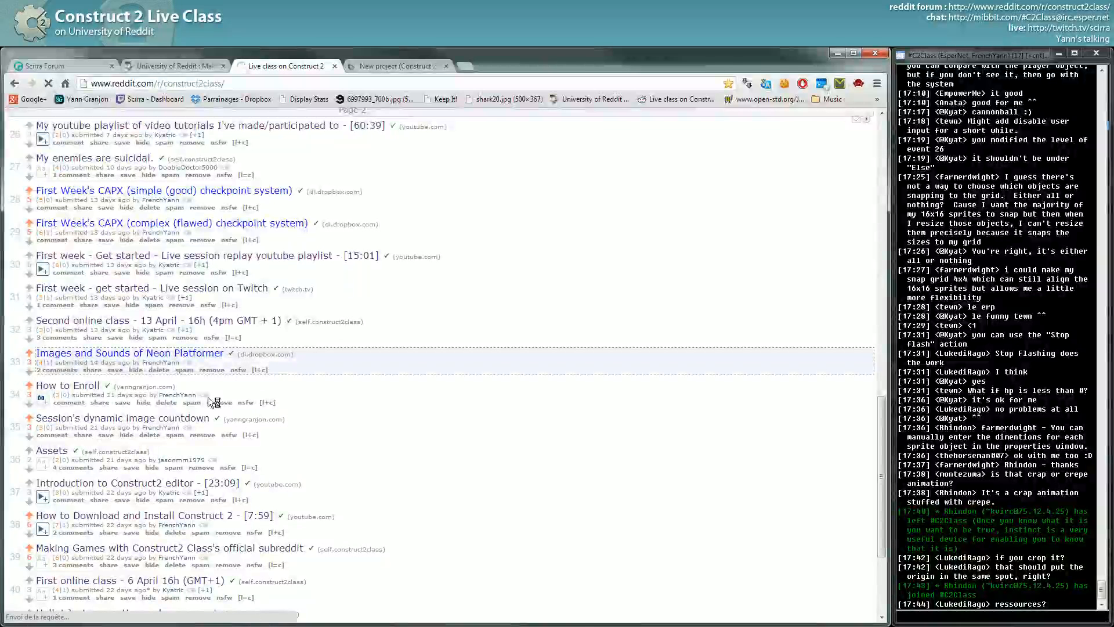
click(129, 353)
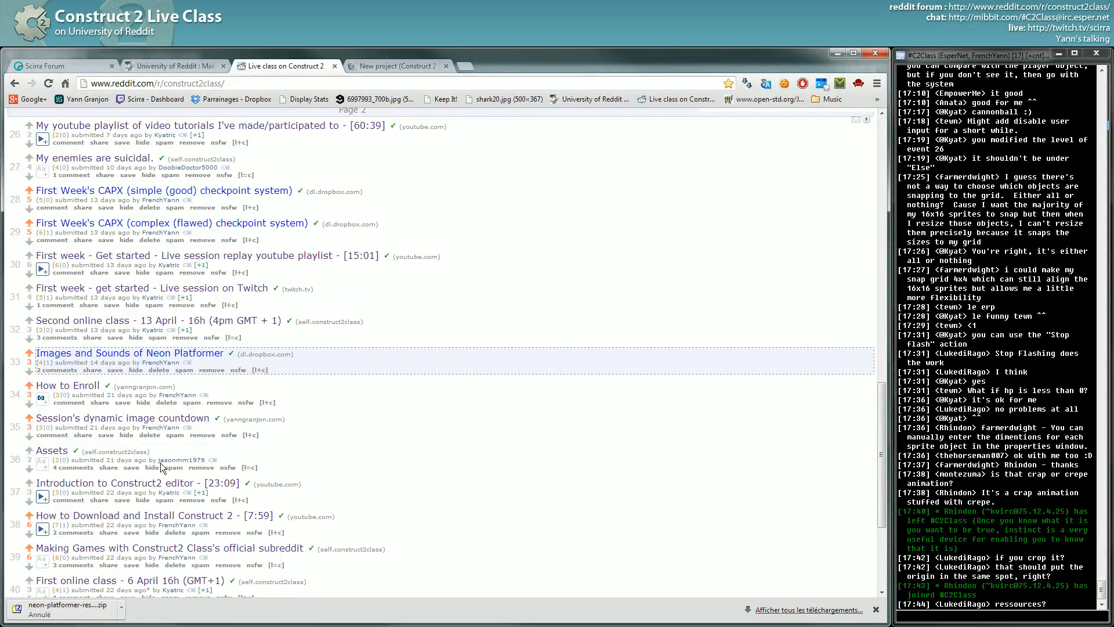
mouse_move(168, 358)
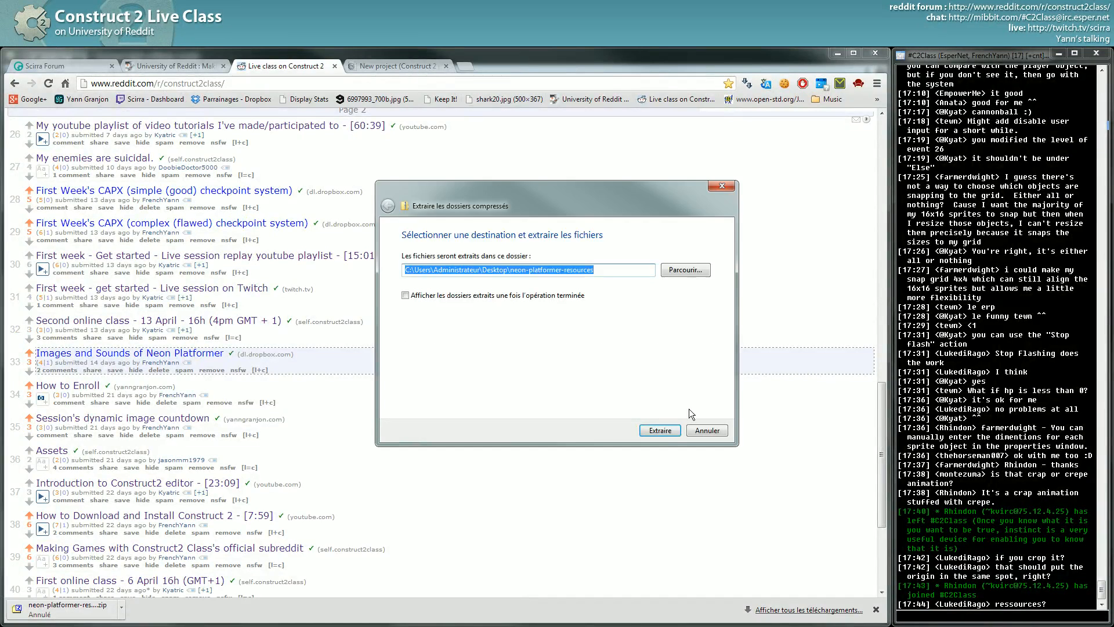
click(659, 429)
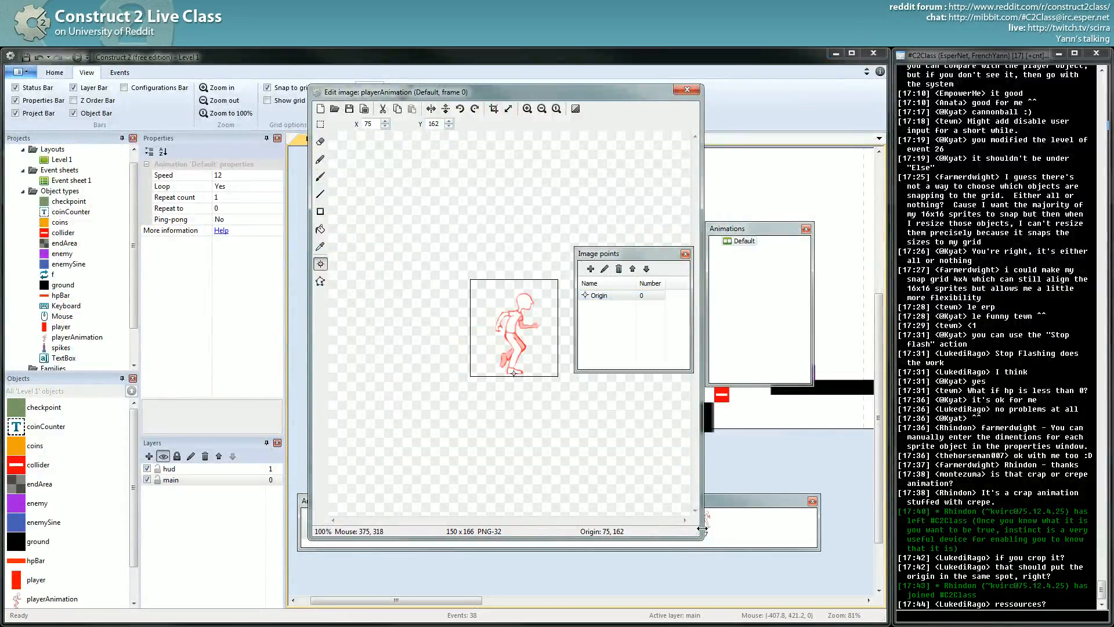
- Start Import frames and navigate Bureau > neon-platformer-resources > images > character > walk
click(704, 523)
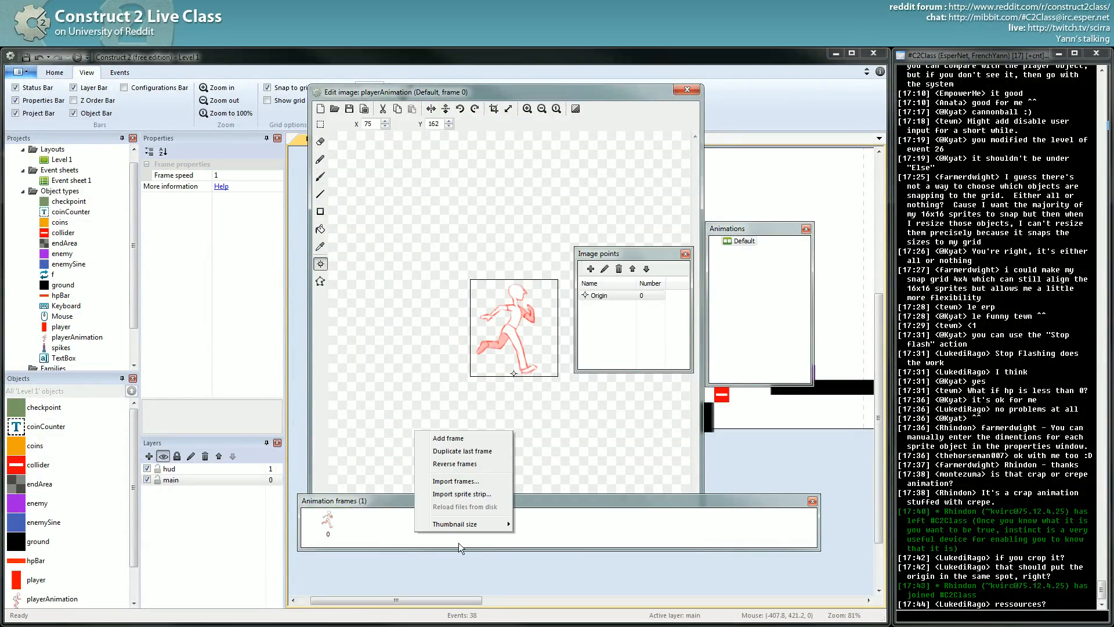
click(456, 480)
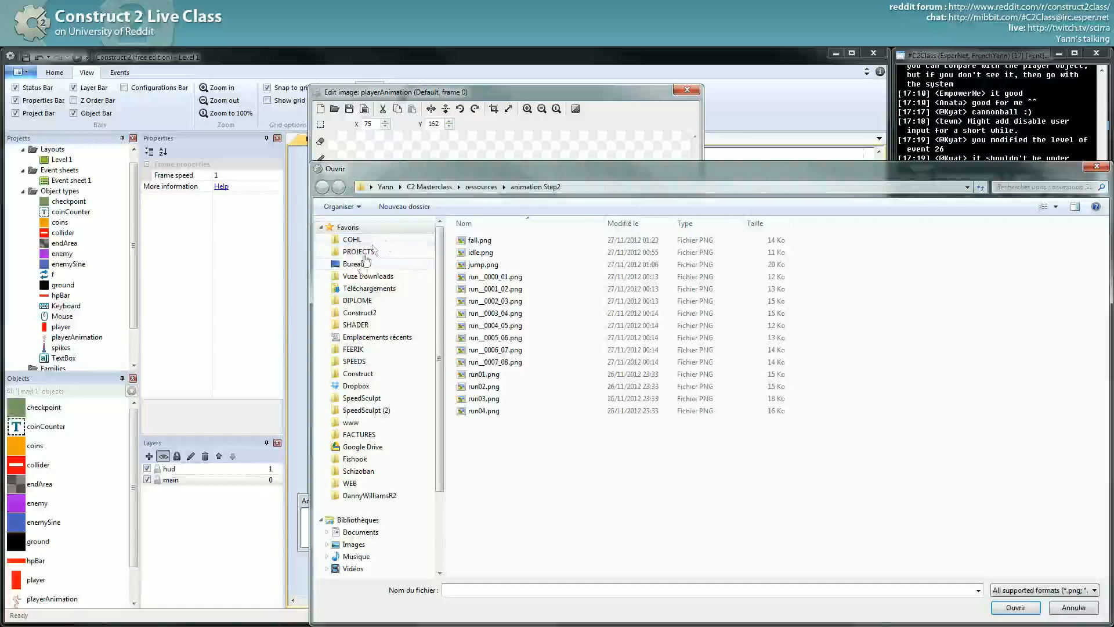
click(352, 263)
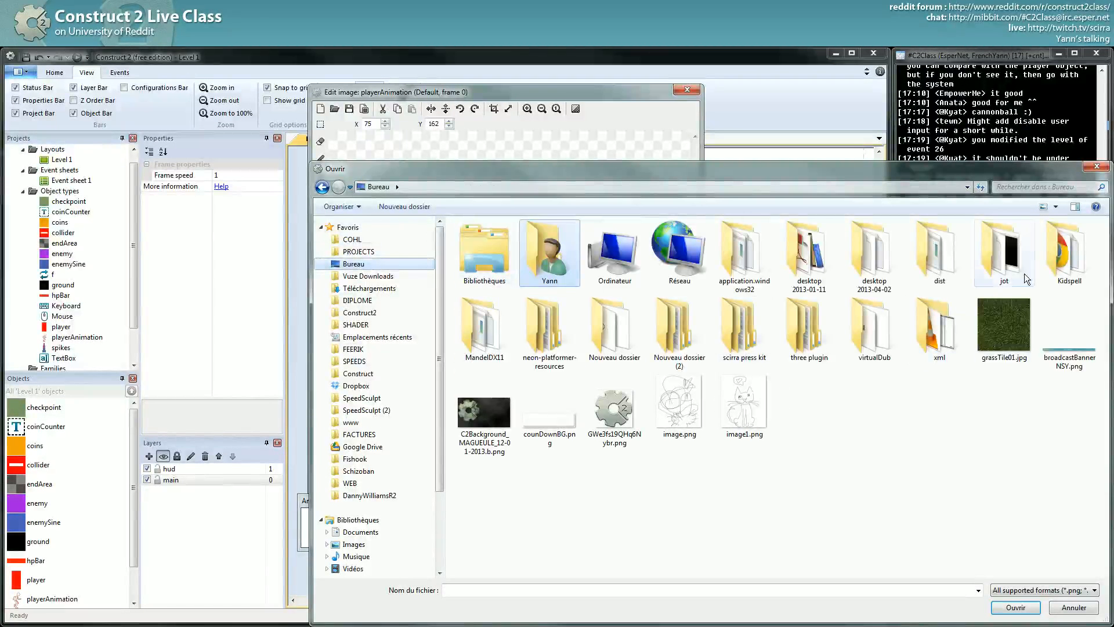
double_click(549, 331)
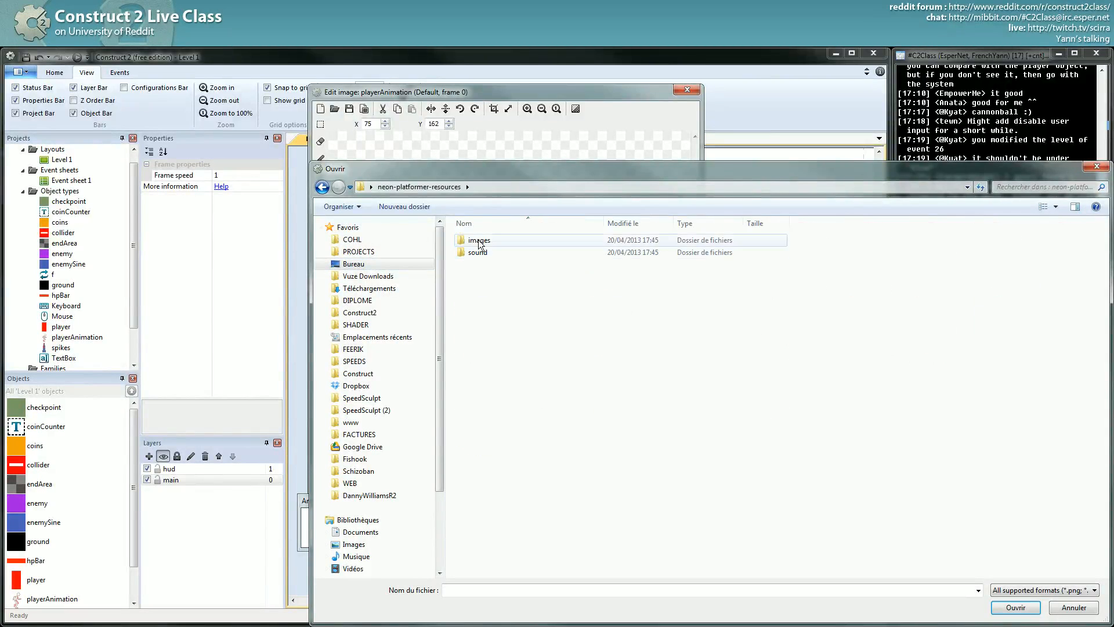
double_click(479, 239)
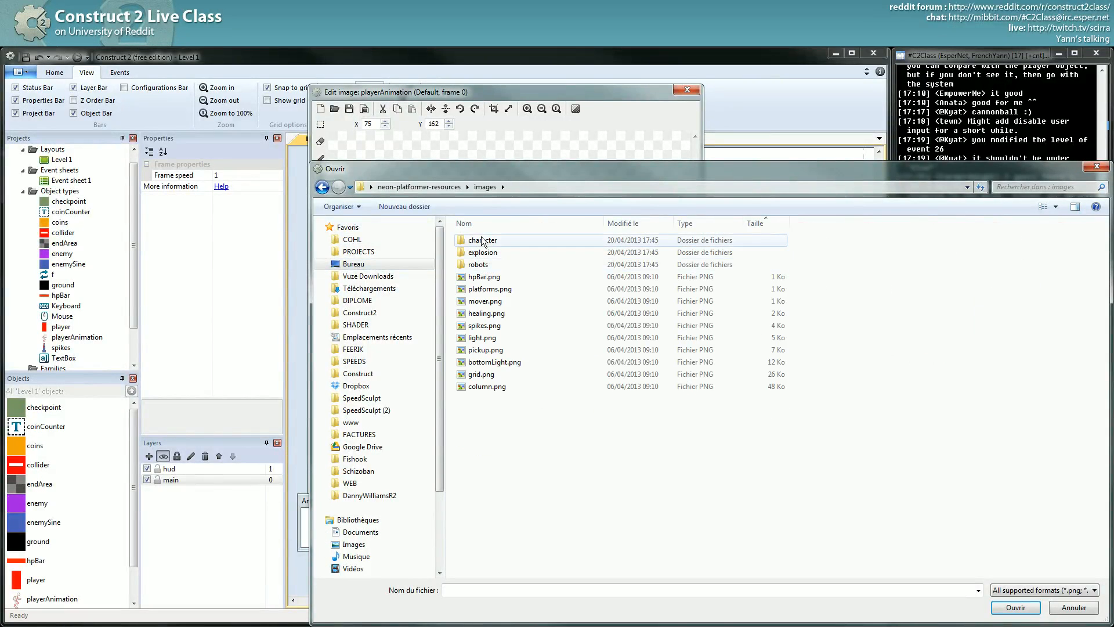
double_click(482, 239)
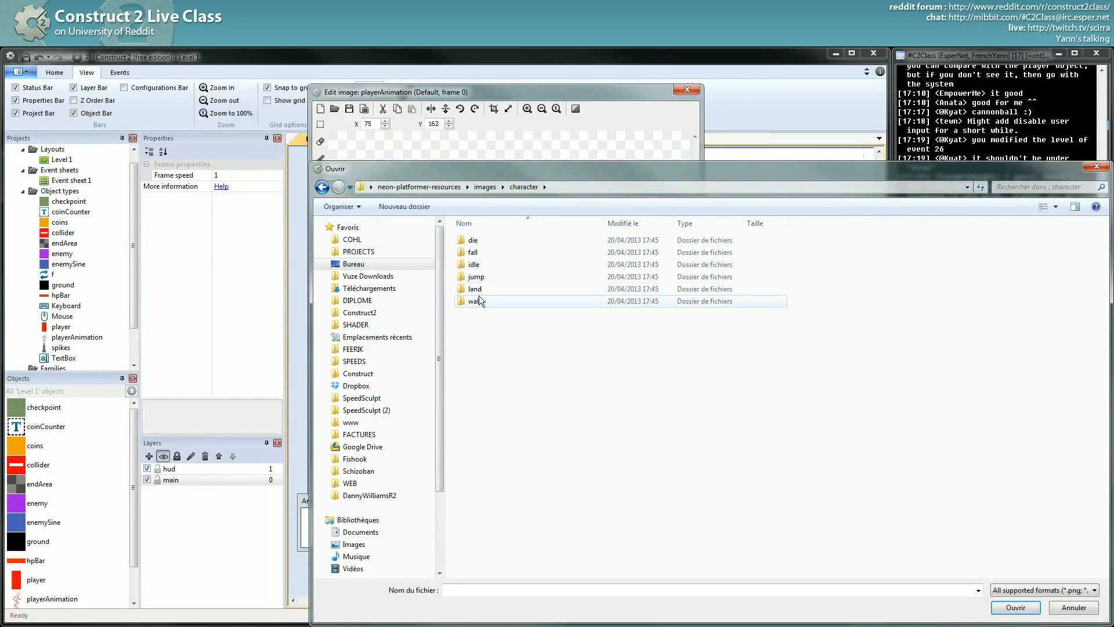
double_click(474, 301)
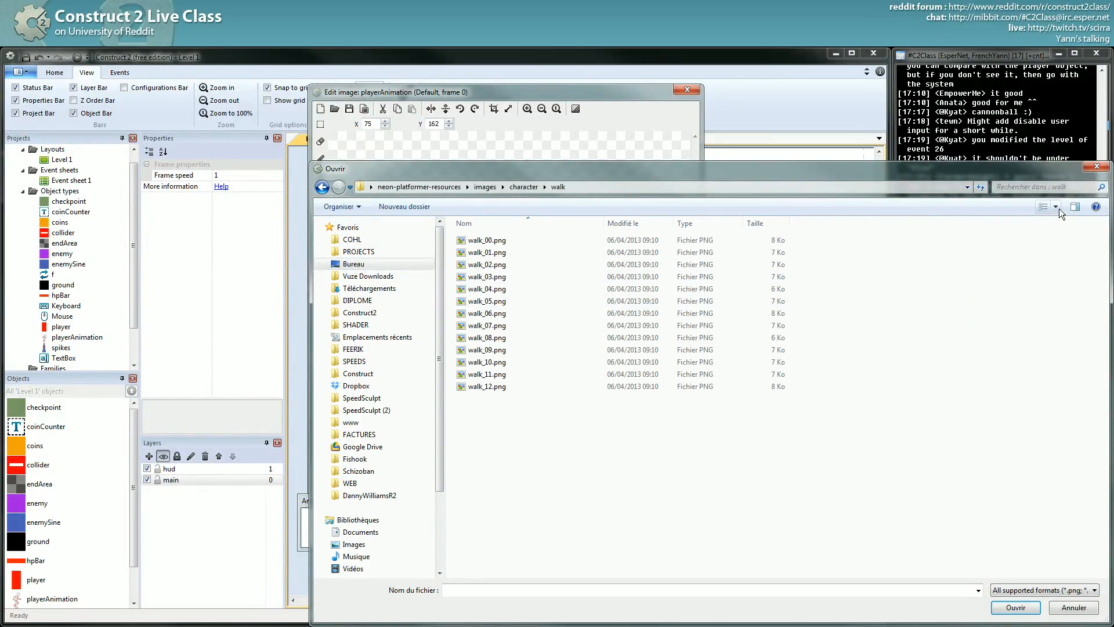
- Import all the walk PNGs as large-thumbnail-viewed frames of playerAnimation
click(1056, 206)
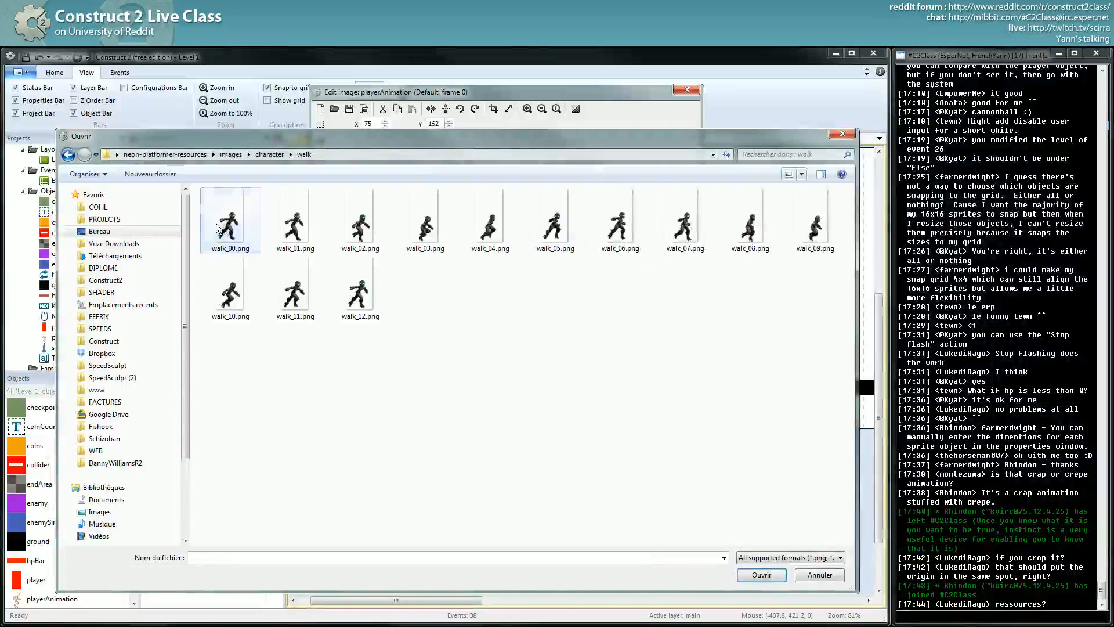
click(759, 575)
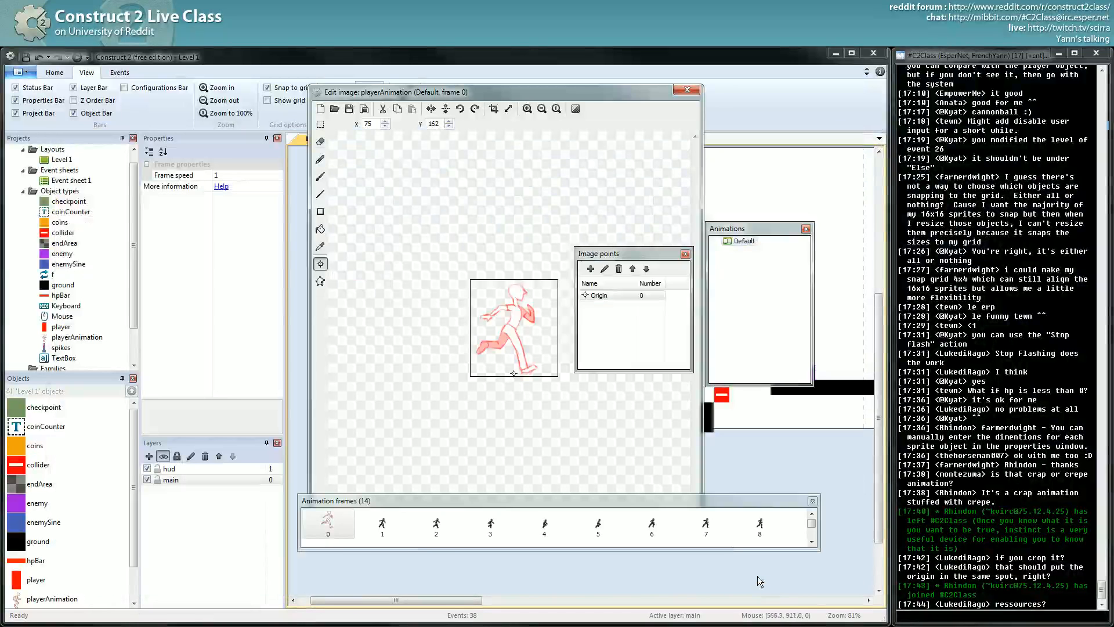
- Preview the Default walk animation, then set its Speed to 18
click(328, 523)
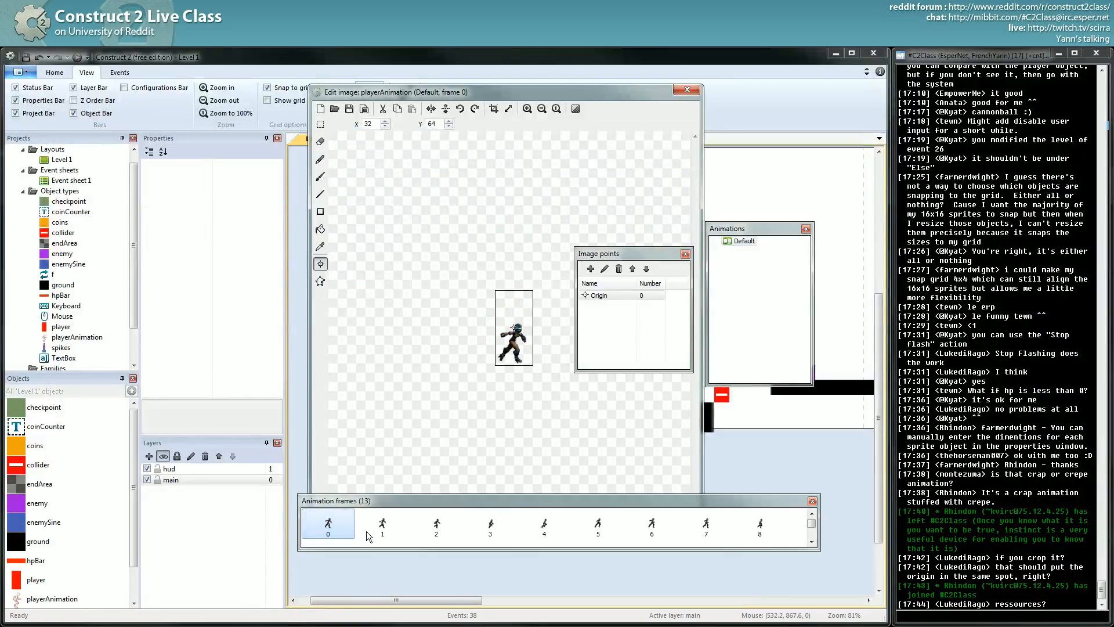
right_click(742, 240)
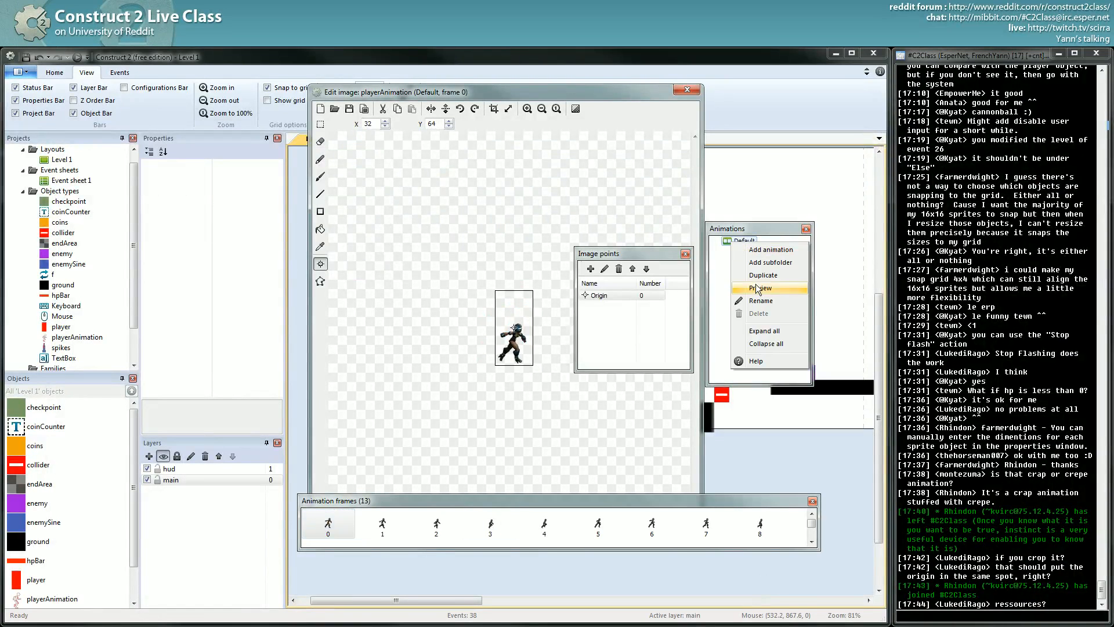
click(763, 288)
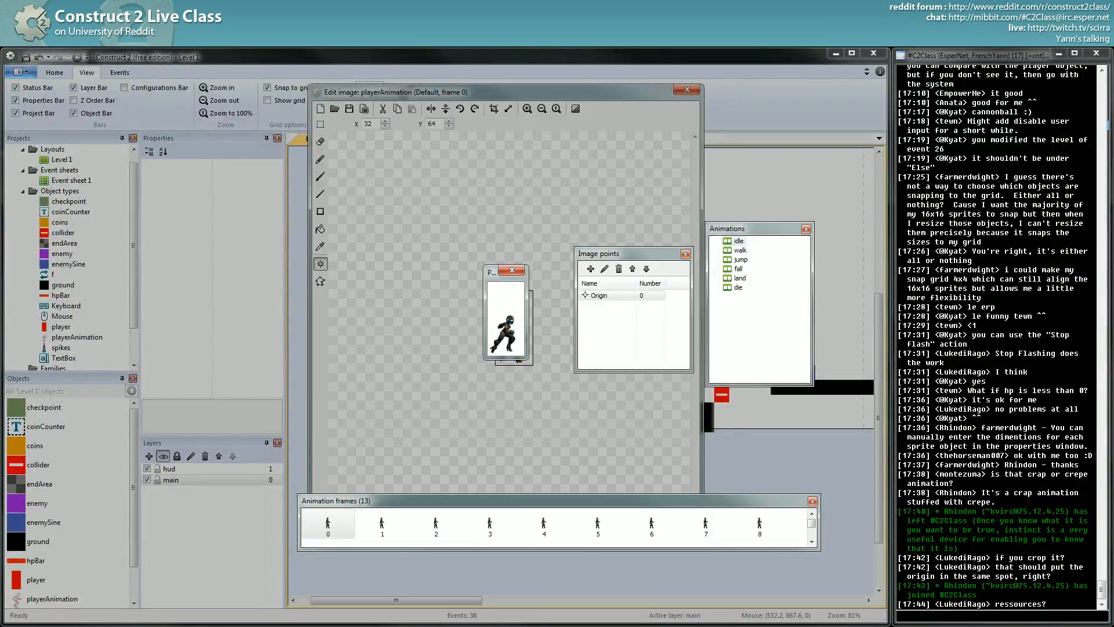
click(740, 240)
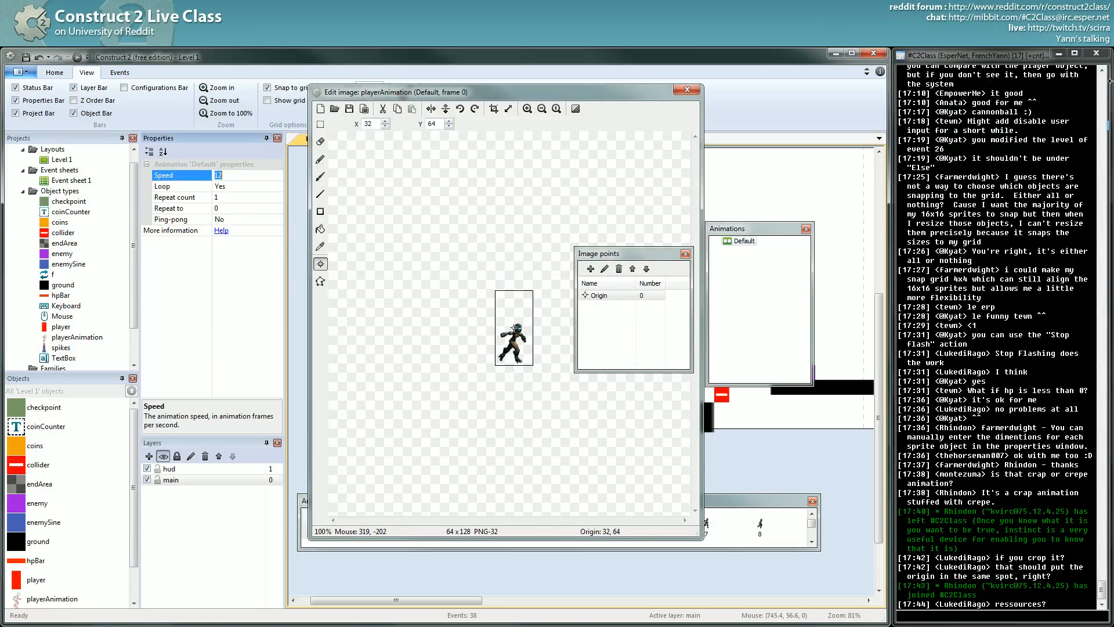
text(18)
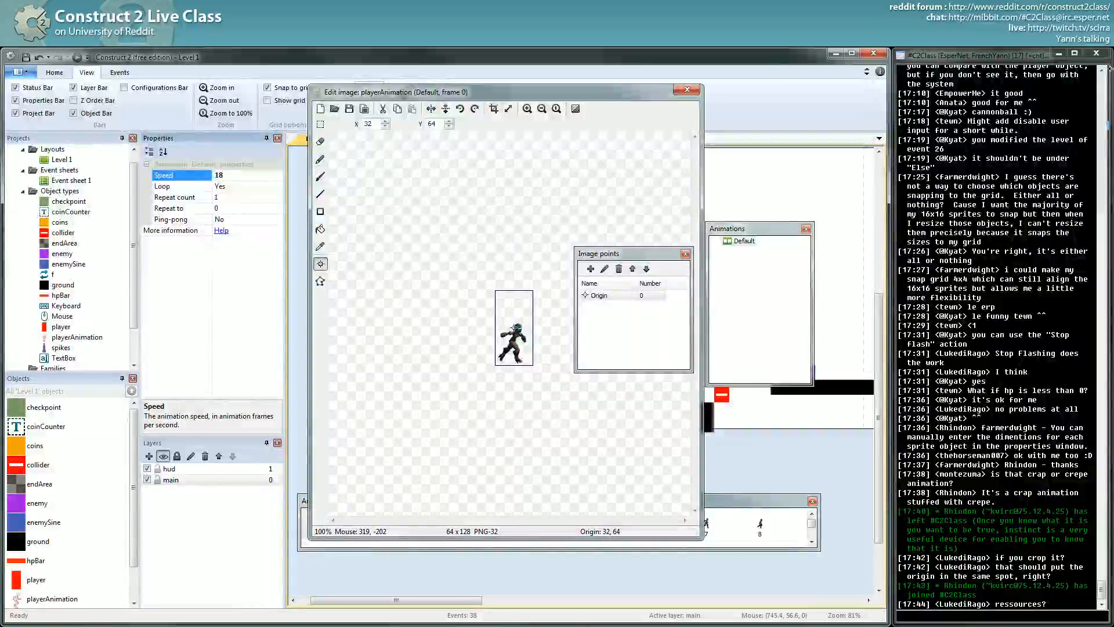
mouse_move(705, 547)
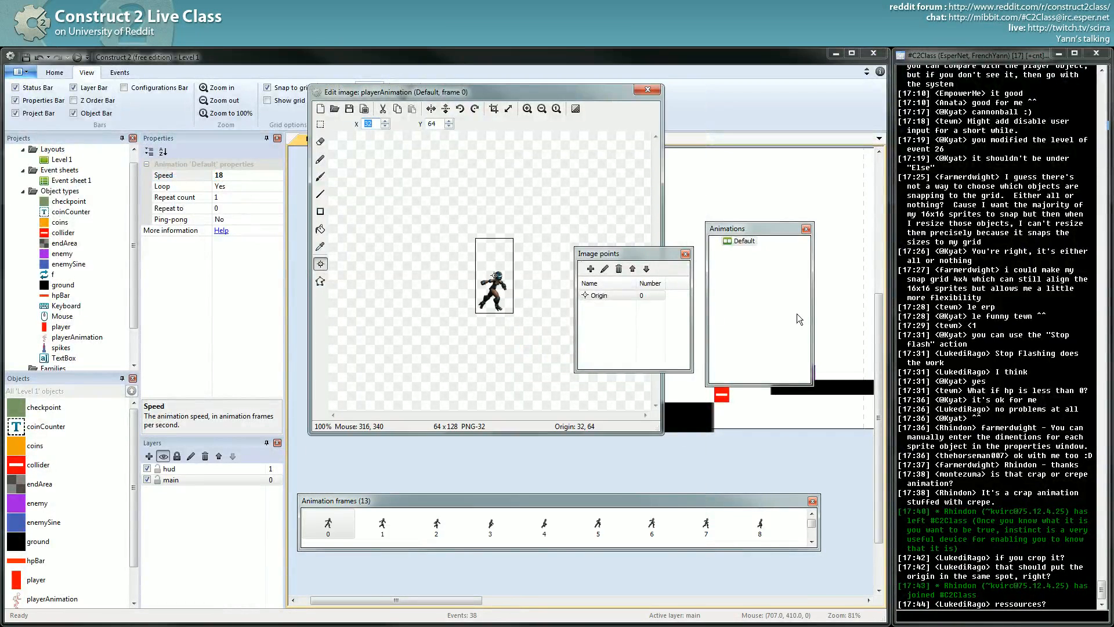
- Step through walk frames 1, 3 and 5 and place the origin at the character's feet
click(382, 525)
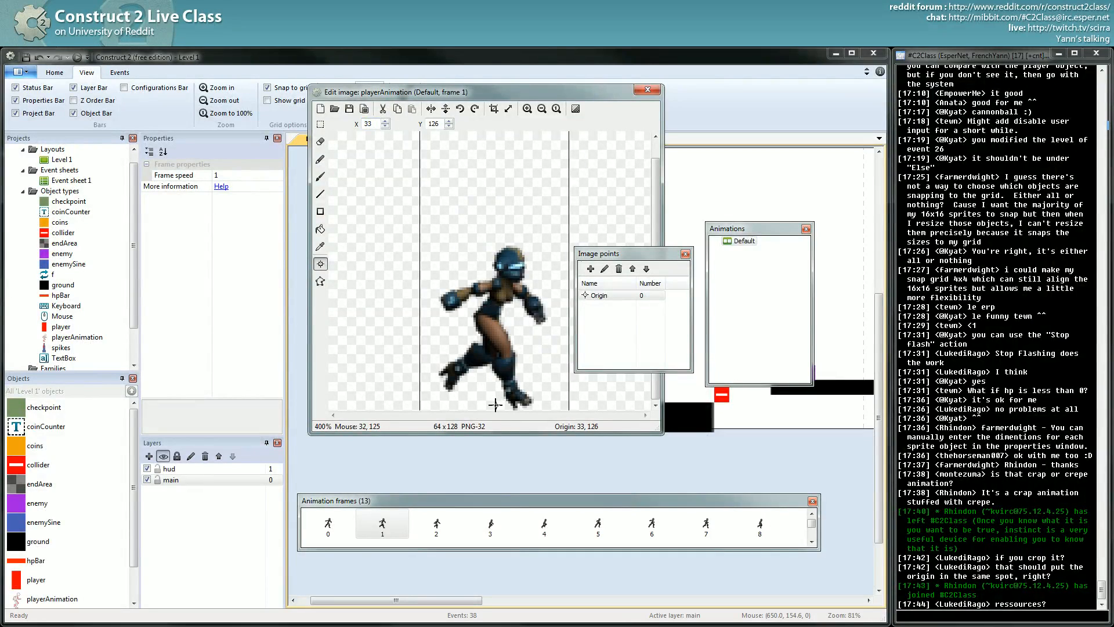
mouse_move(529, 284)
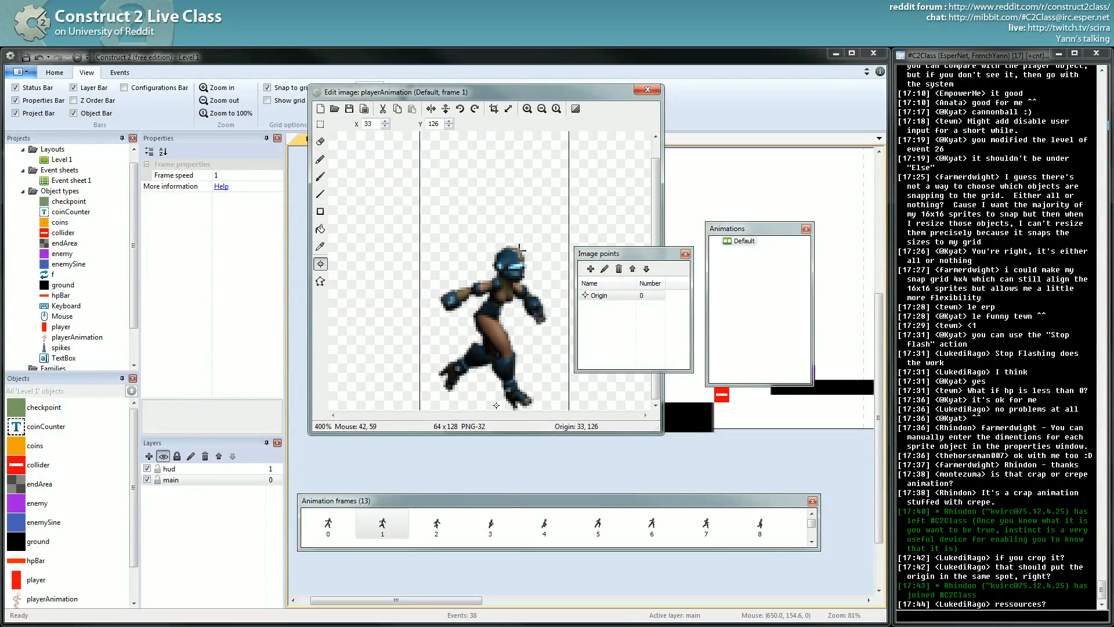
mouse_move(511, 397)
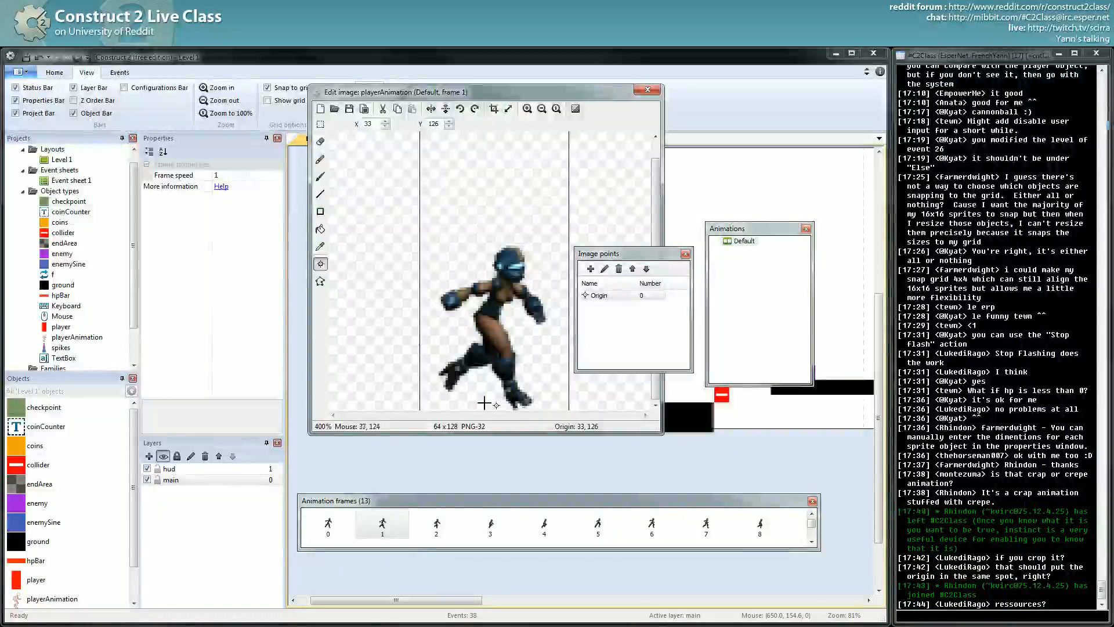
mouse_move(516, 376)
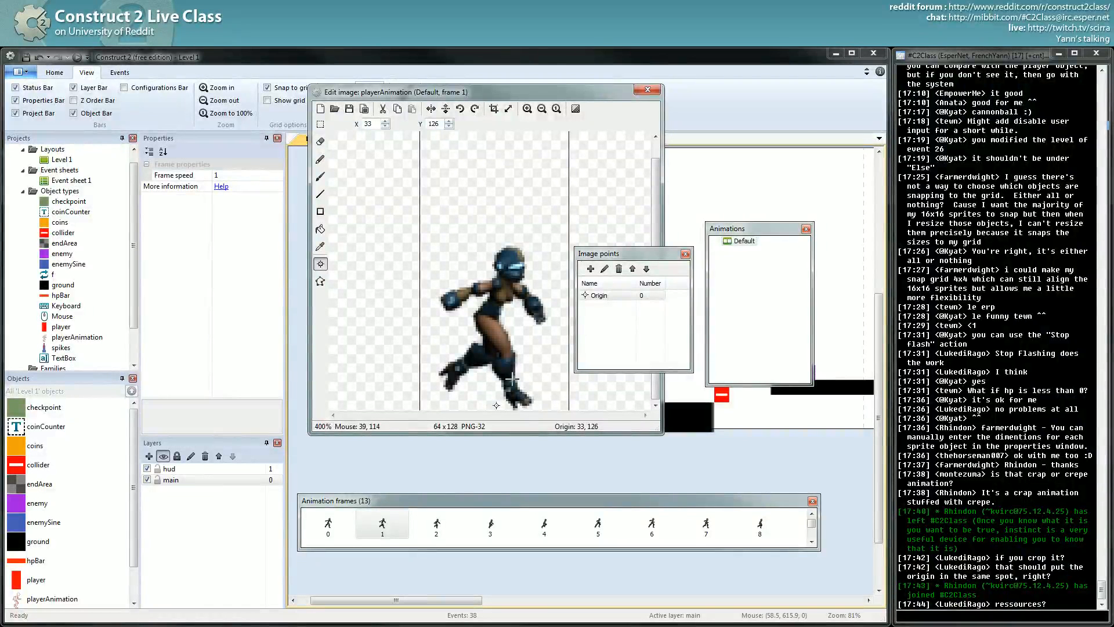
mouse_move(505, 410)
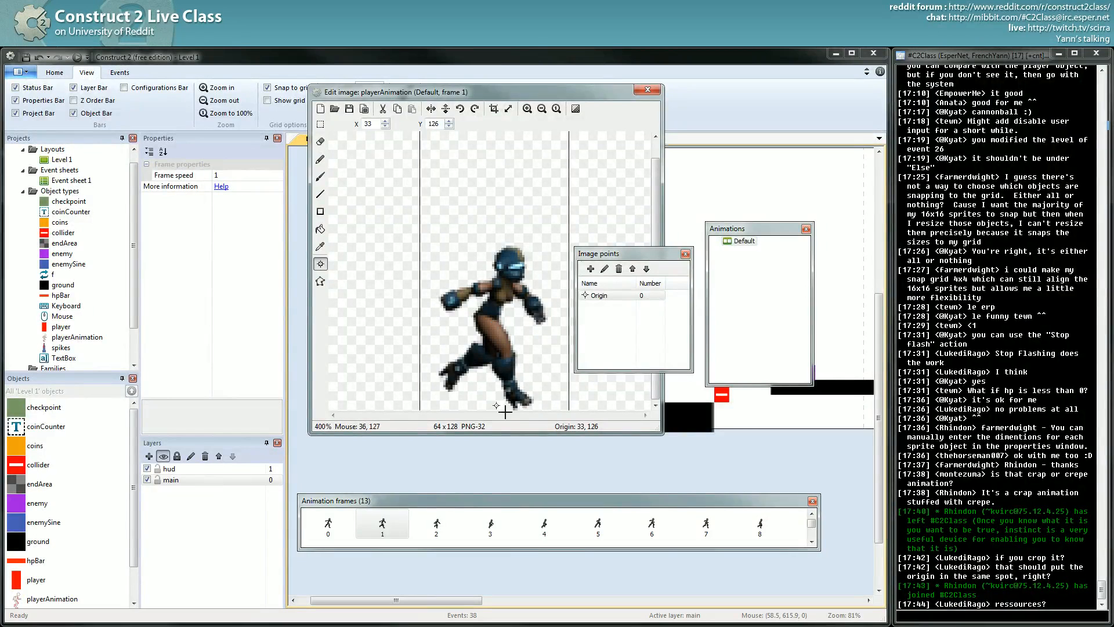
click(490, 525)
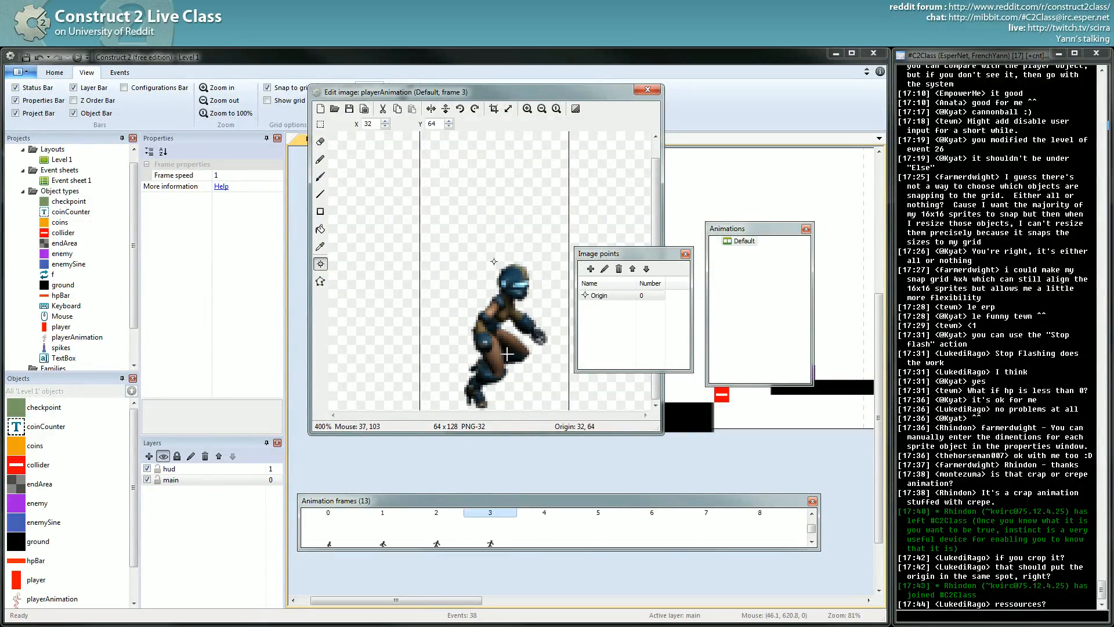
click(597, 524)
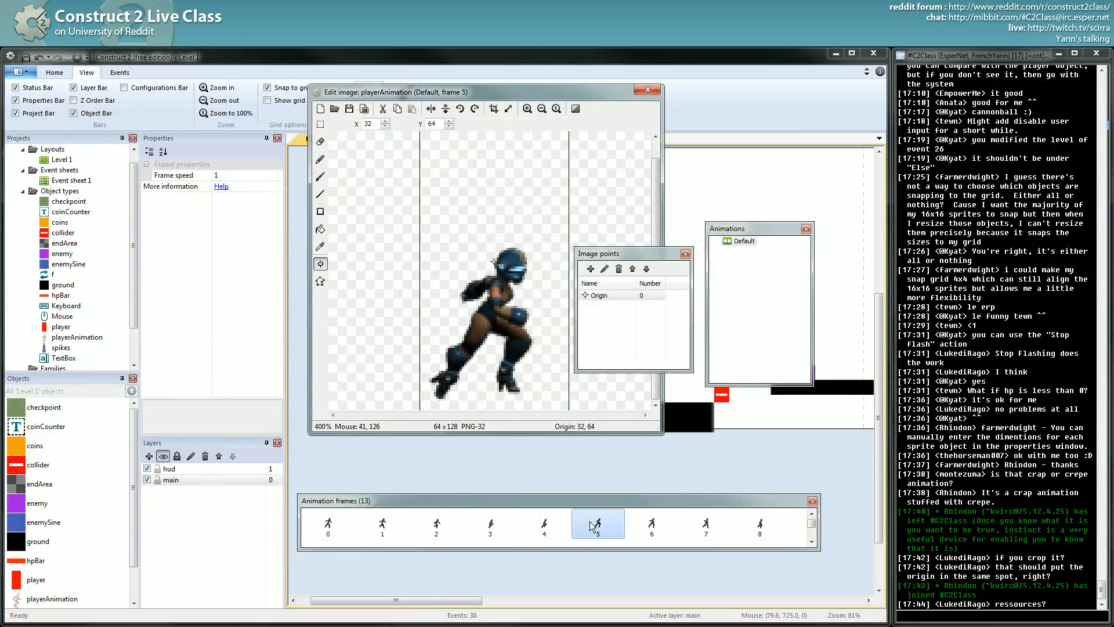
click(543, 525)
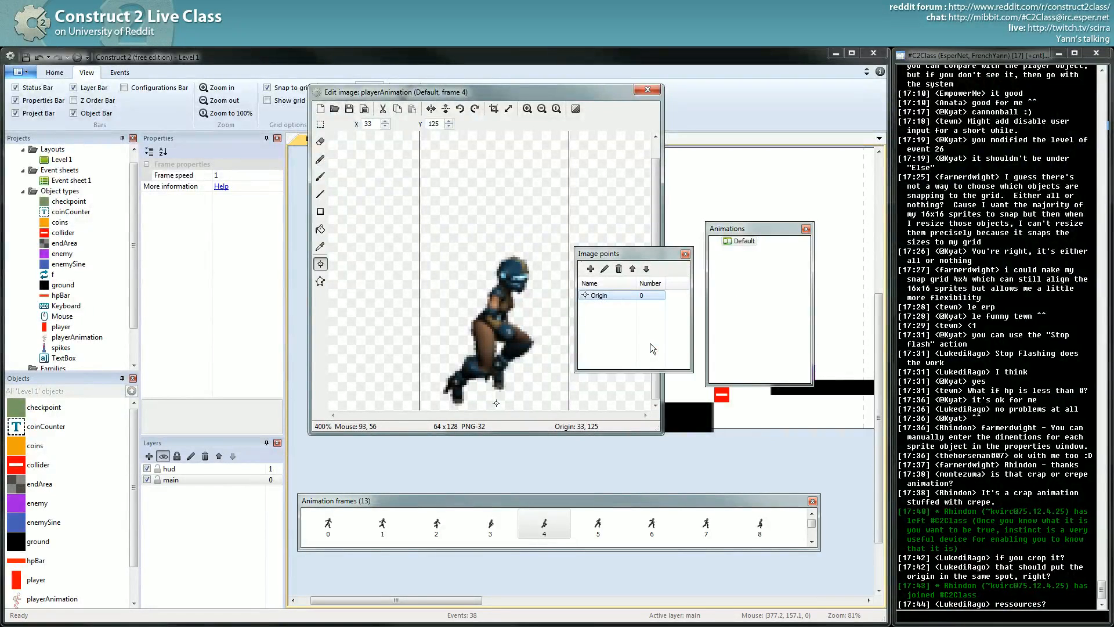
click(490, 524)
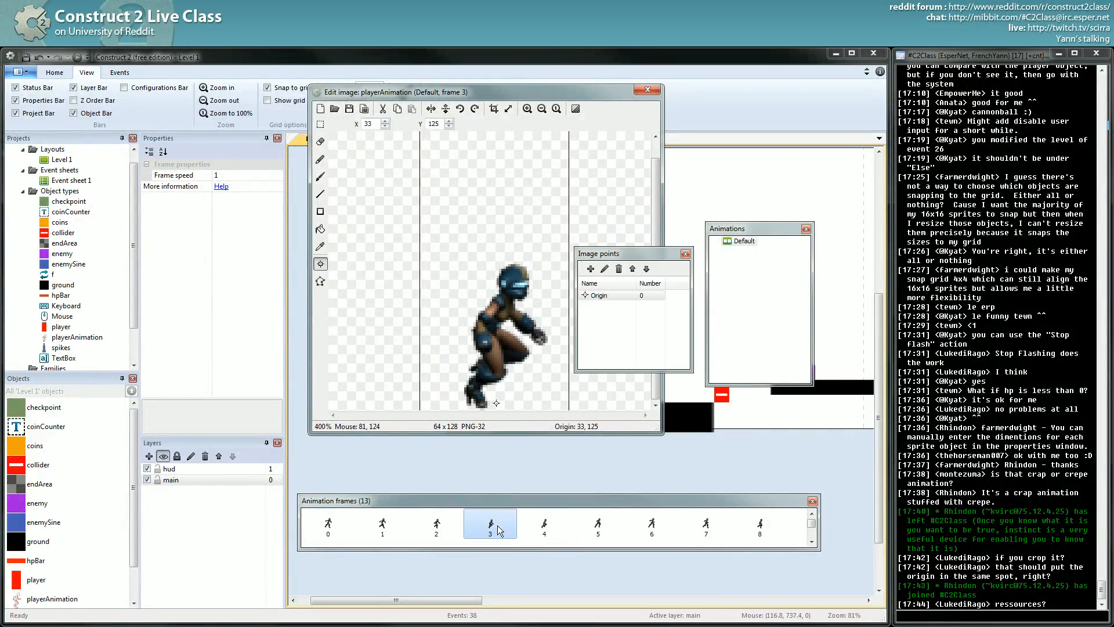
mouse_move(514, 522)
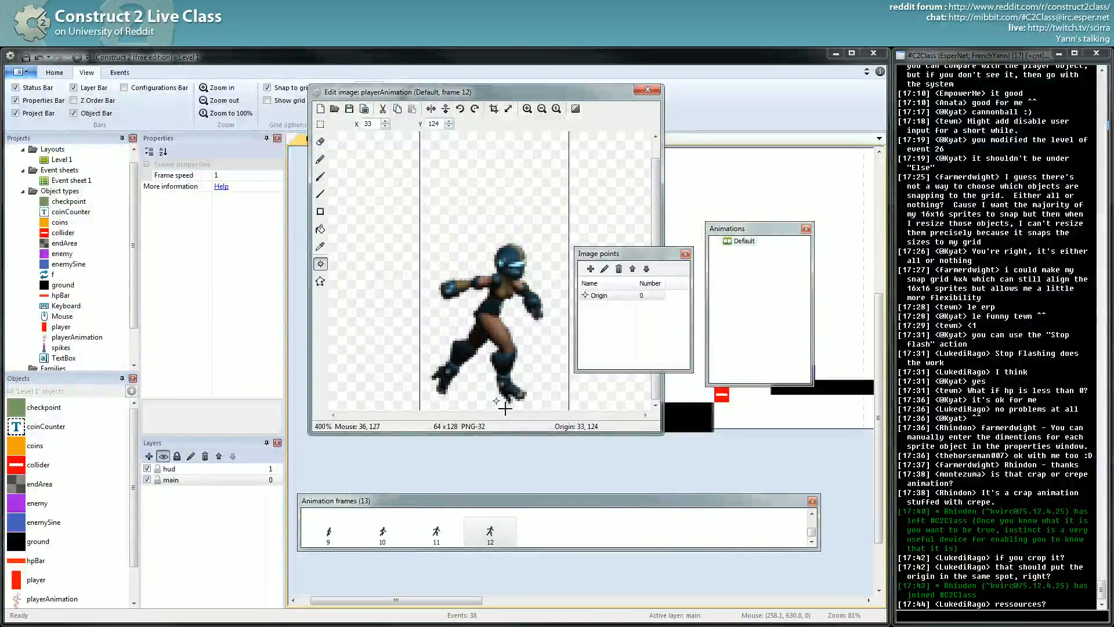
mouse_move(594, 305)
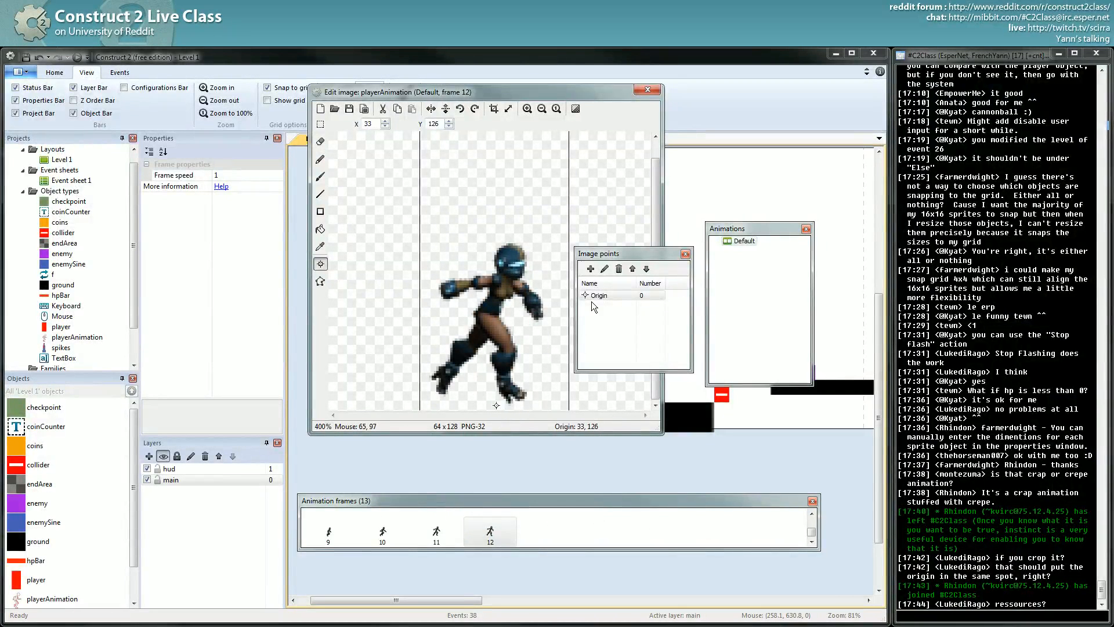
click(618, 295)
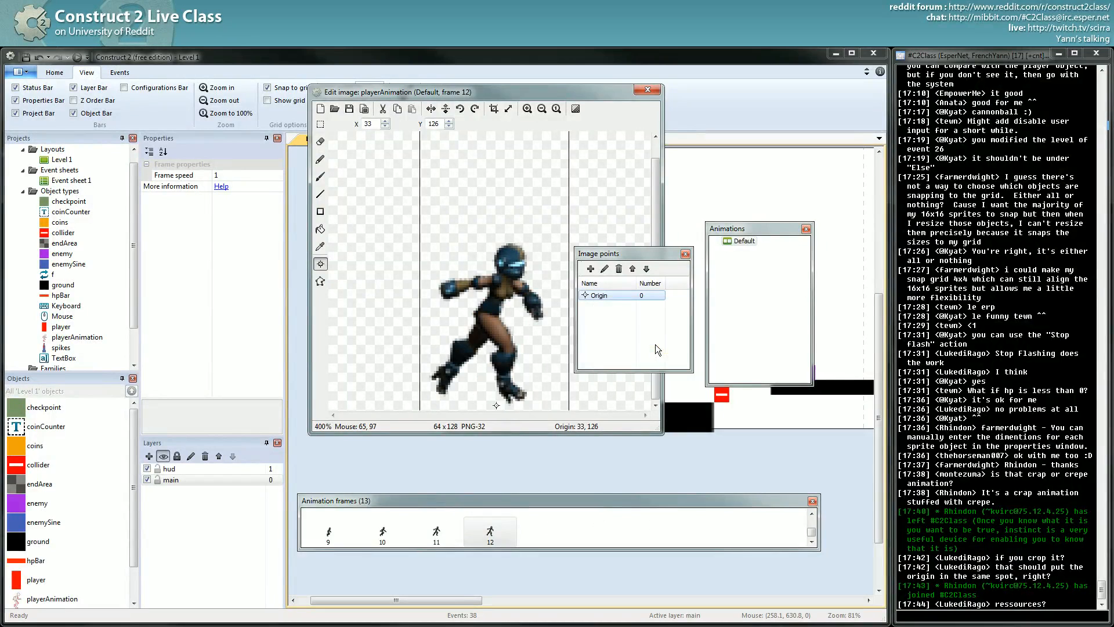
- Check the remaining walk frames (2, 3, 10, 11) so the feet origin is consistent
click(435, 532)
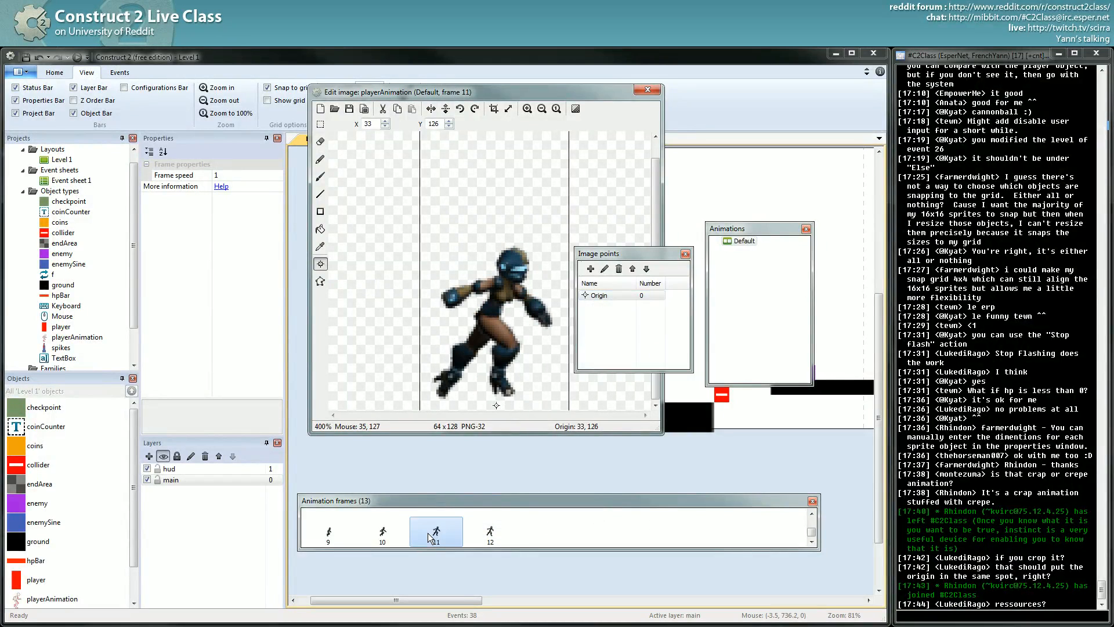
click(382, 532)
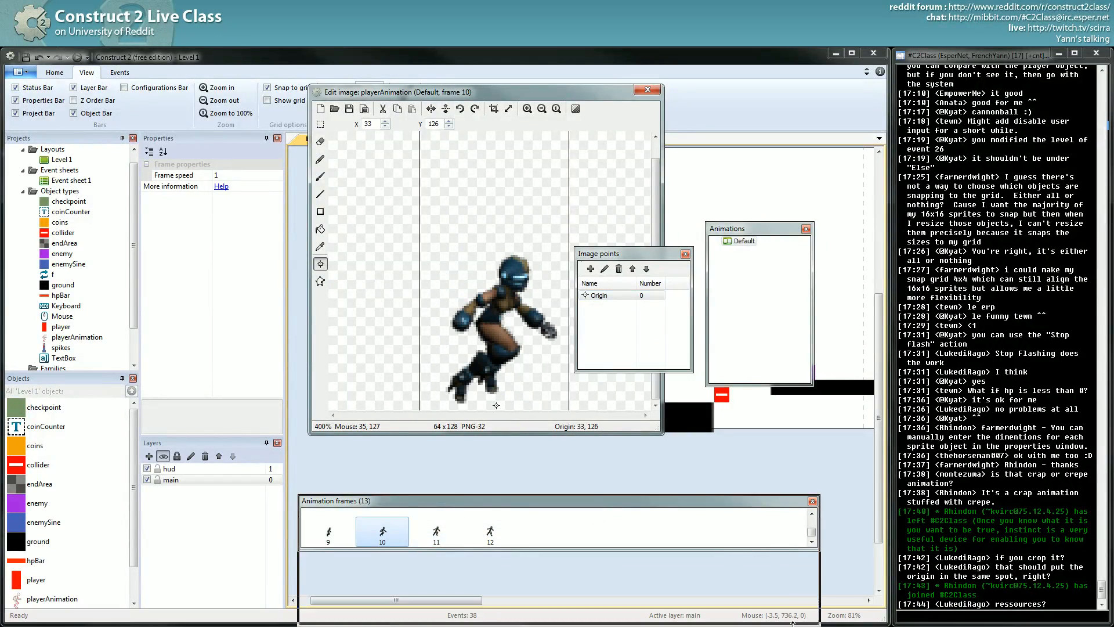
click(490, 524)
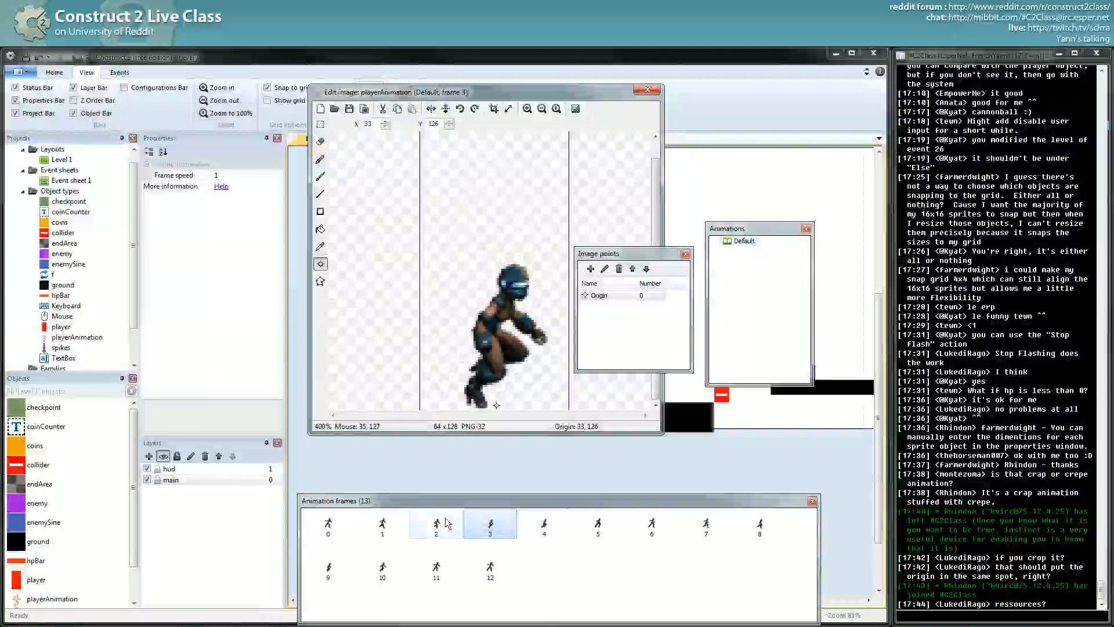
click(489, 525)
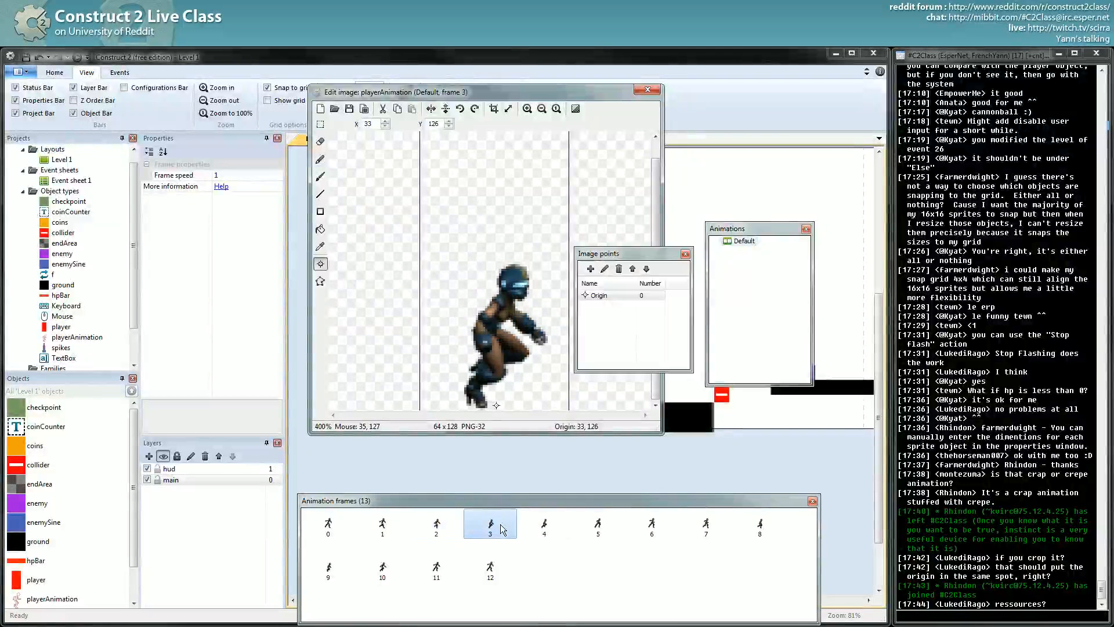
click(435, 524)
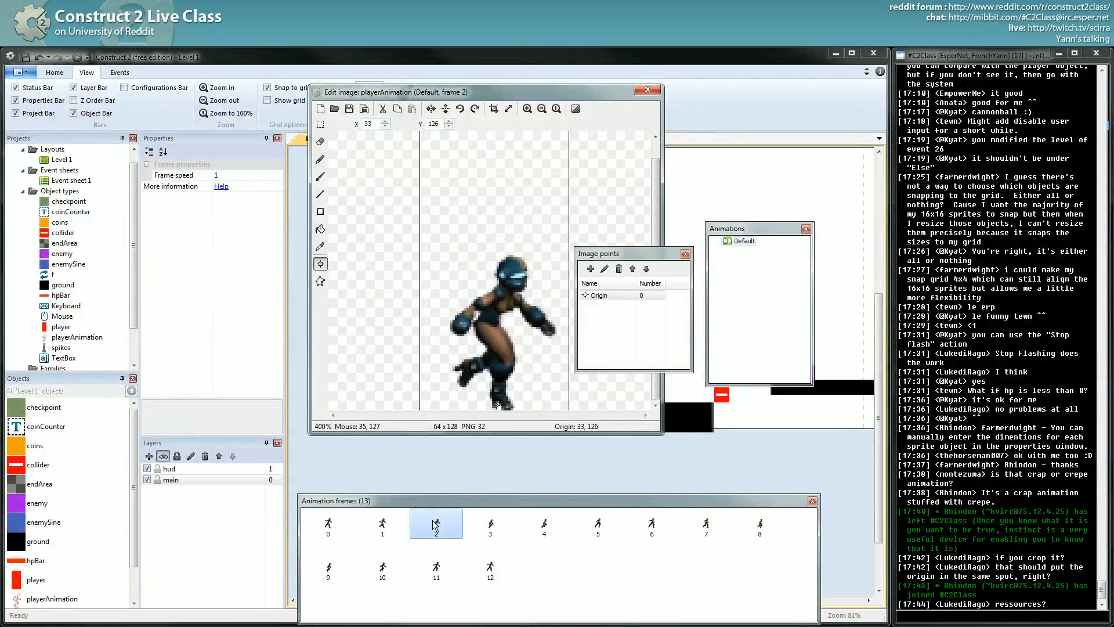
mouse_move(508, 407)
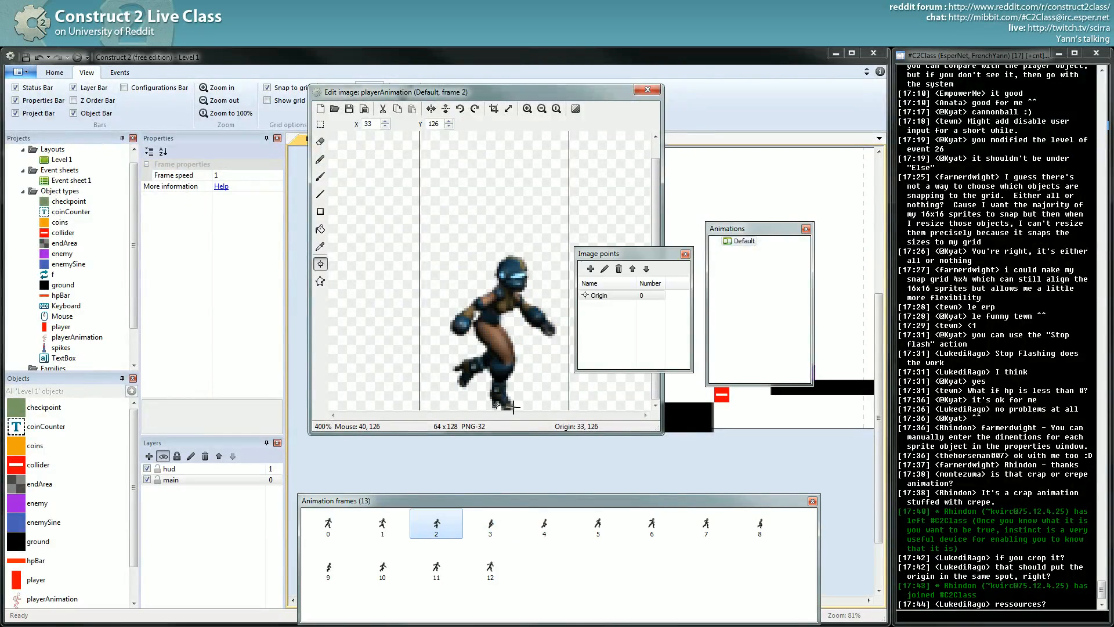
click(437, 566)
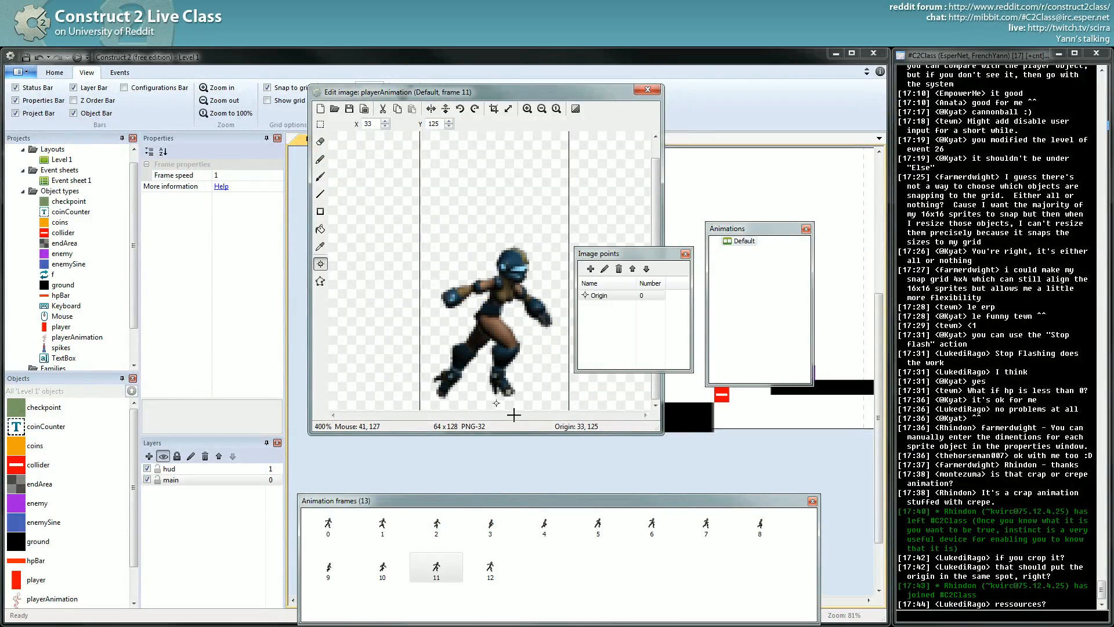
click(490, 523)
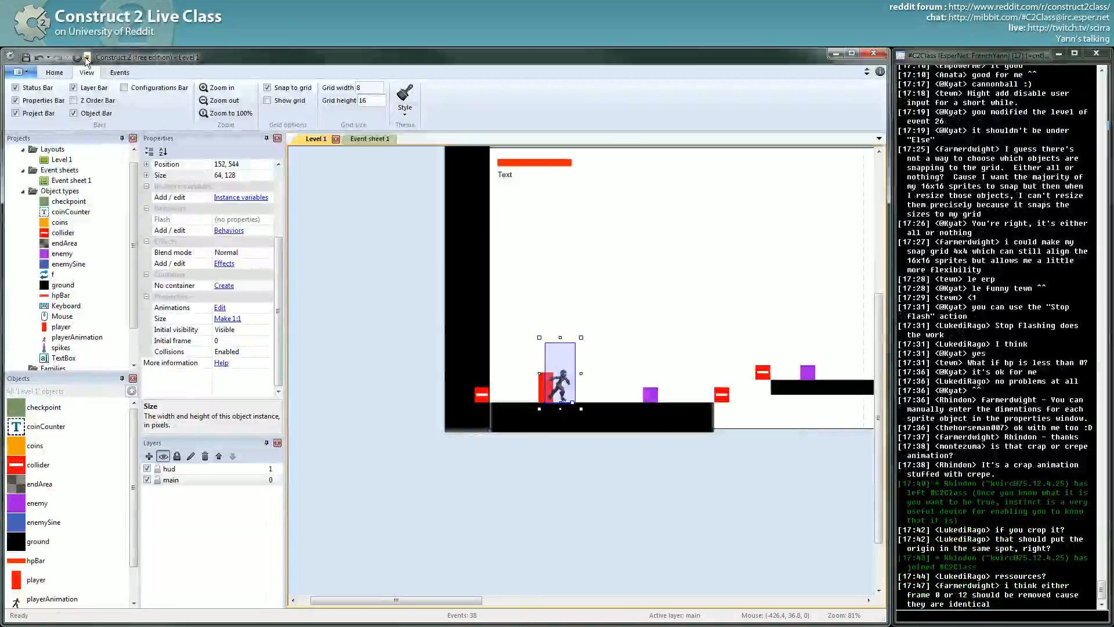
- Switch to the class subreddit page in Chrome and back toward Construct 2
key(alt+tab)
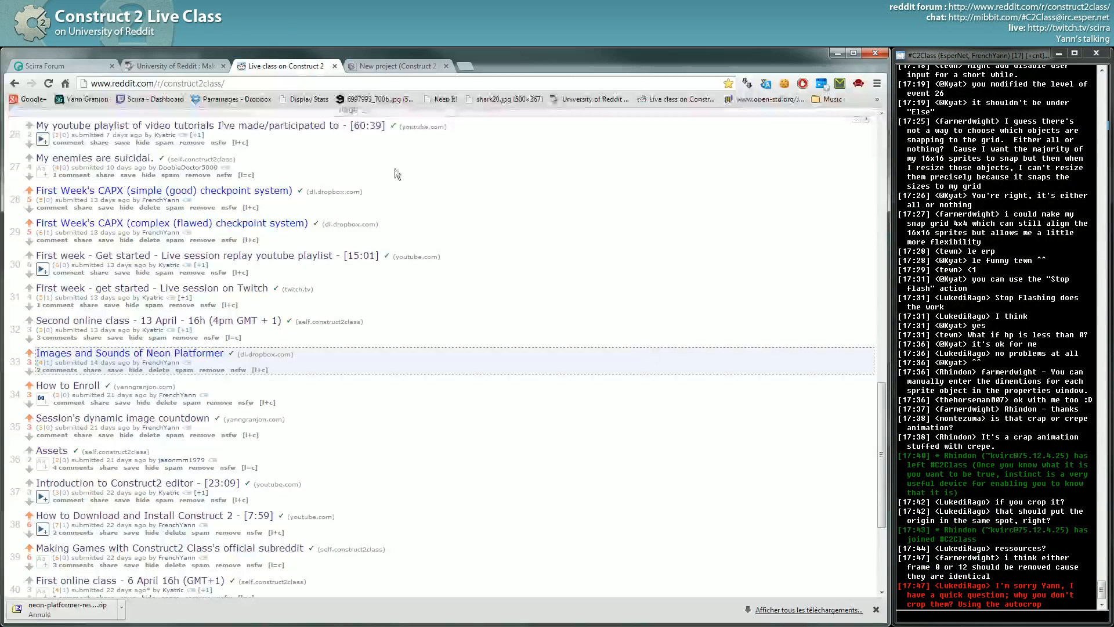
click(398, 65)
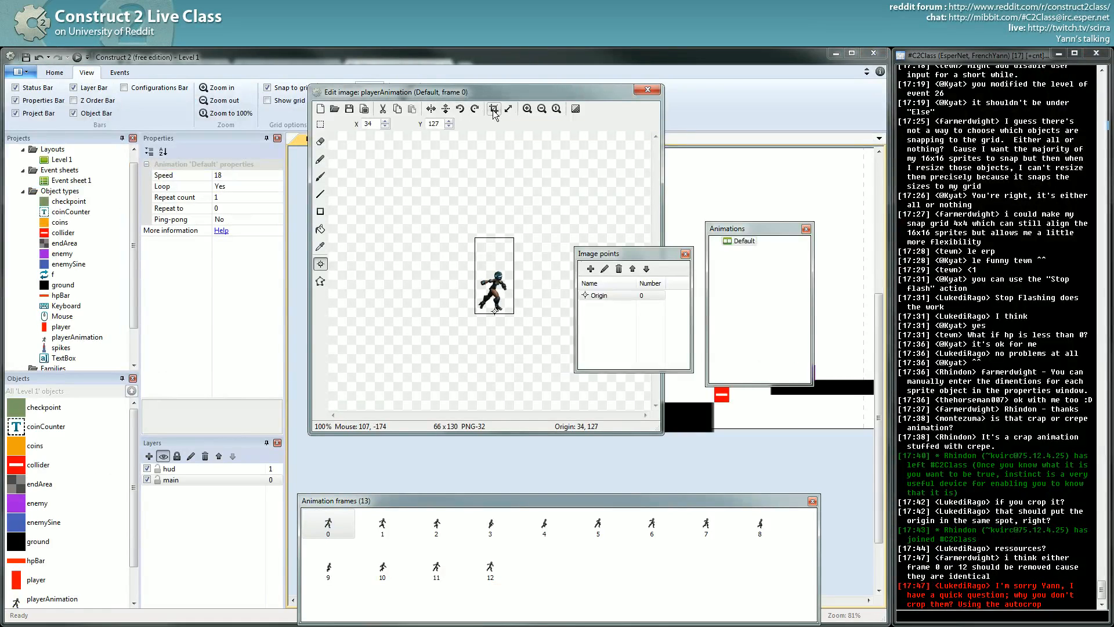
mouse_move(494, 109)
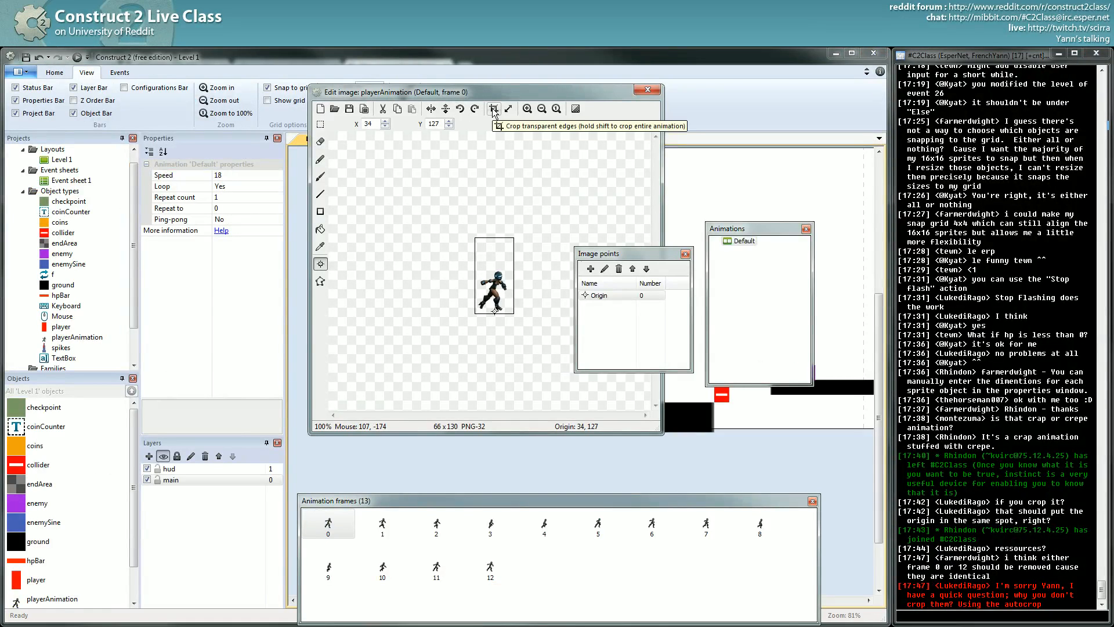
- Select walk frame 1 in the Animation frames bar for editing
click(382, 523)
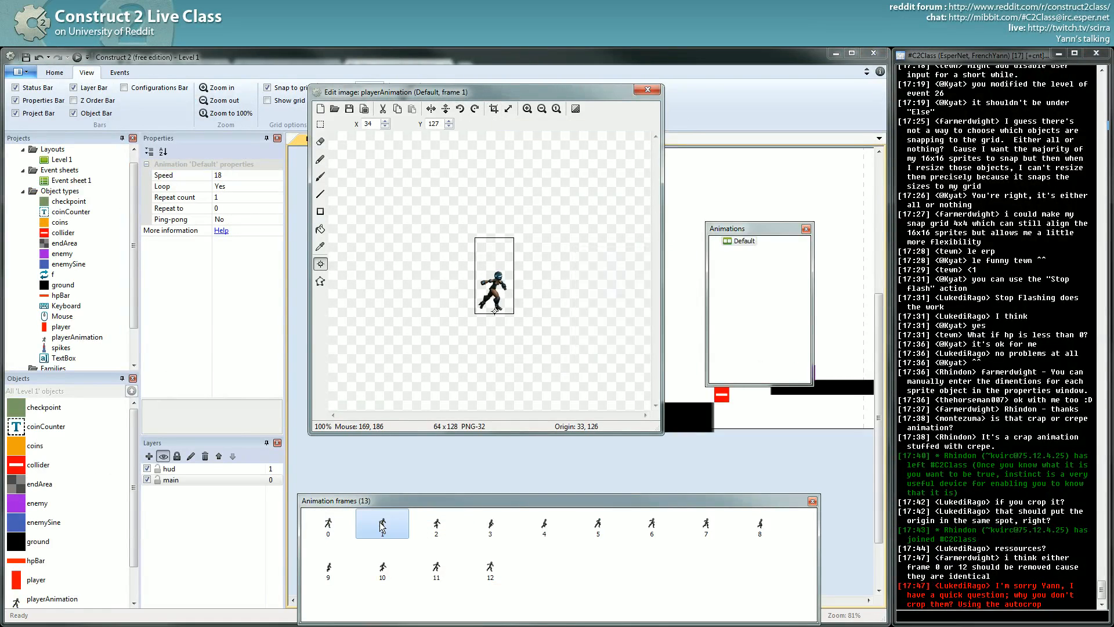